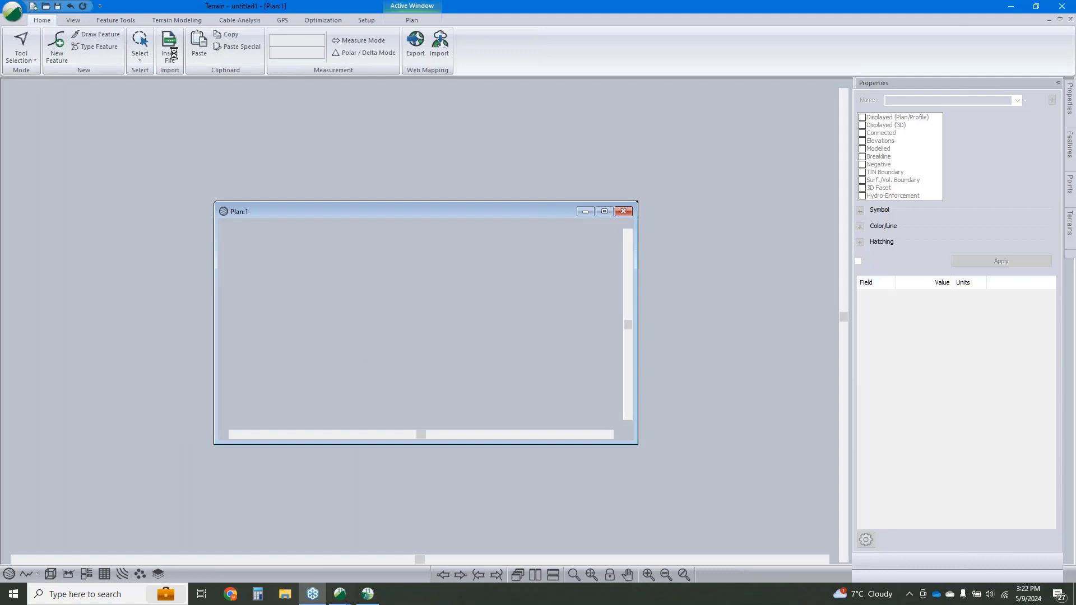
# - Import the LAS point file keeping only class 2: Ground points with the extents border displayed
pyautogui.click(603, 211)
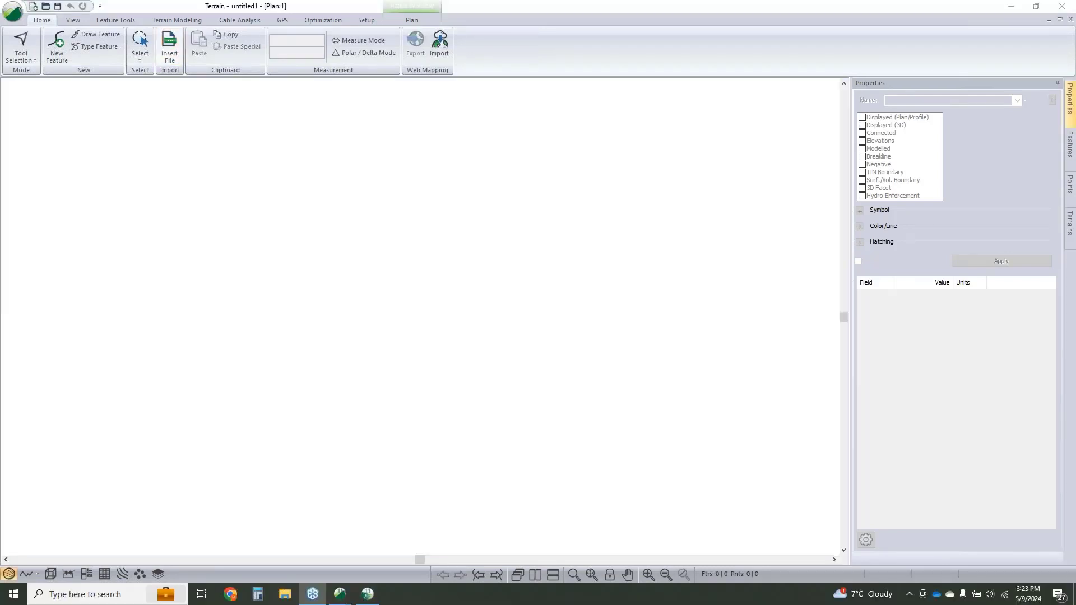
pyautogui.click(169, 48)
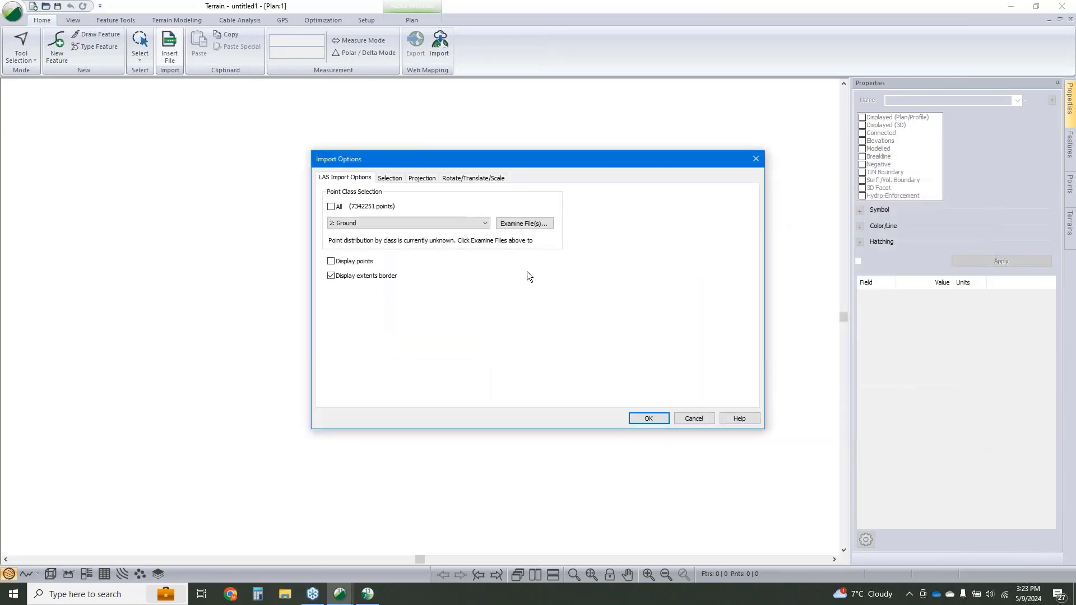
pyautogui.click(646, 418)
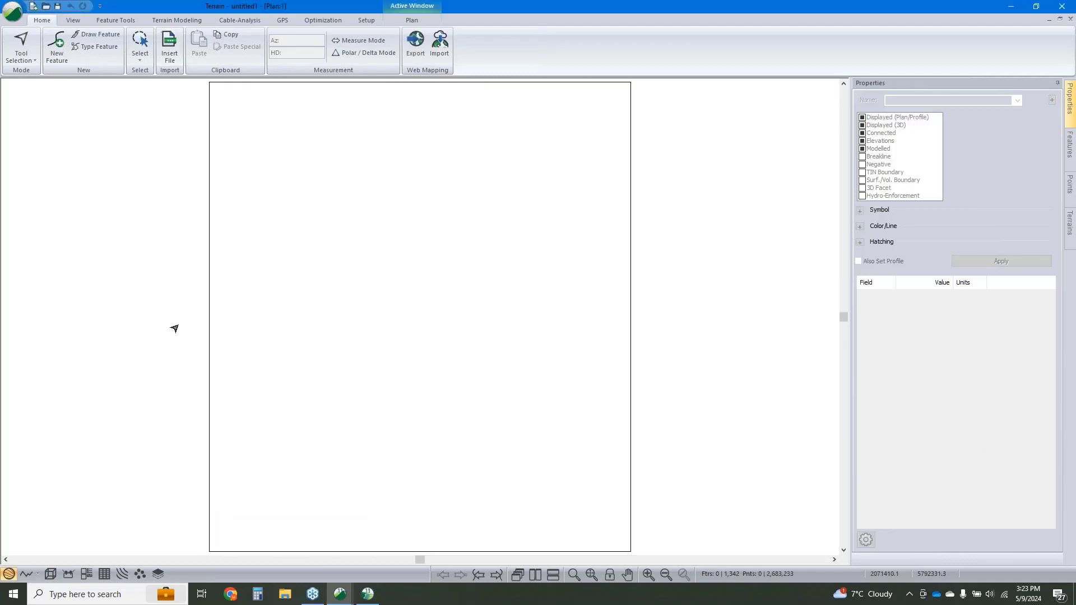
pyautogui.click(176, 20)
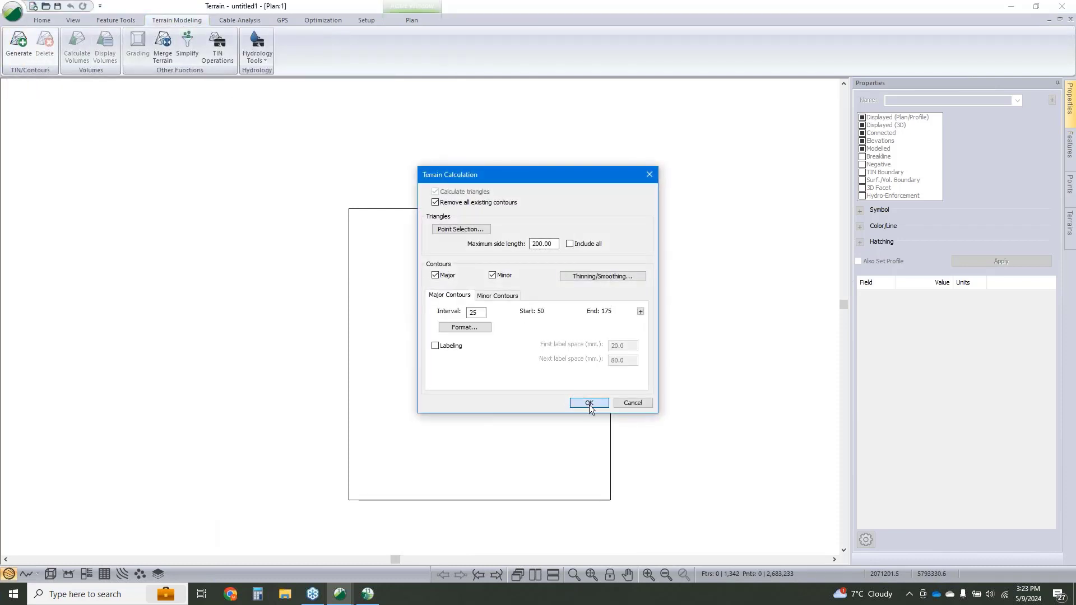
# - Generate the terrain triangles and contours with the default Terrain Calculation settings
pyautogui.click(589, 402)
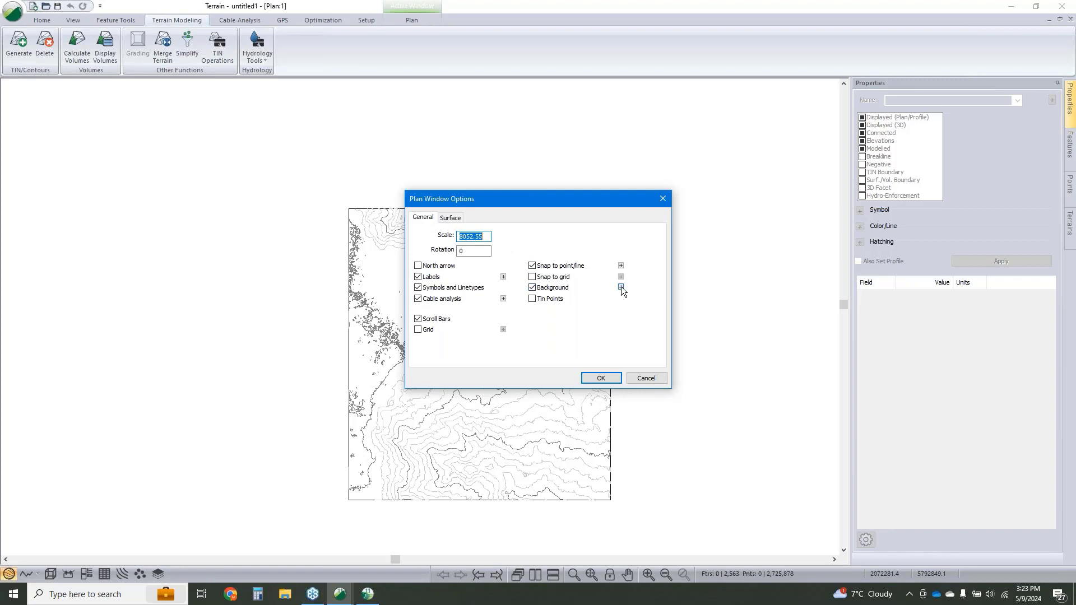
# - Add image.terx to the Background Display Files and apply the Plan Window Options
pyautogui.click(620, 289)
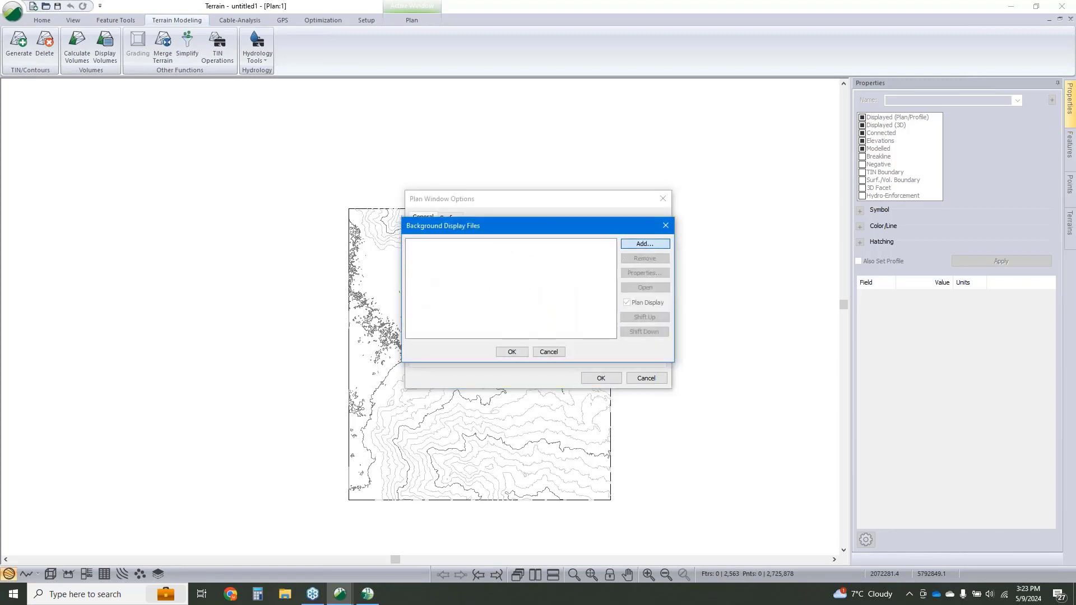
pyautogui.click(644, 244)
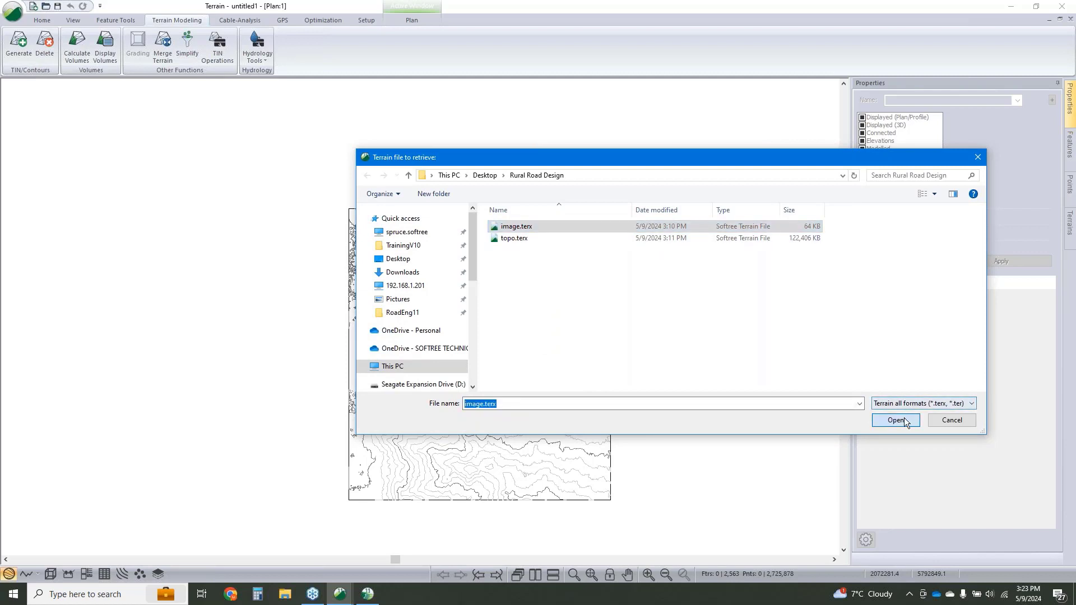
pyautogui.click(895, 421)
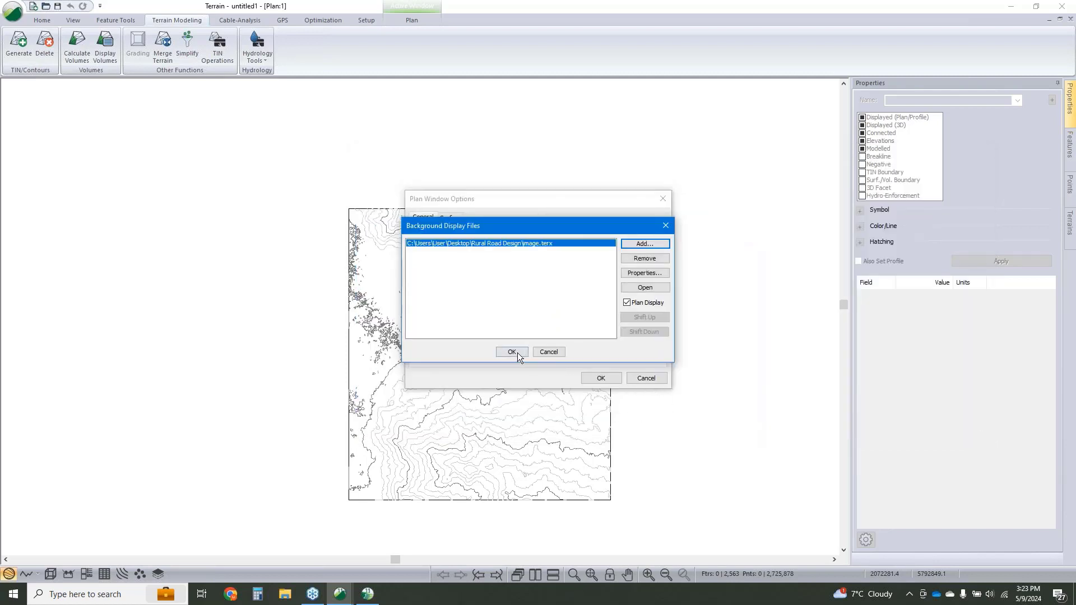
pyautogui.click(511, 350)
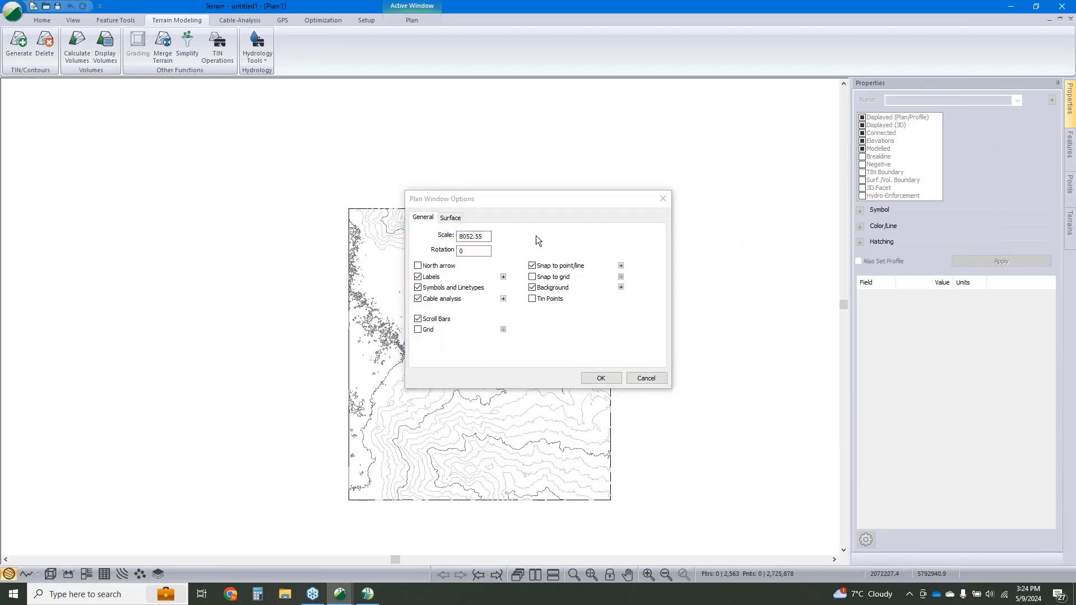
pyautogui.click(599, 378)
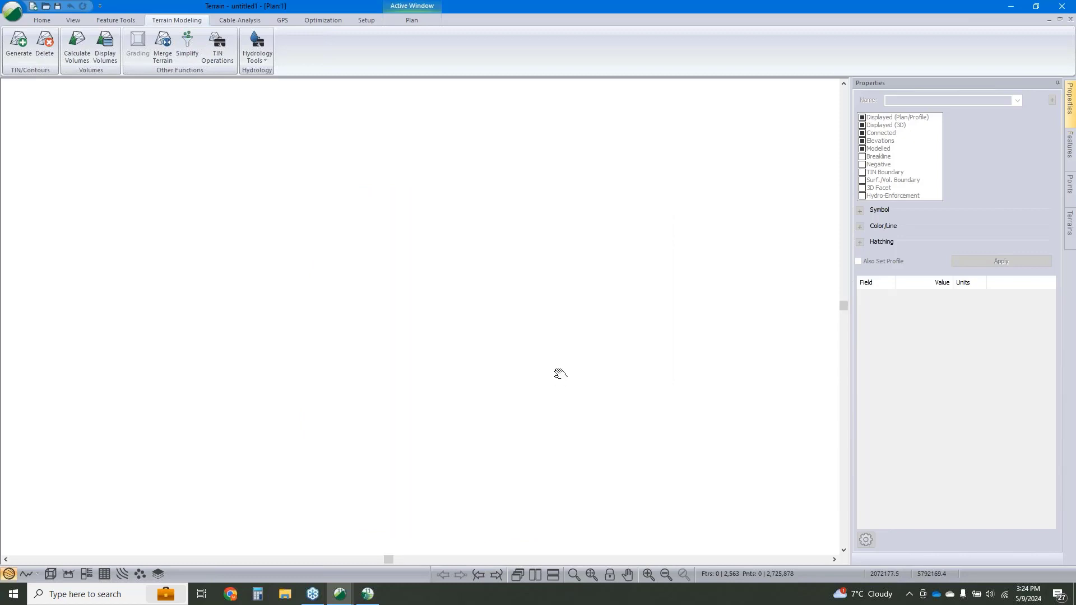
# - Run Streams & Ponds on the Current TIN with default values from the Hydrology Tools
pyautogui.click(257, 49)
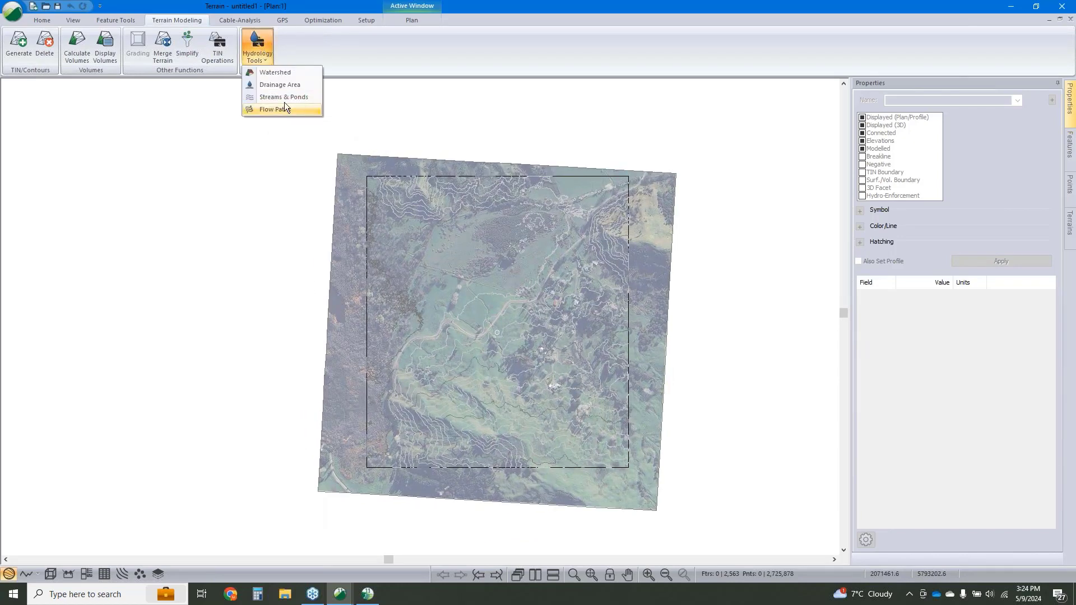
pyautogui.click(284, 96)
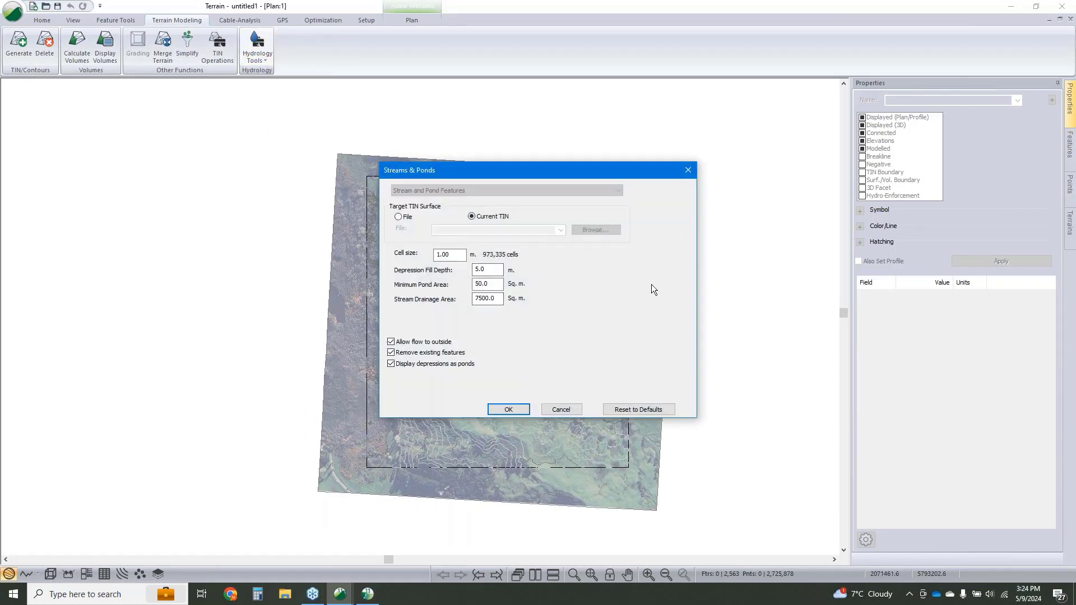
pyautogui.moveTo(520, 346)
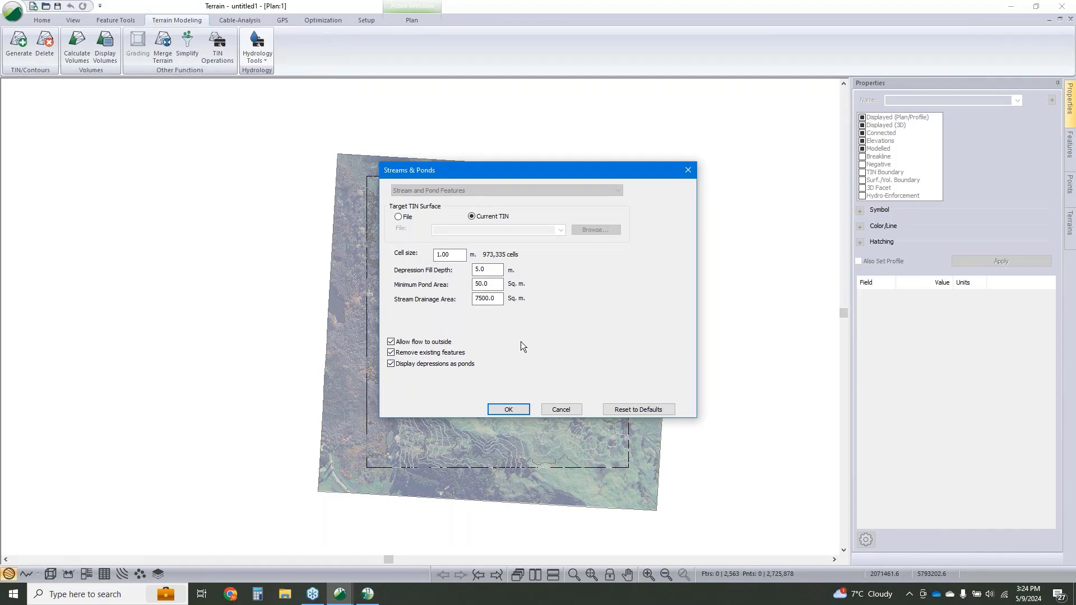
pyautogui.moveTo(533, 346)
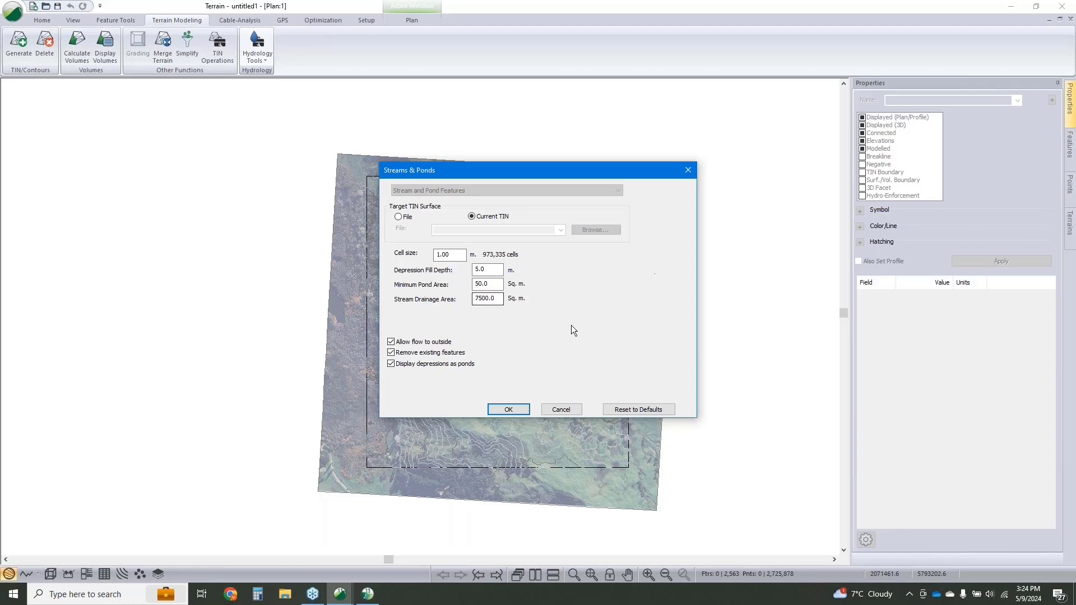
pyautogui.click(508, 409)
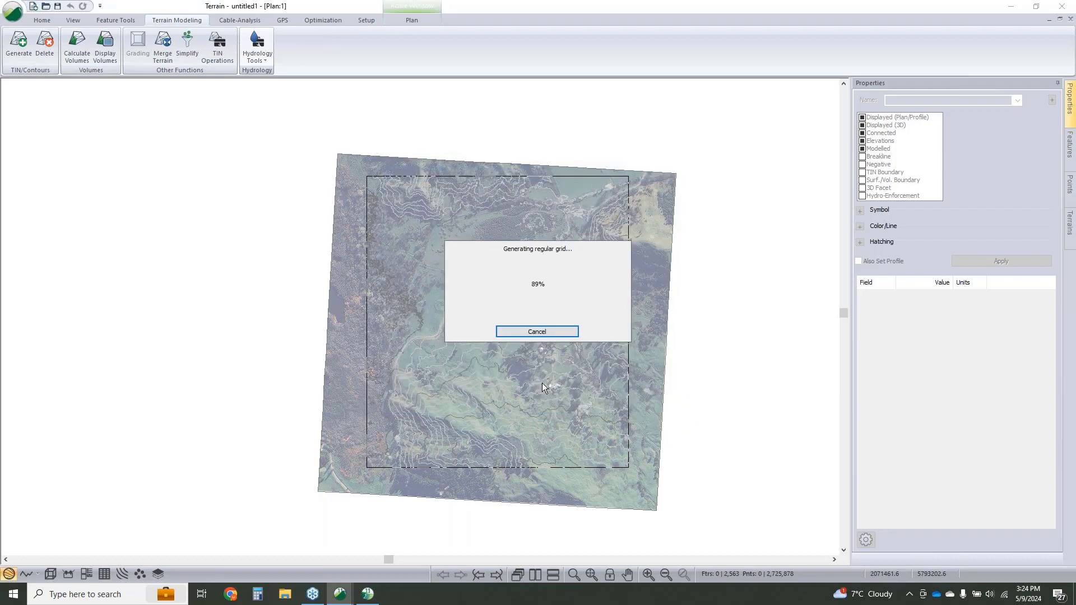
pyautogui.click(537, 332)
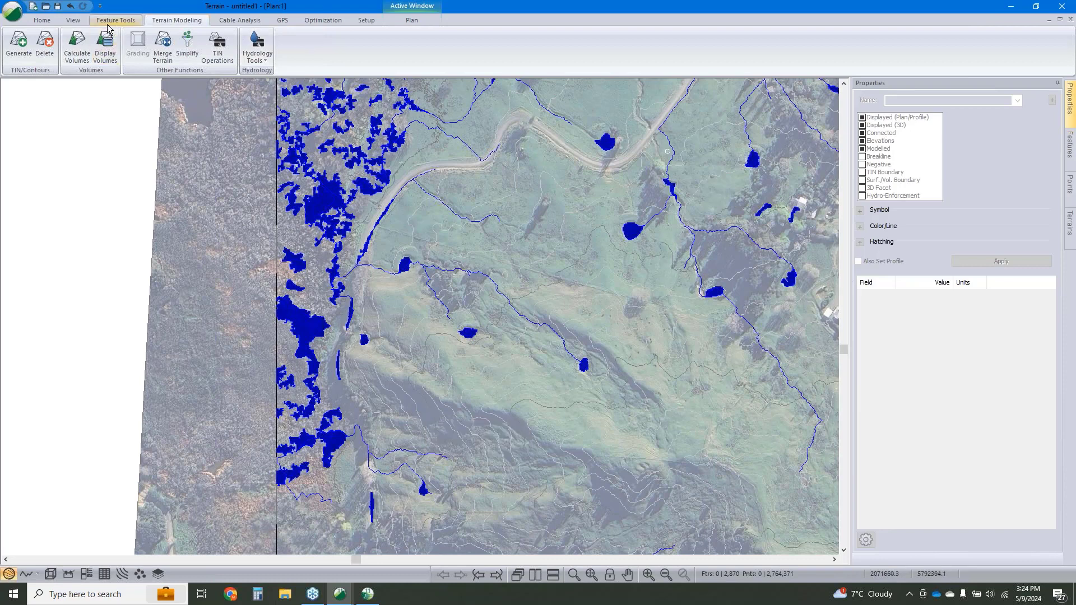
# - Create a connected-line feature named A B and pick its endpoints with the mouse
pyautogui.click(42, 20)
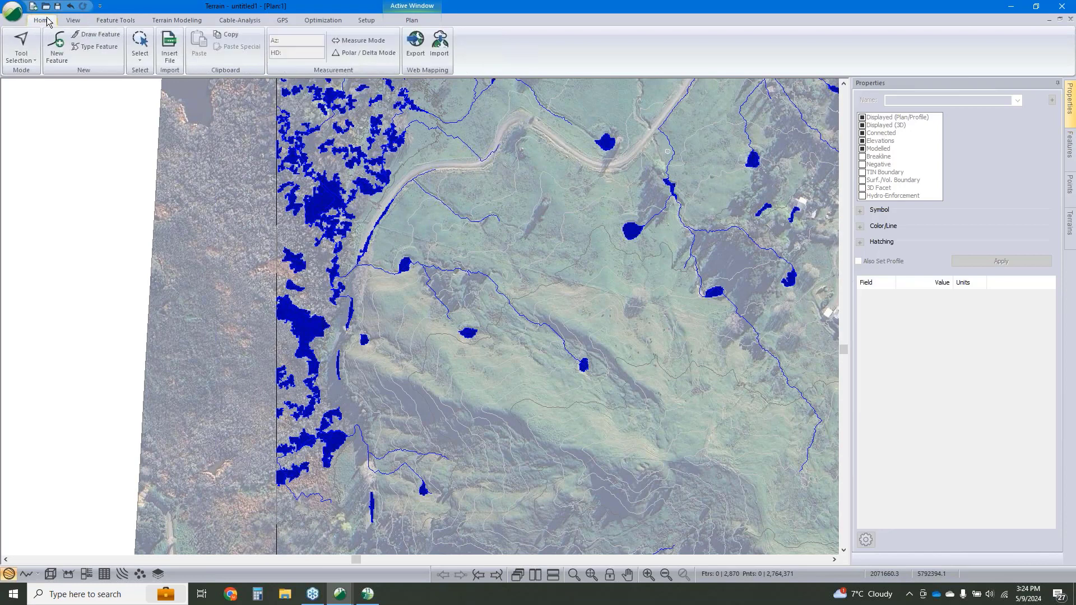
pyautogui.click(56, 50)
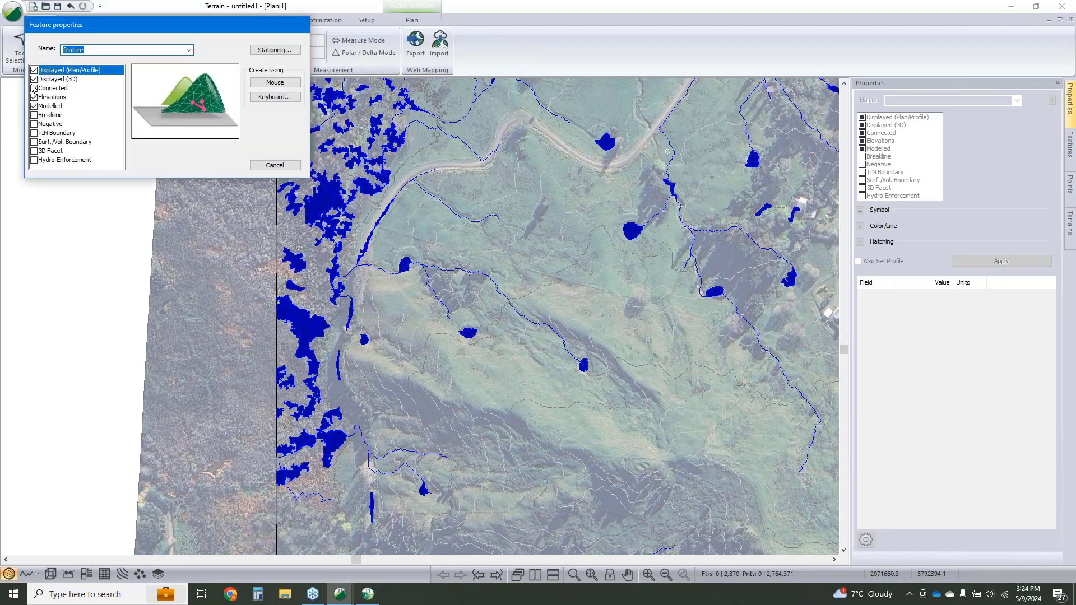
pyautogui.click(33, 114)
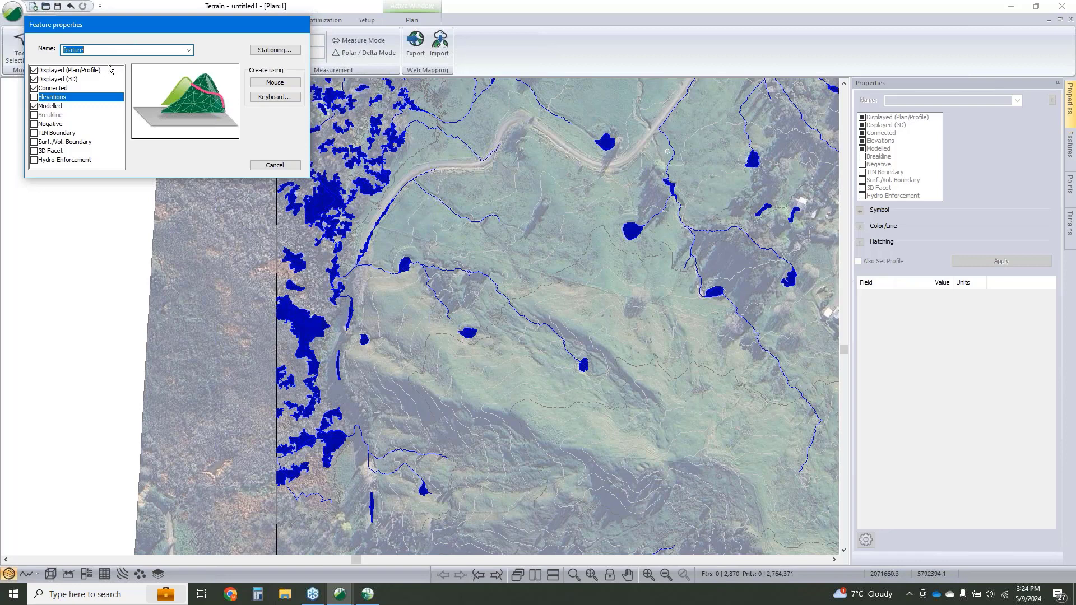
pyautogui.write('A B')
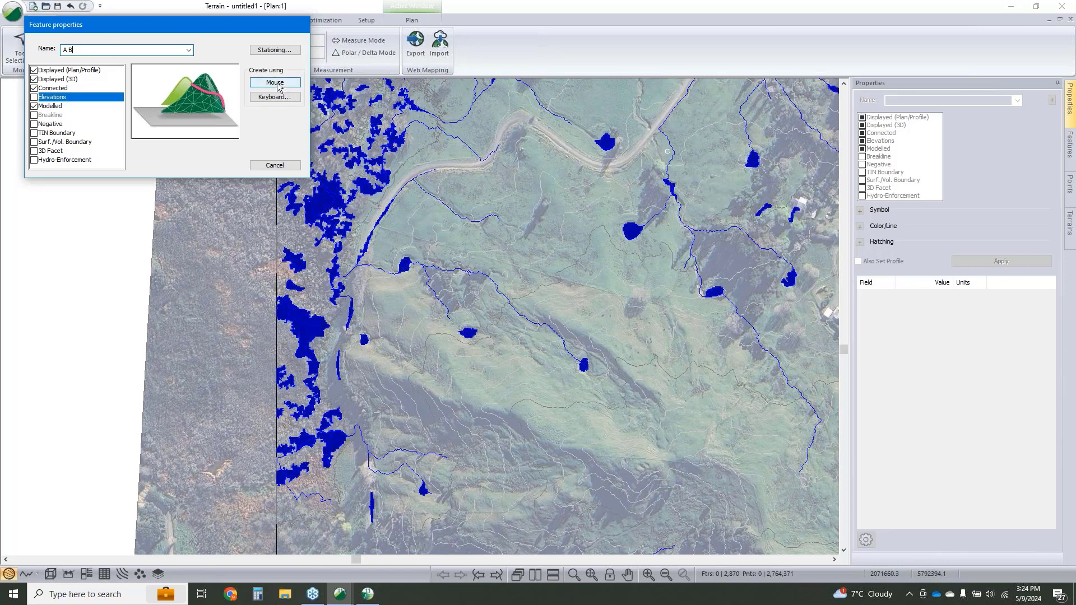
pyautogui.click(274, 82)
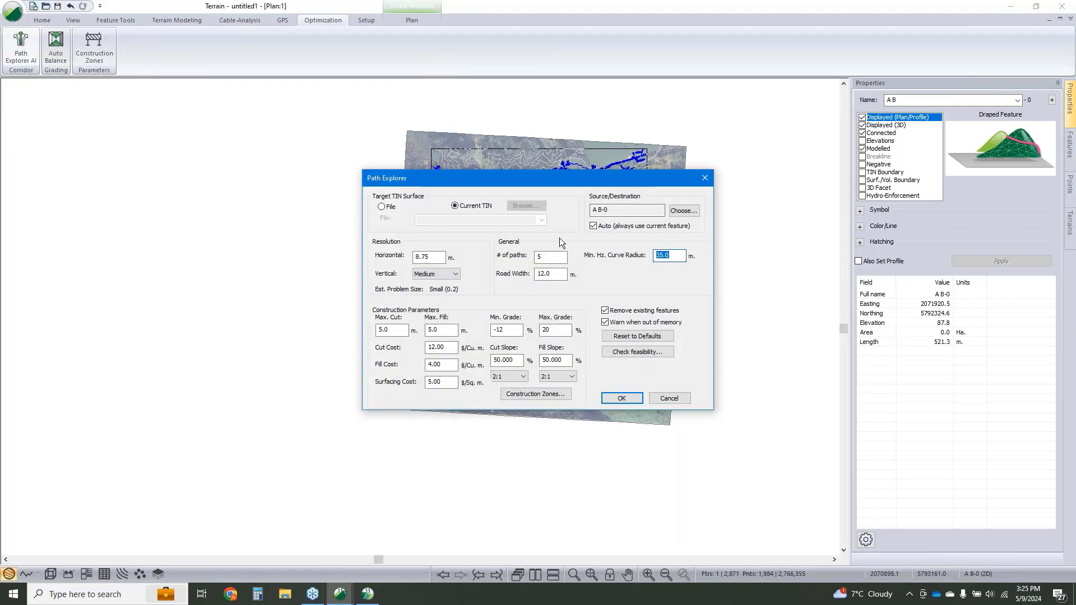
# - Enter 100 m minimum curve radius and 12% max grade, then set source/destination approach directions
pyautogui.write('100')
pyautogui.click(430, 255)
pyautogui.write('5')
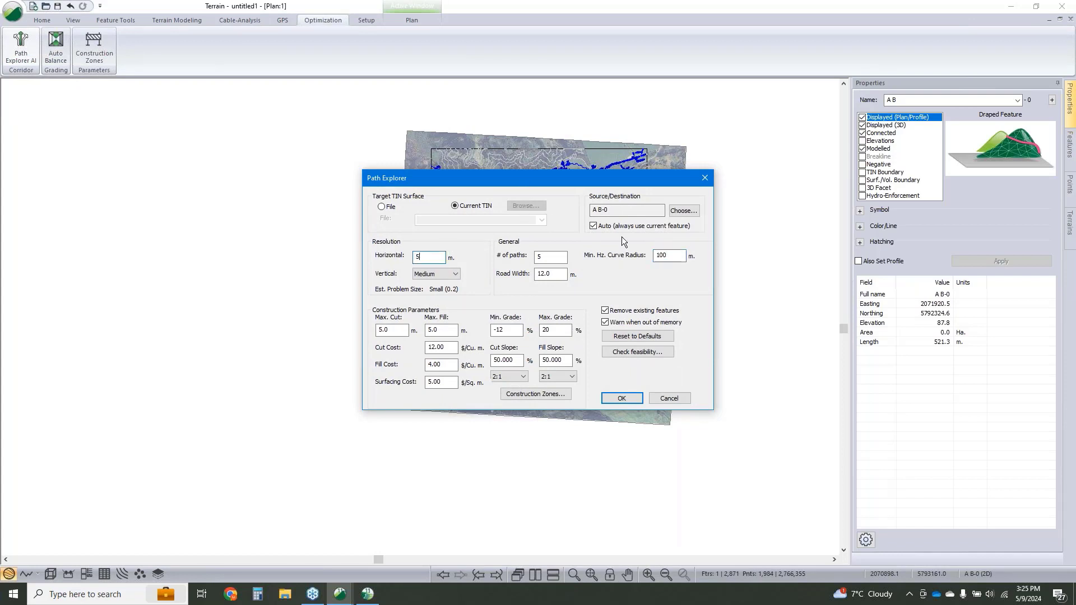
pyautogui.click(668, 255)
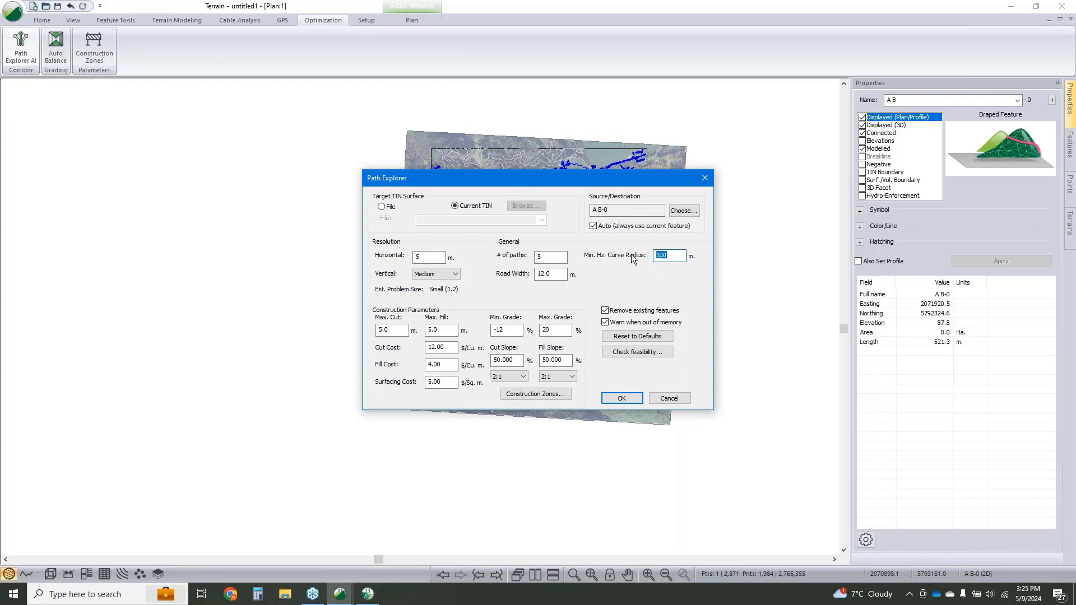
pyautogui.moveTo(648, 265)
pyautogui.write('1')
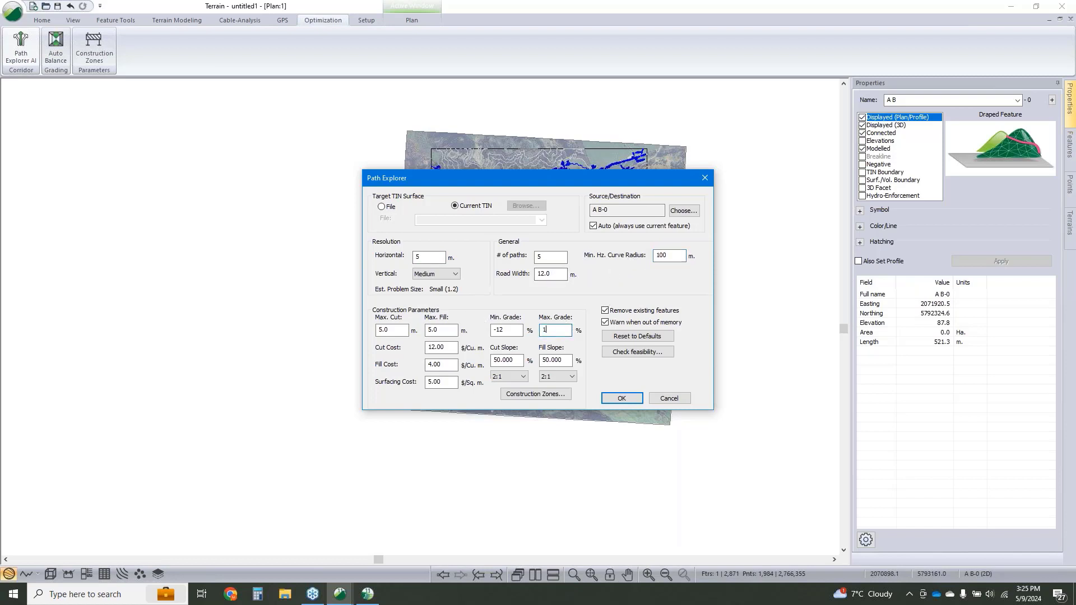
pyautogui.write('2')
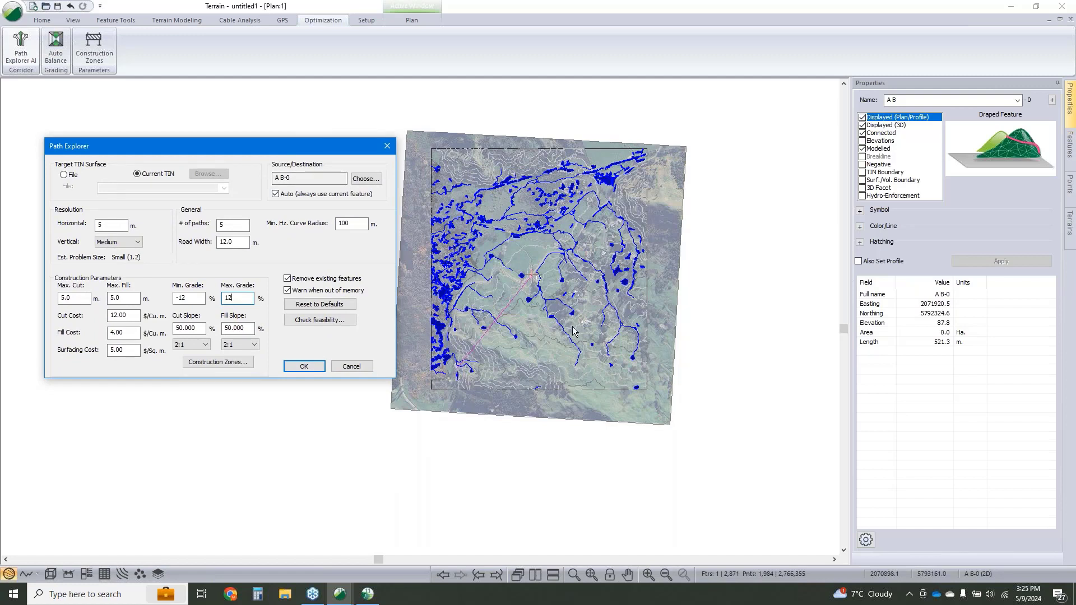
pyautogui.moveTo(538, 283)
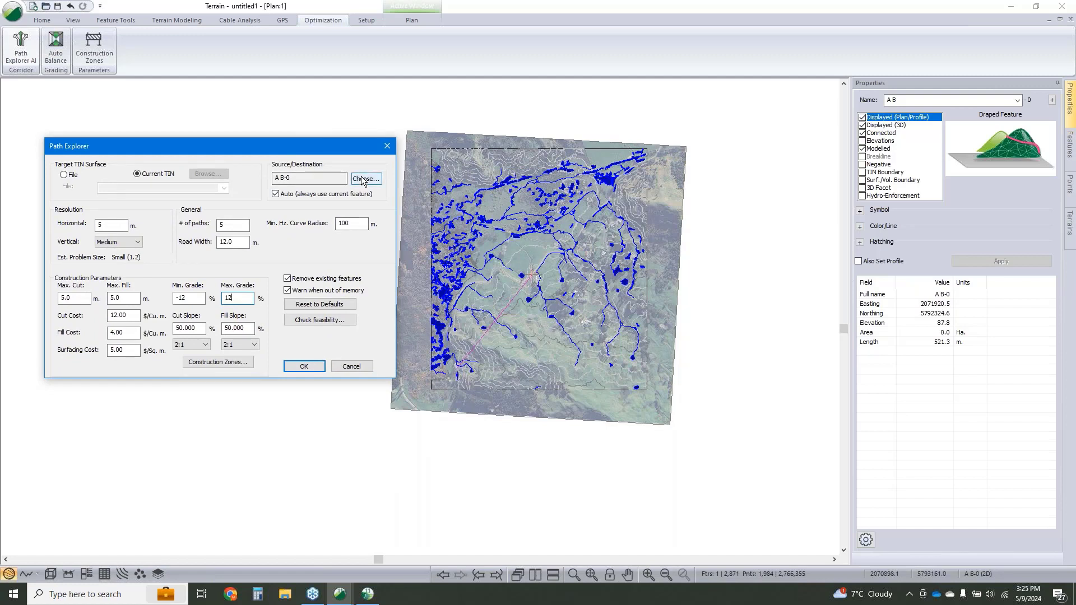
pyautogui.click(365, 179)
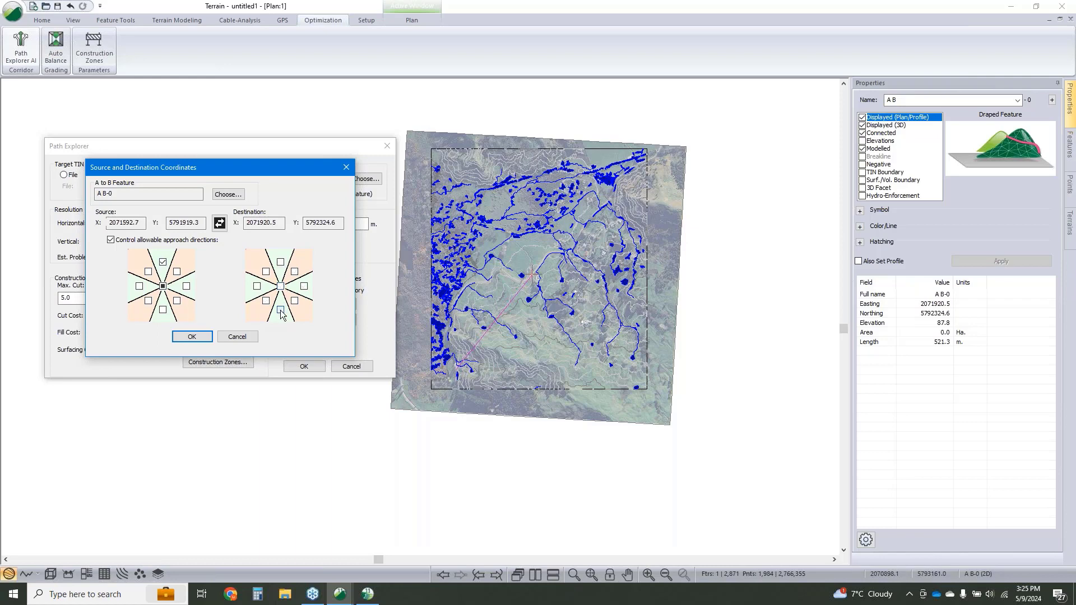
pyautogui.click(192, 336)
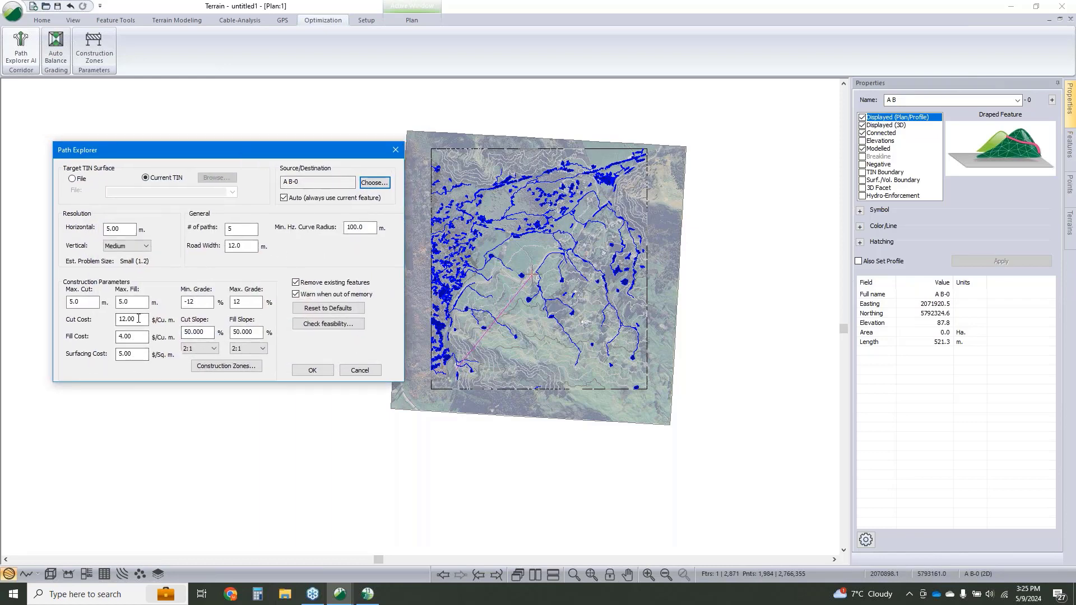
# - Create a polyline construction zone set from the STREAM_LINE features with crossing cost 2500
pyautogui.click(226, 366)
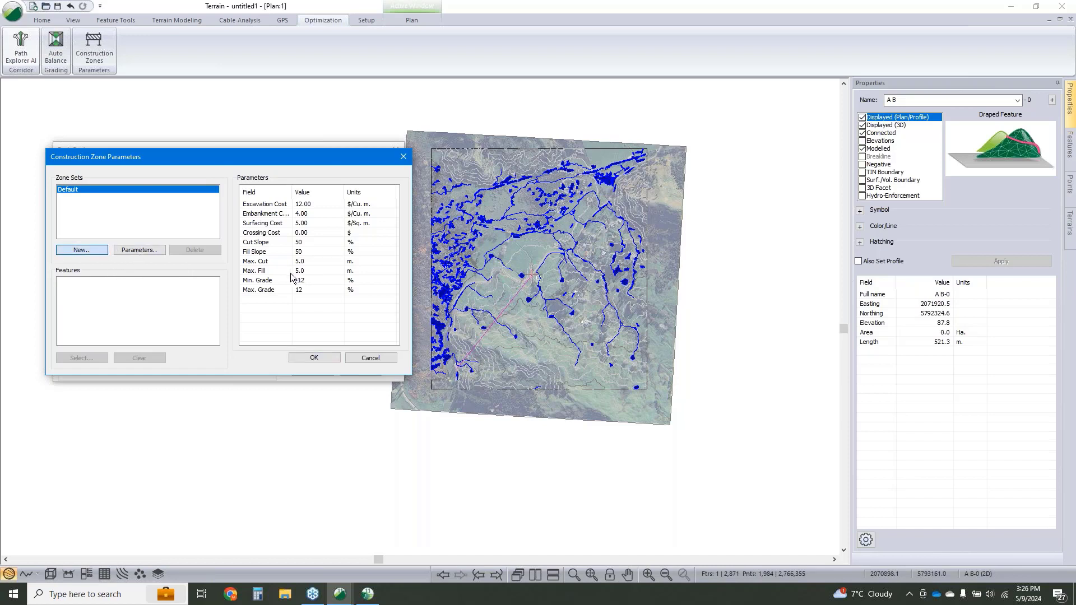
pyautogui.click(81, 249)
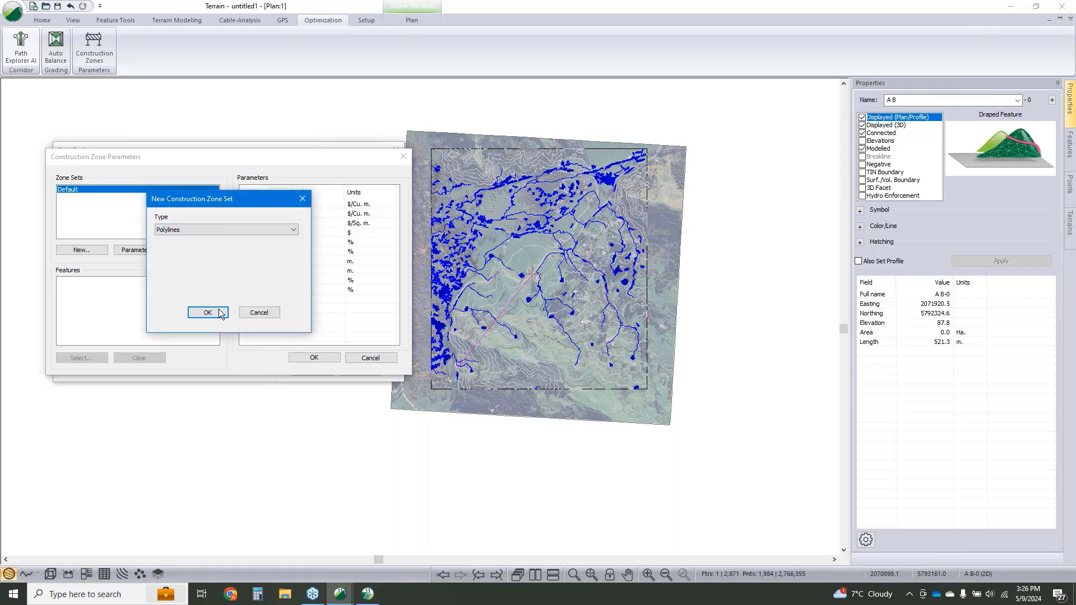
pyautogui.click(208, 313)
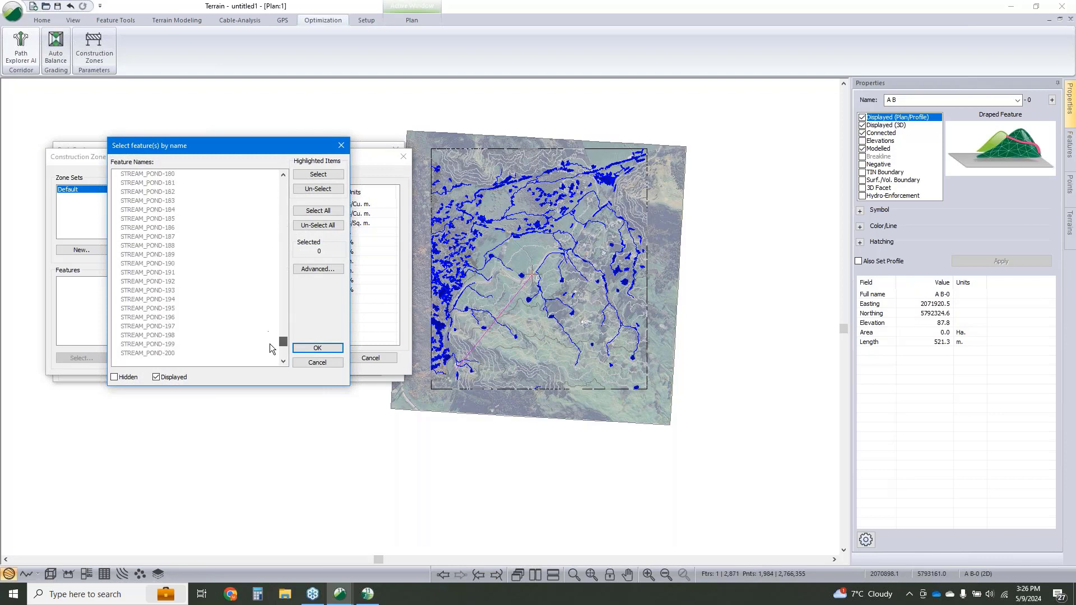
pyautogui.scroll(-3)
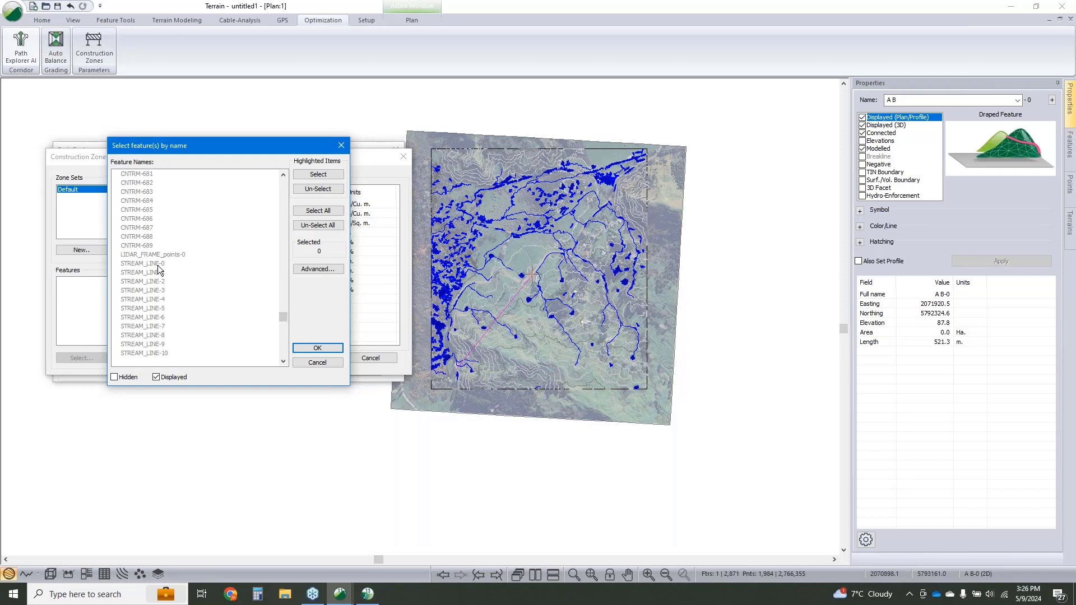
pyautogui.click(317, 174)
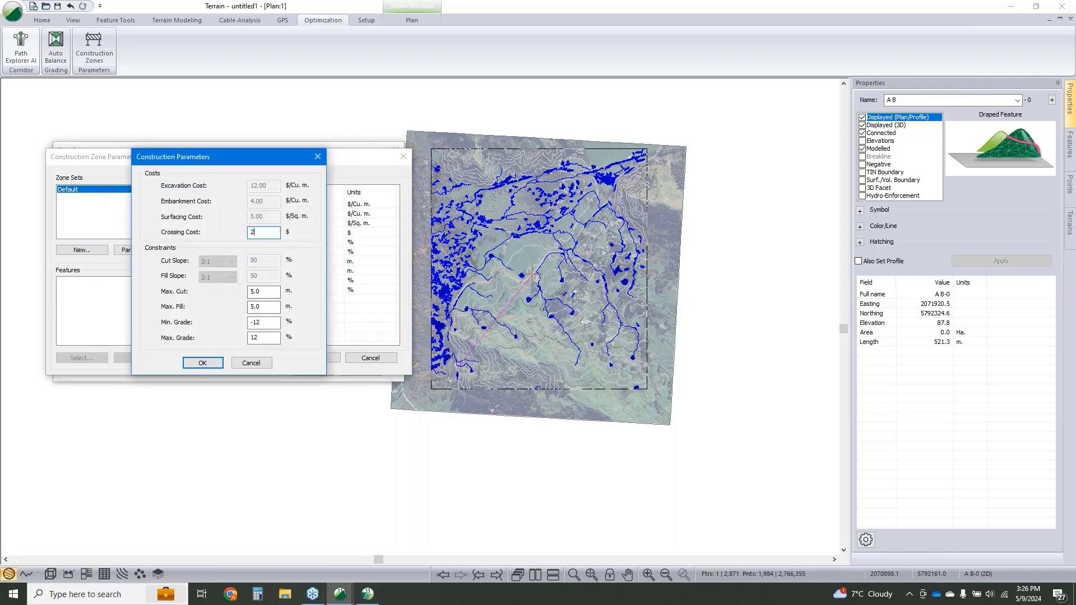
pyautogui.write('500')
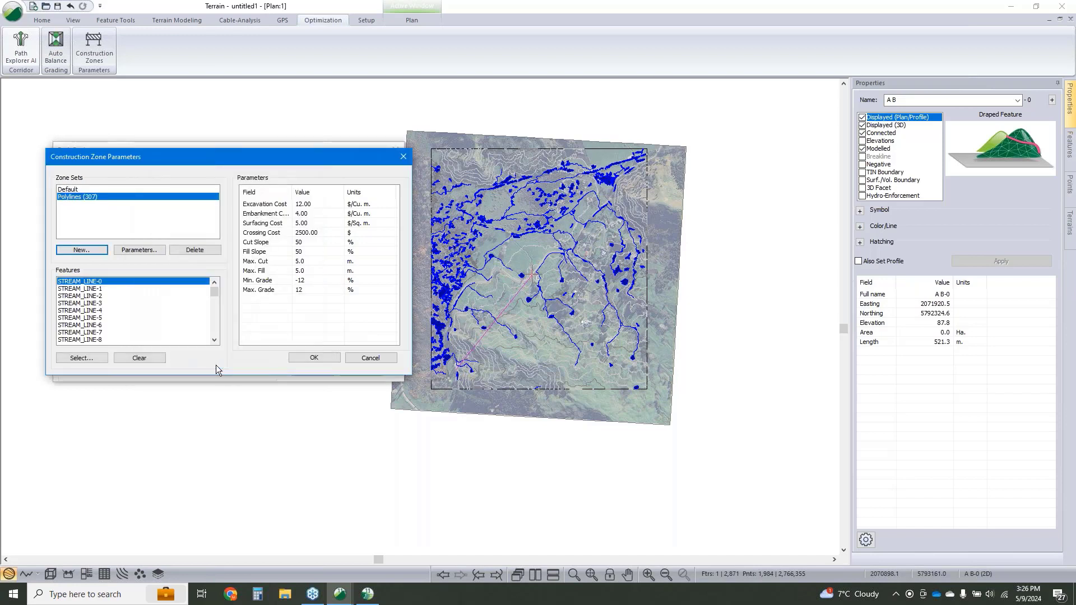
pyautogui.moveTo(249, 369)
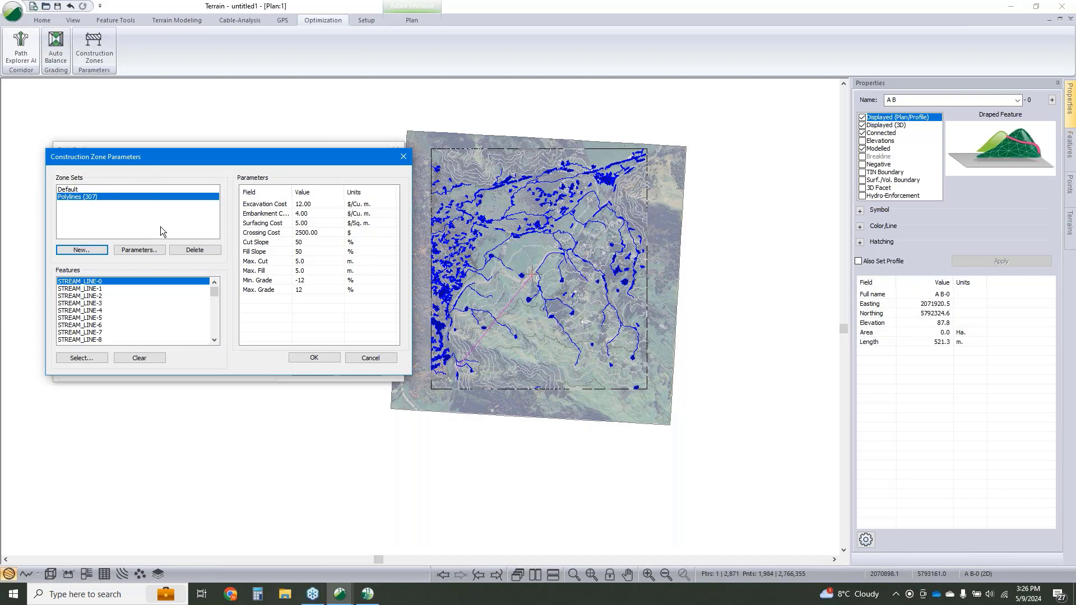
pyautogui.moveTo(138, 173)
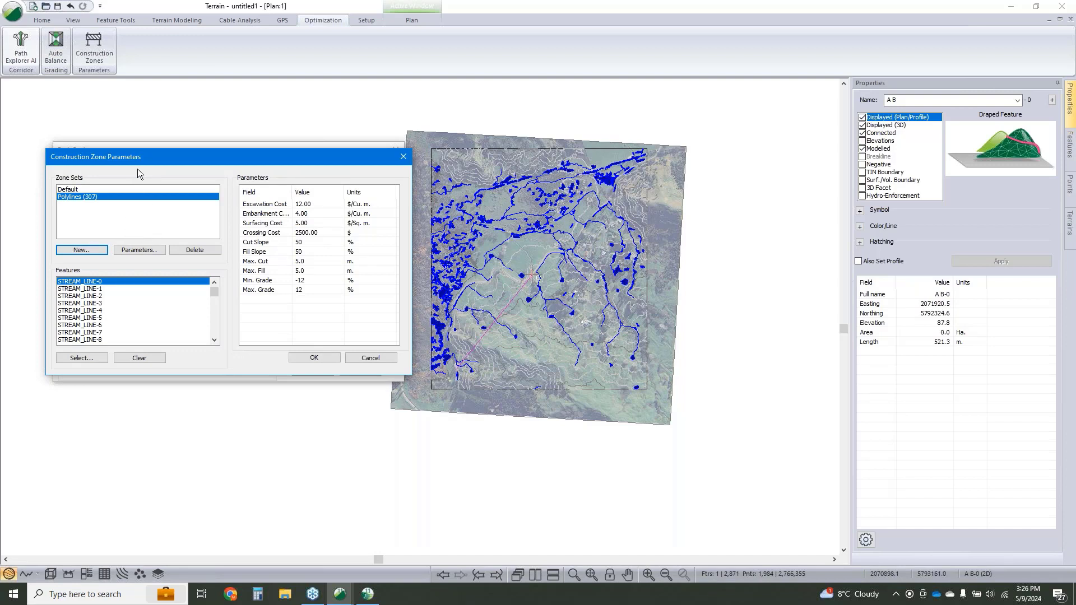
pyautogui.moveTo(177, 290)
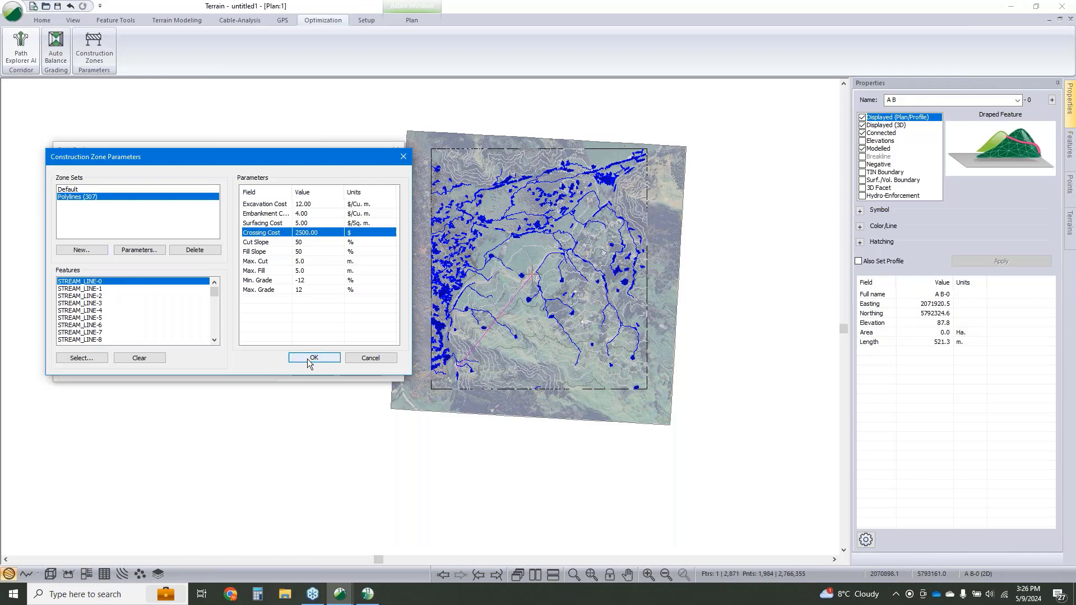
pyautogui.click(313, 358)
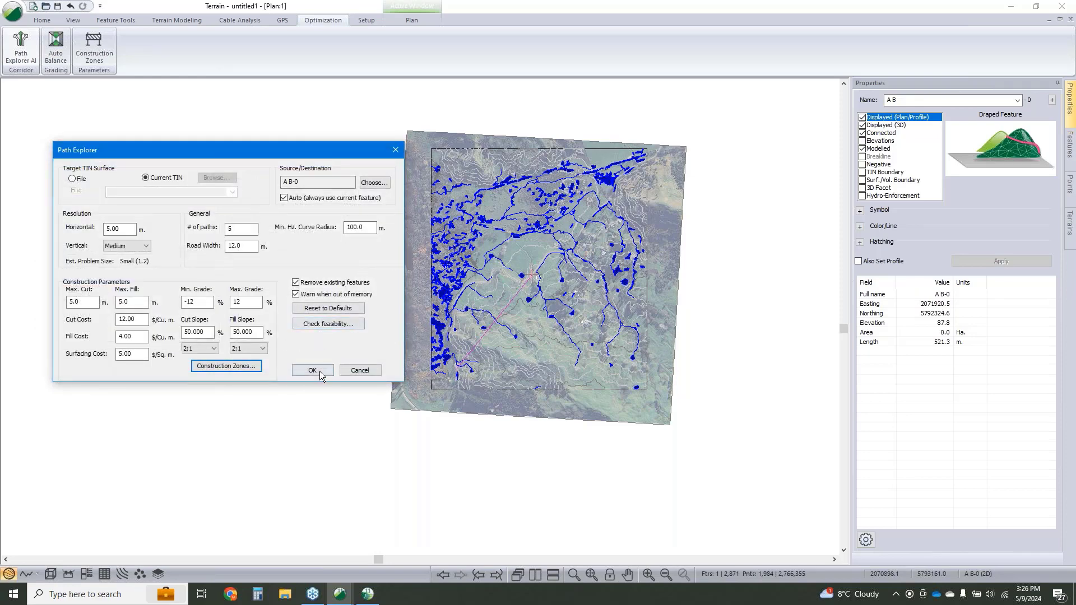
# - Start the Path Explorer run and accept the clipped construction zone warning
pyautogui.click(312, 370)
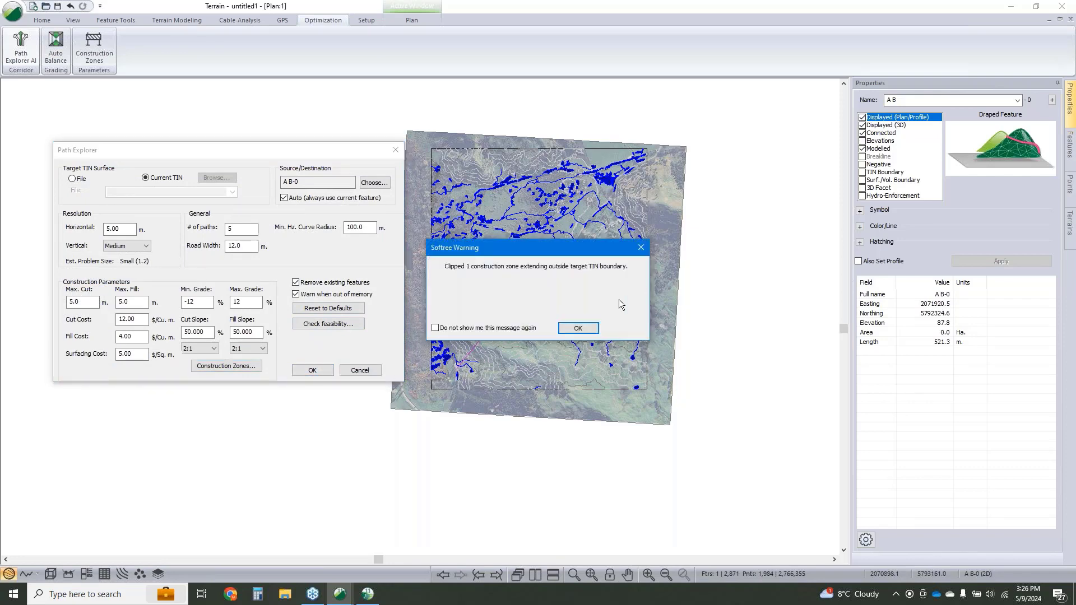
pyautogui.click(577, 329)
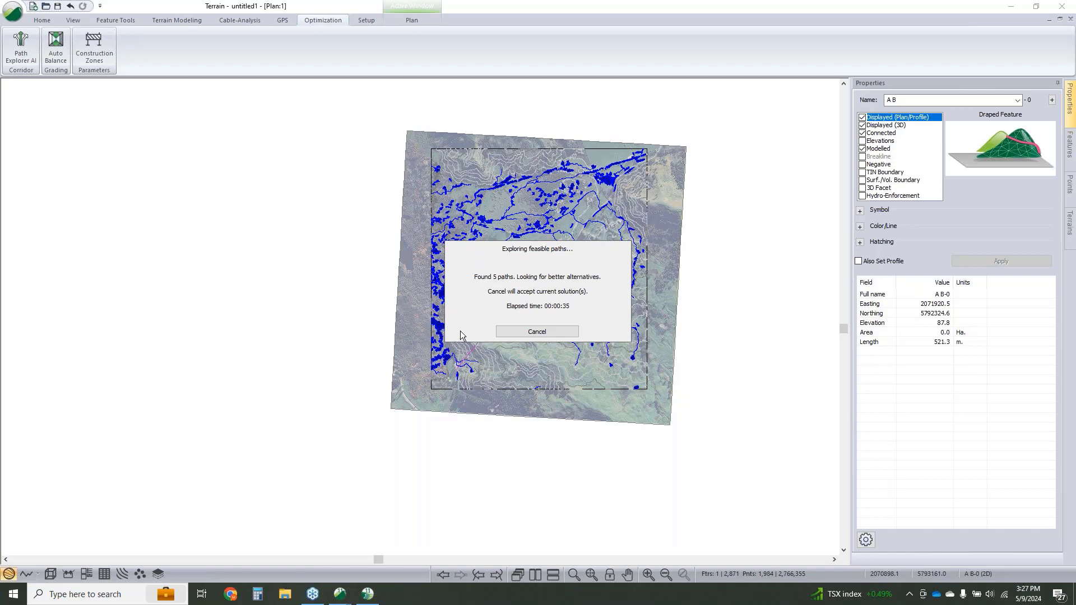
pyautogui.moveTo(473, 337)
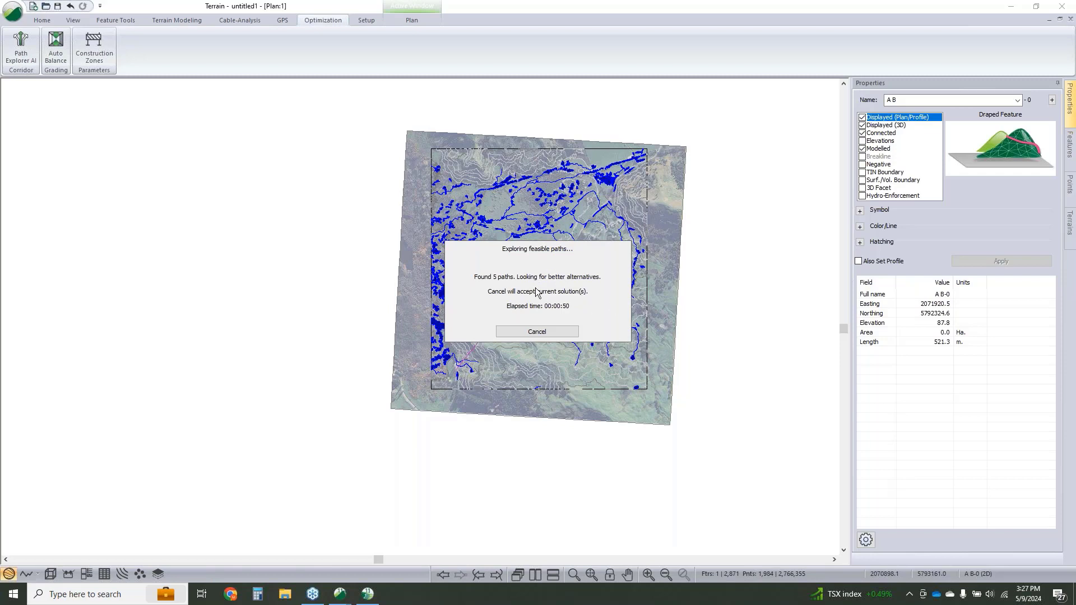
pyautogui.moveTo(569, 310)
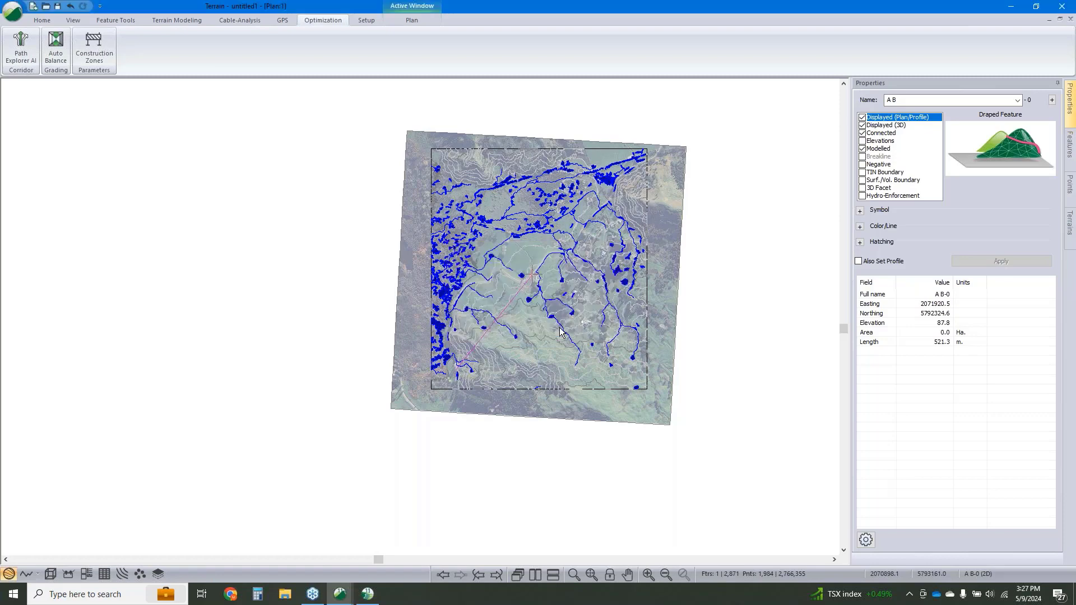
pyautogui.moveTo(541, 328)
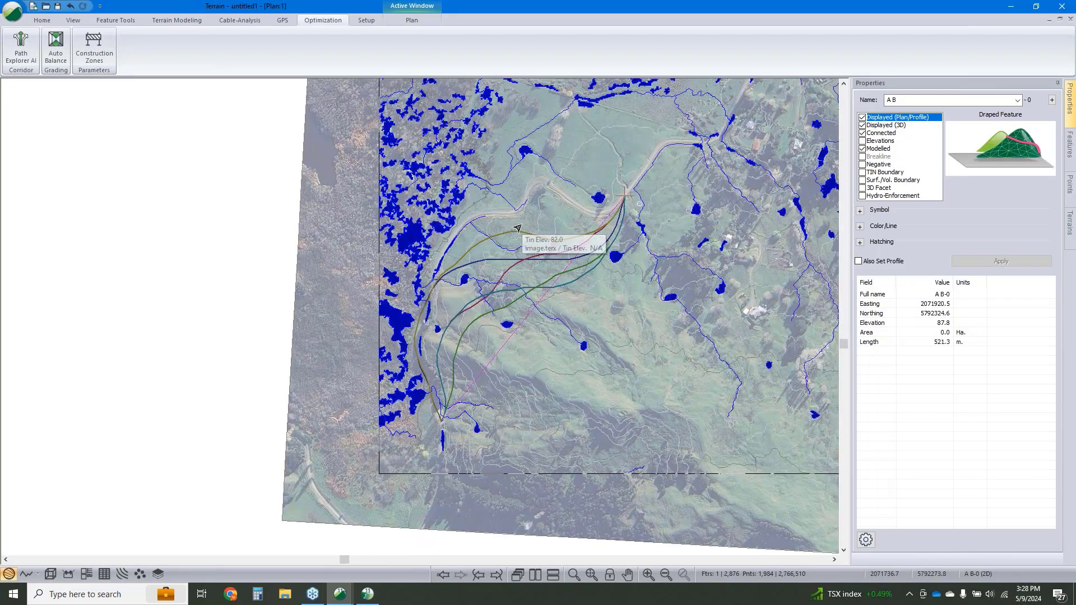
# - Select the path .XPATH_85K-0 by name to show its properties (length 679.5 m)
pyautogui.rightClick(518, 227)
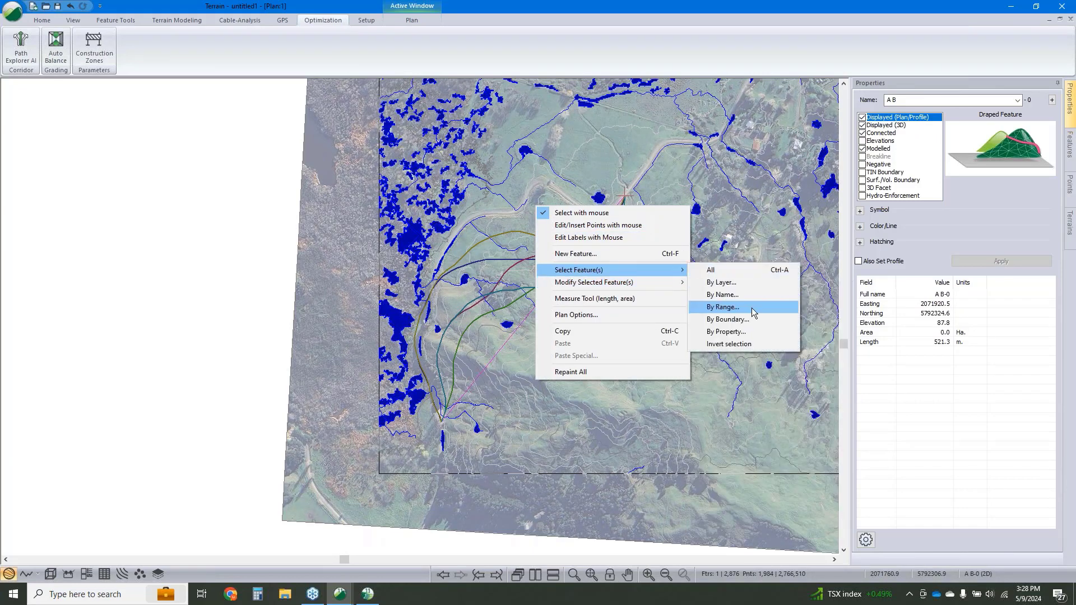
pyautogui.click(722, 295)
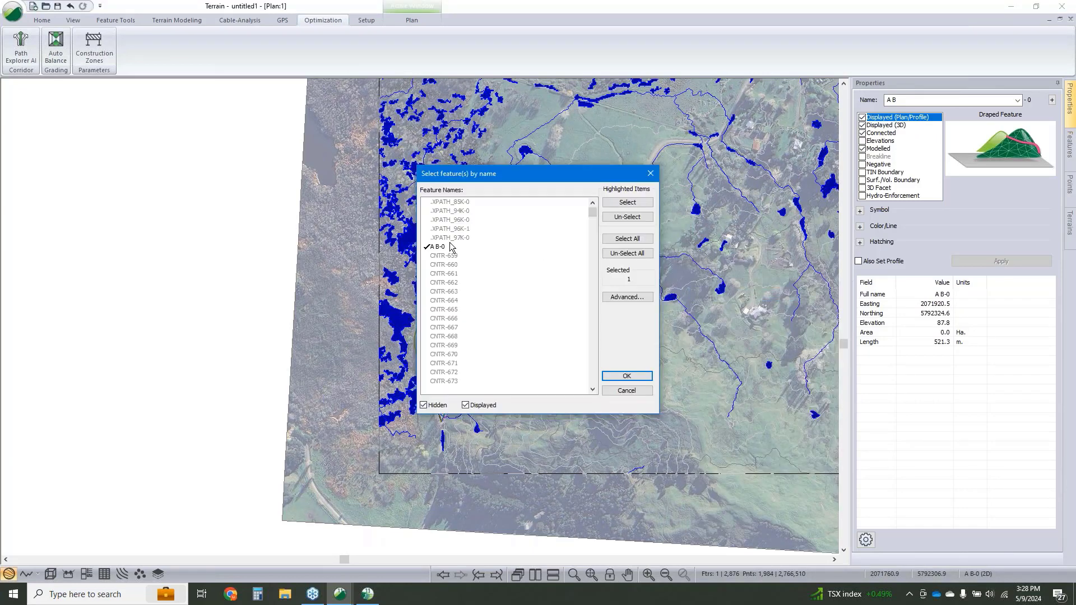
pyautogui.click(450, 238)
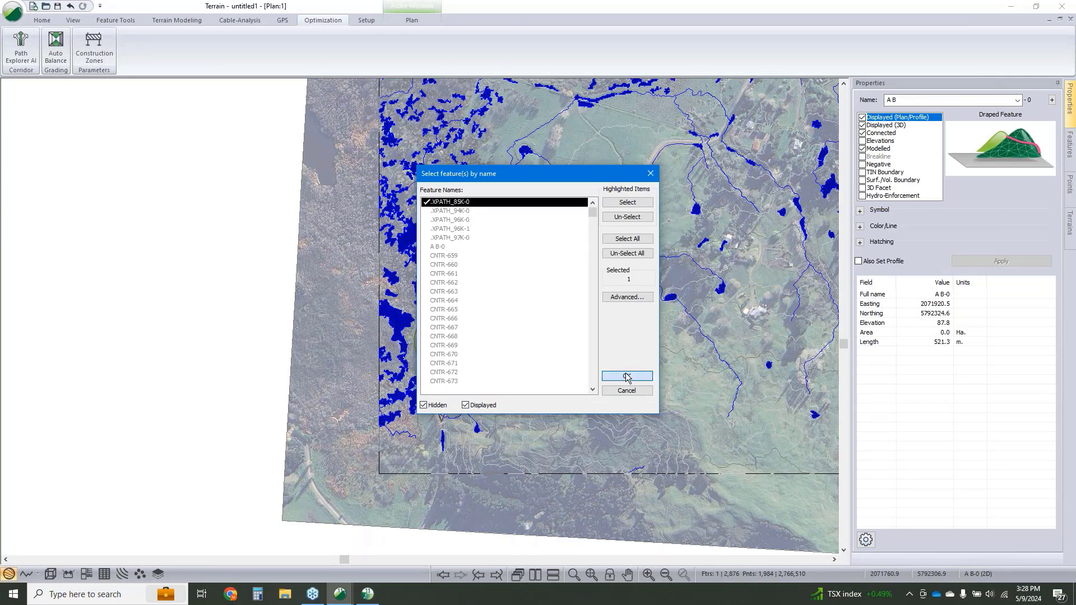
pyautogui.click(626, 377)
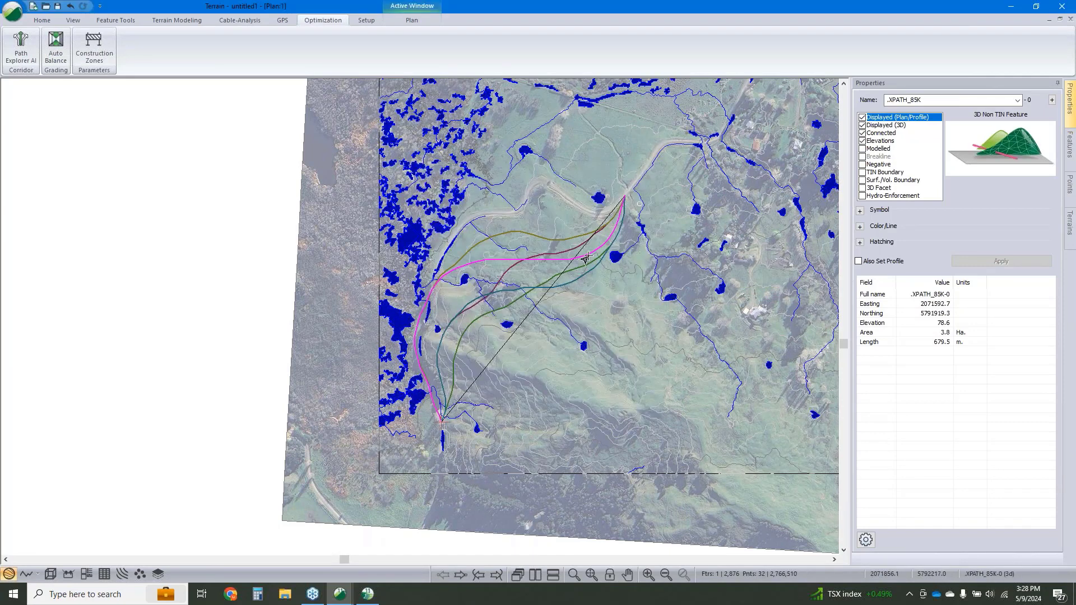
pyautogui.moveTo(638, 365)
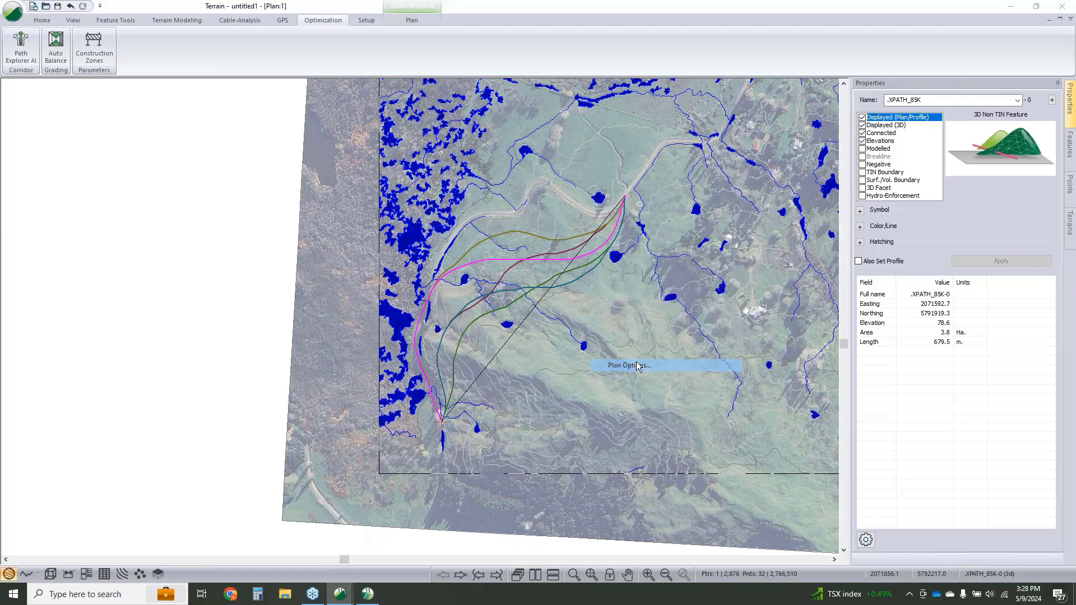
# - Review the feature list by name again and close it without changes
pyautogui.rightClick(660, 365)
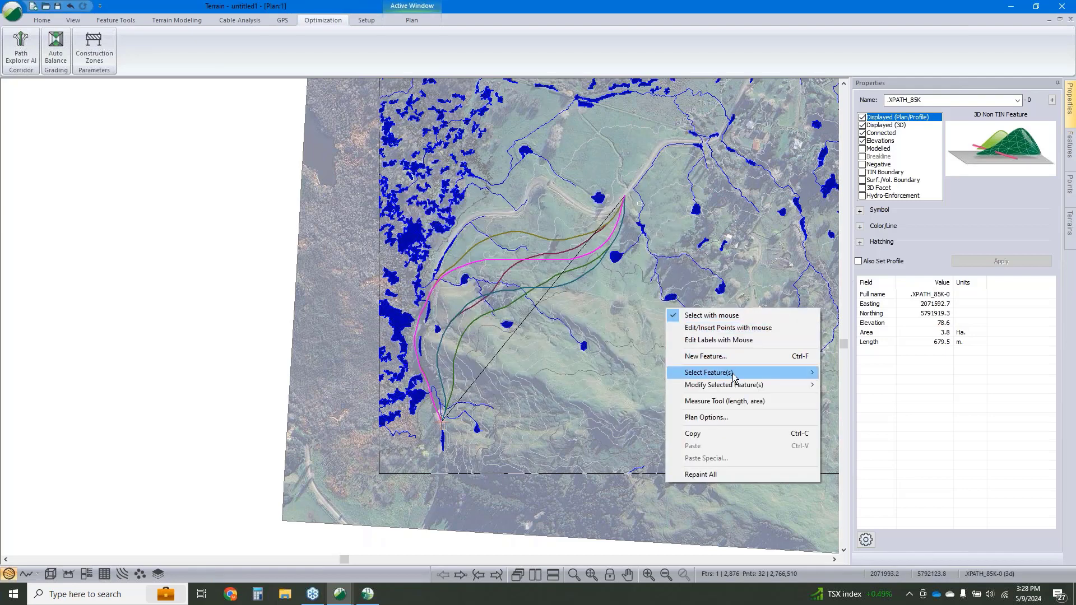
pyautogui.click(708, 372)
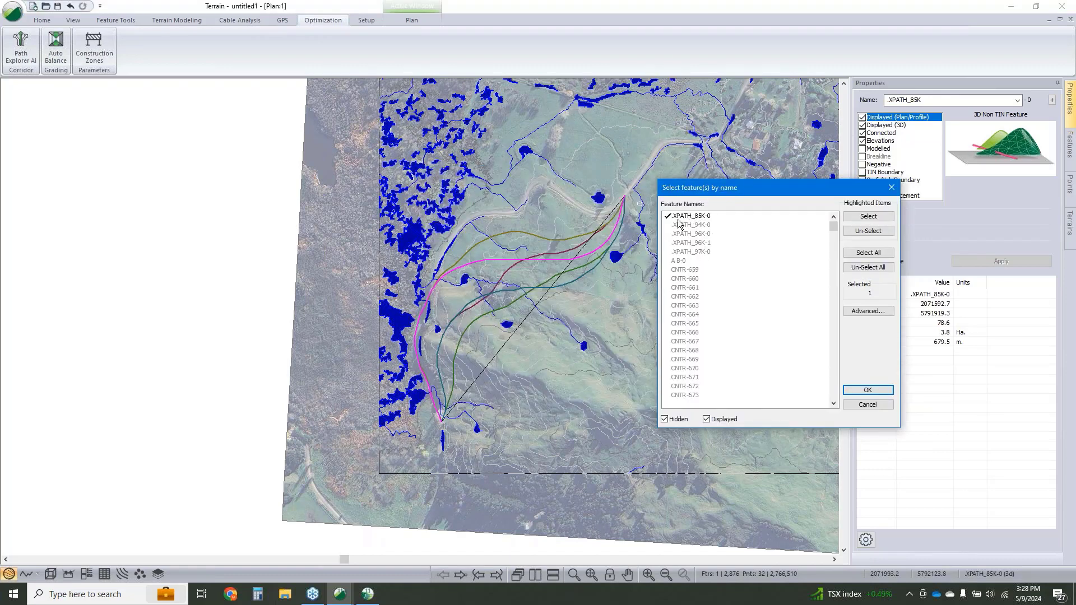
pyautogui.moveTo(703, 238)
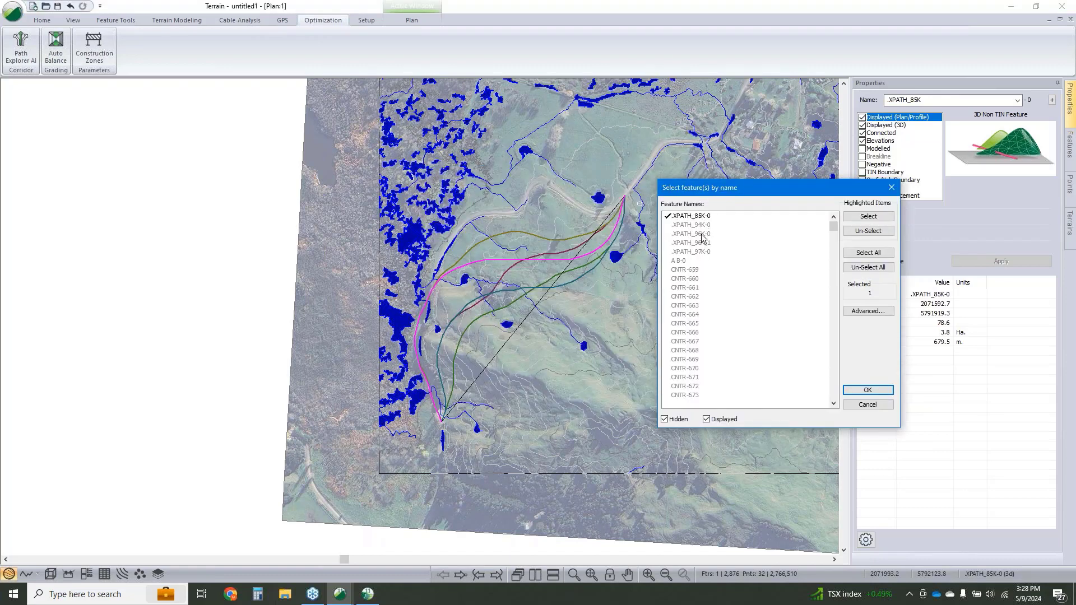
pyautogui.click(868, 390)
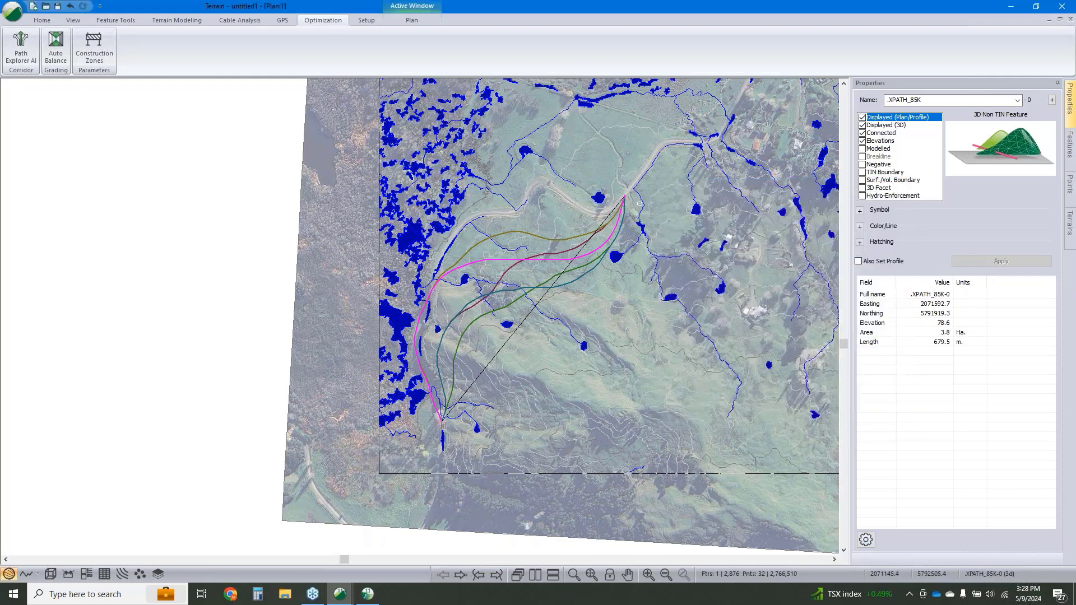
# - Save the terrain model as topo PE.terx in the Rural Road Design folder
pyautogui.click(12, 7)
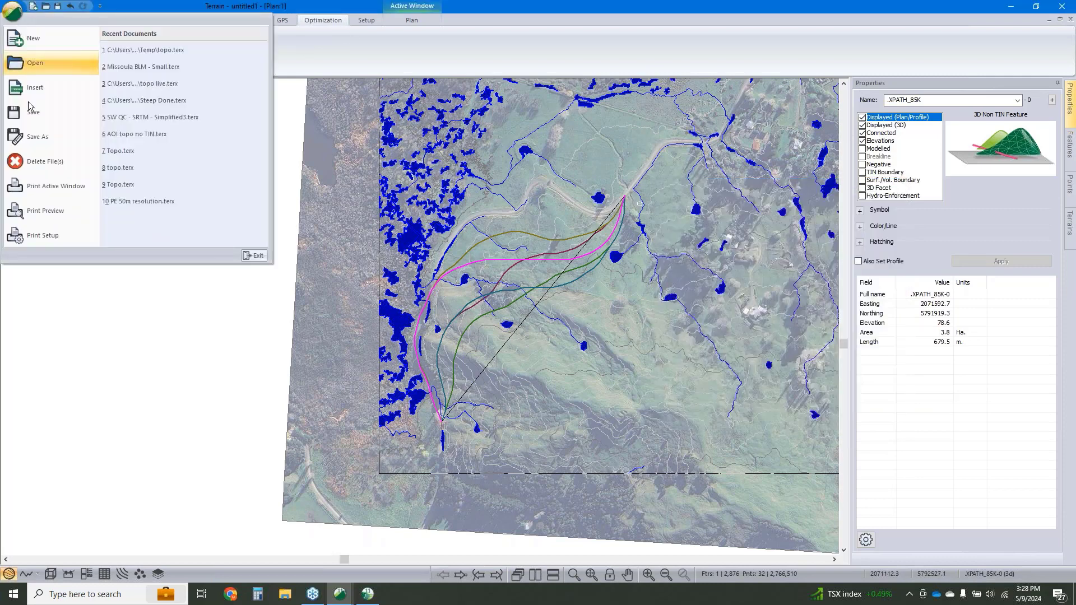
pyautogui.click(38, 136)
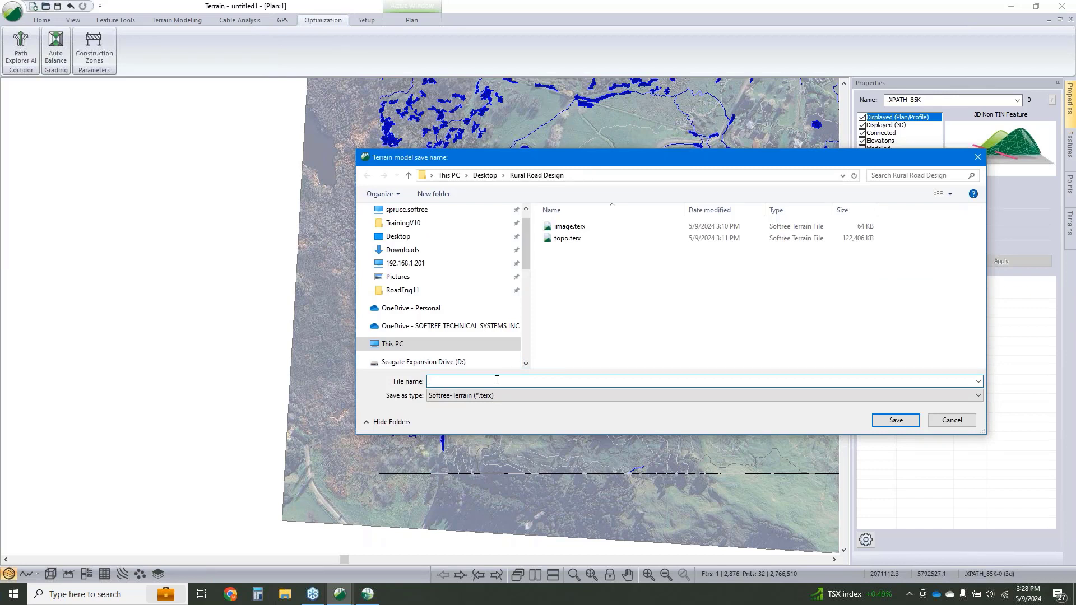
pyautogui.write('topo')
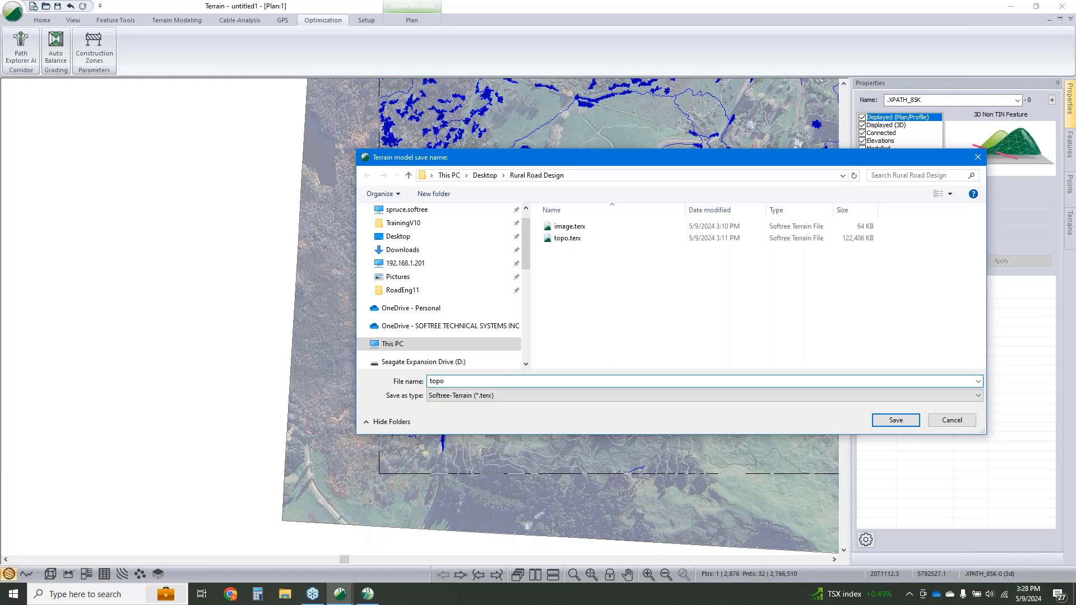
pyautogui.write('PE')
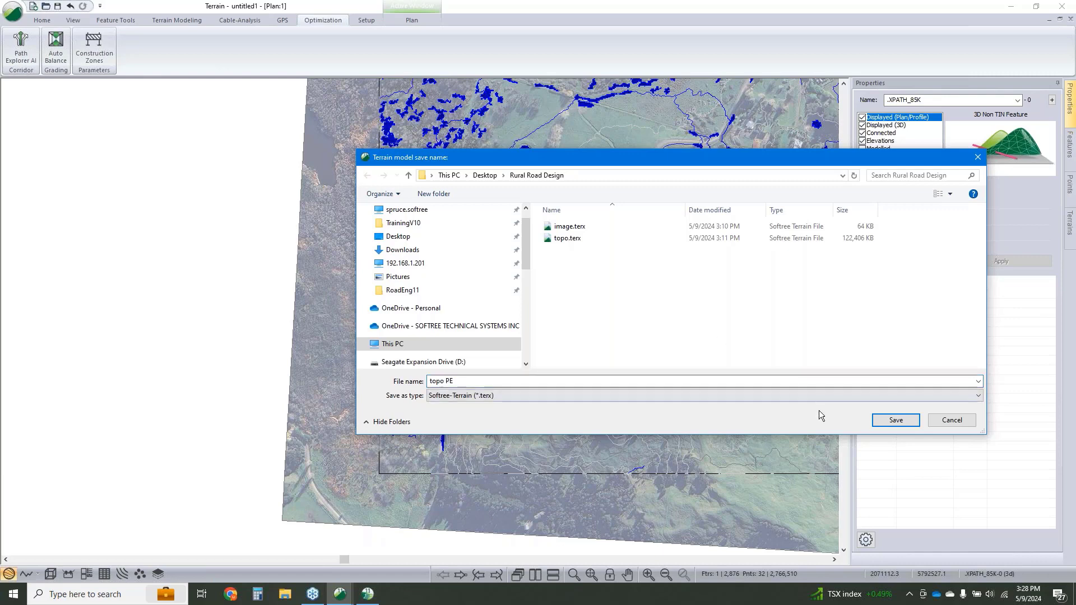
pyautogui.click(895, 420)
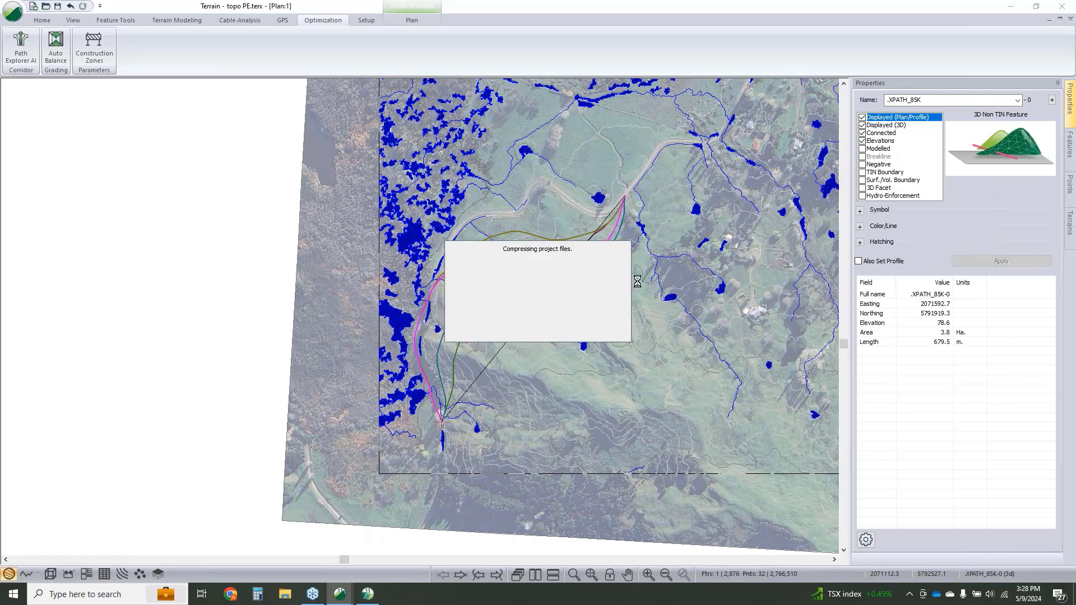
pyautogui.moveTo(632, 288)
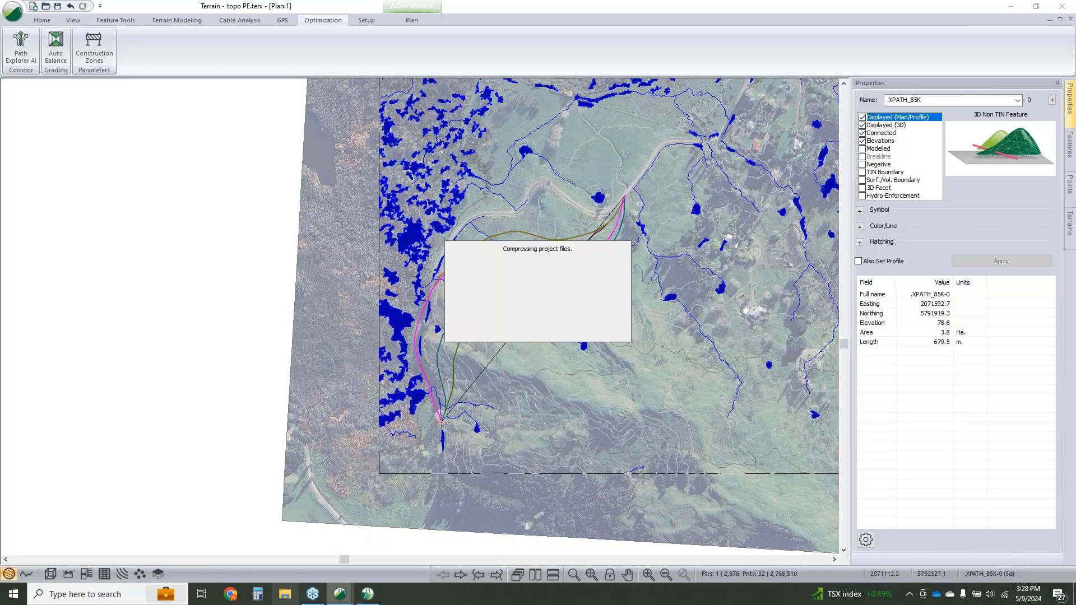
# - Launch Softree Location and begin a new design on the topo PE.terx terrain
pyautogui.click(12, 594)
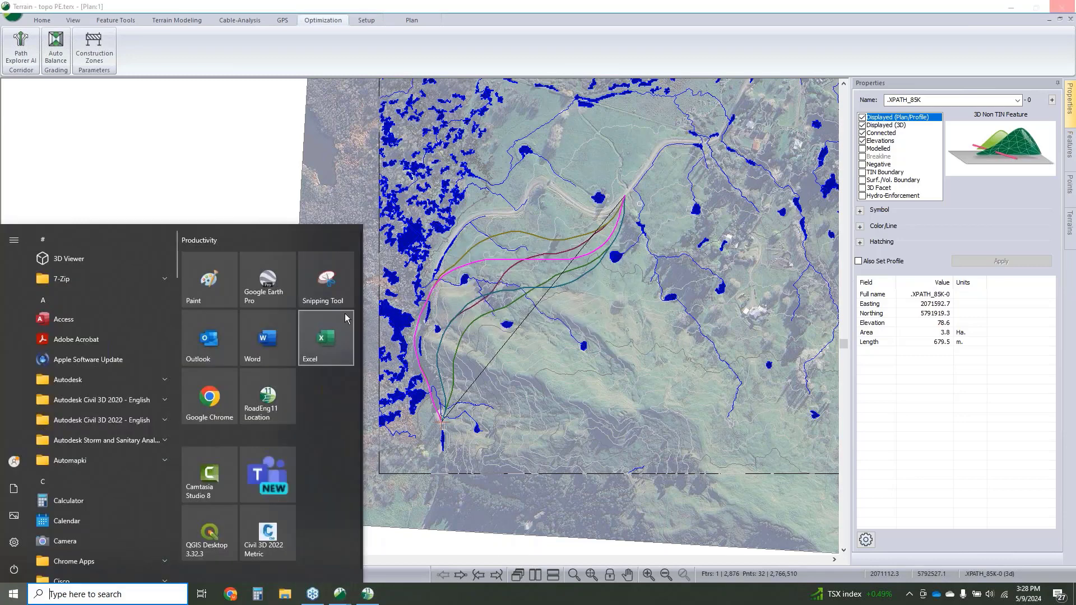
pyautogui.click(309, 338)
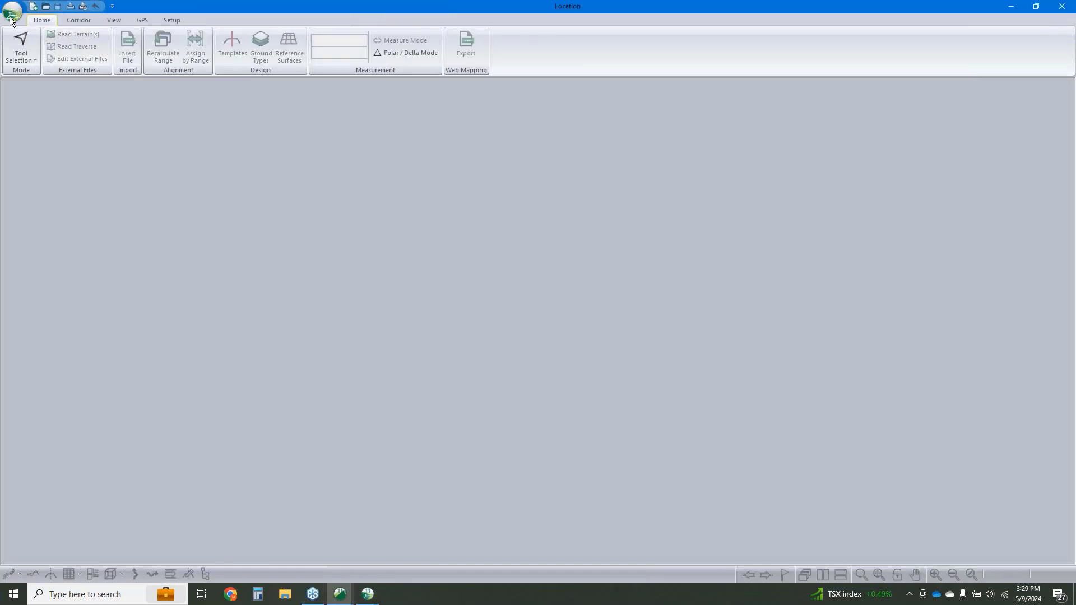
pyautogui.click(12, 10)
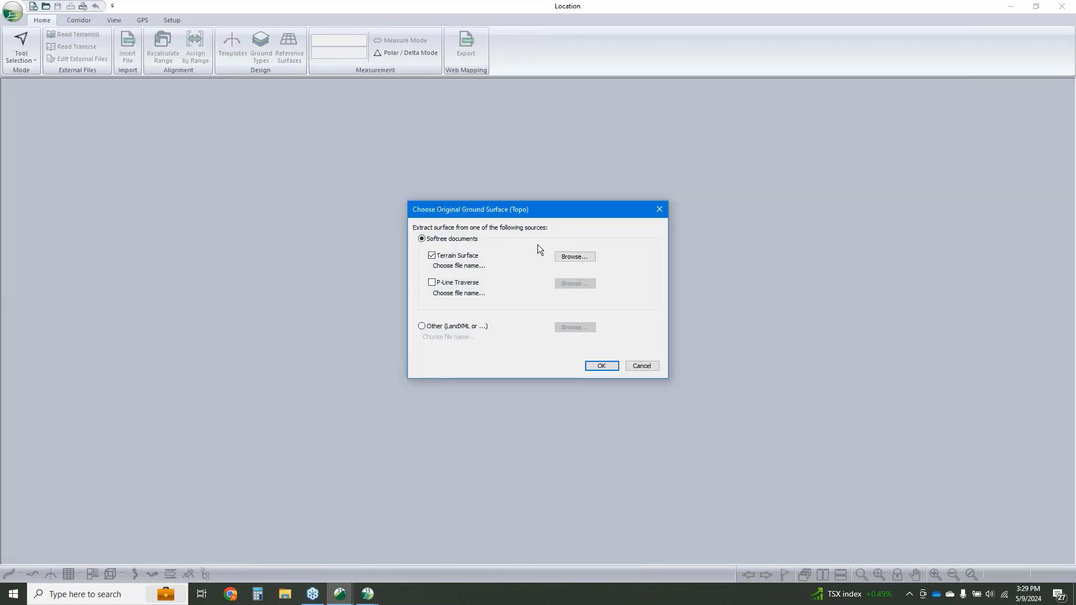
pyautogui.click(574, 256)
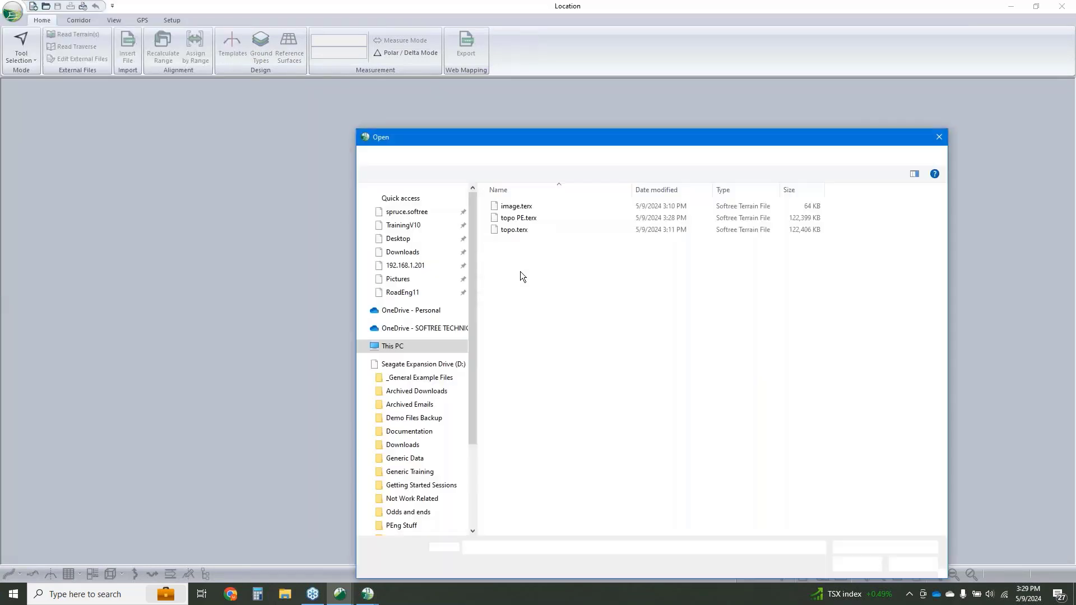
pyautogui.click(519, 217)
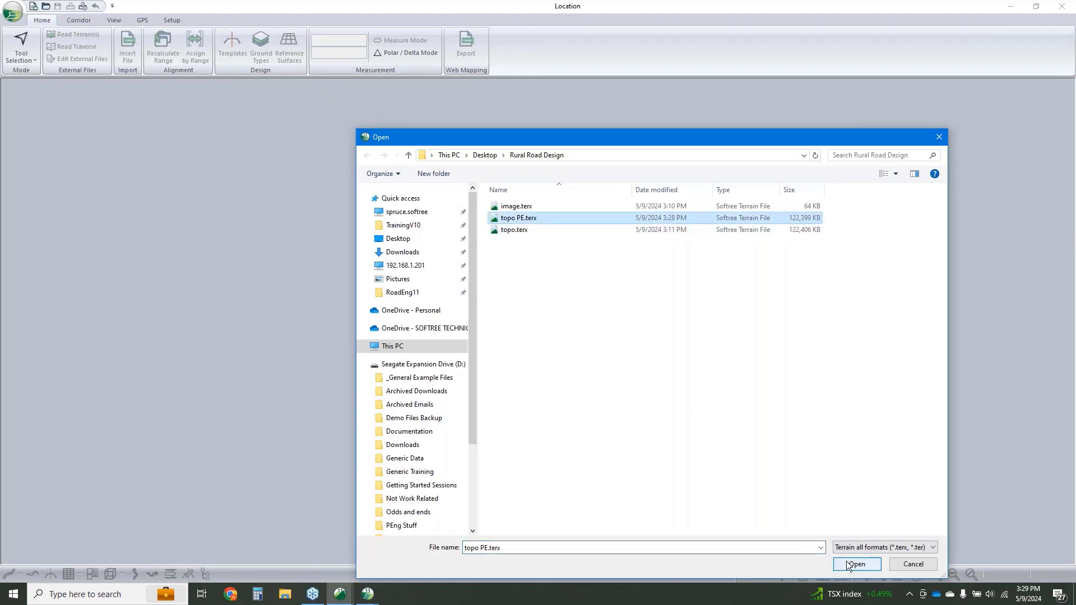
pyautogui.click(856, 564)
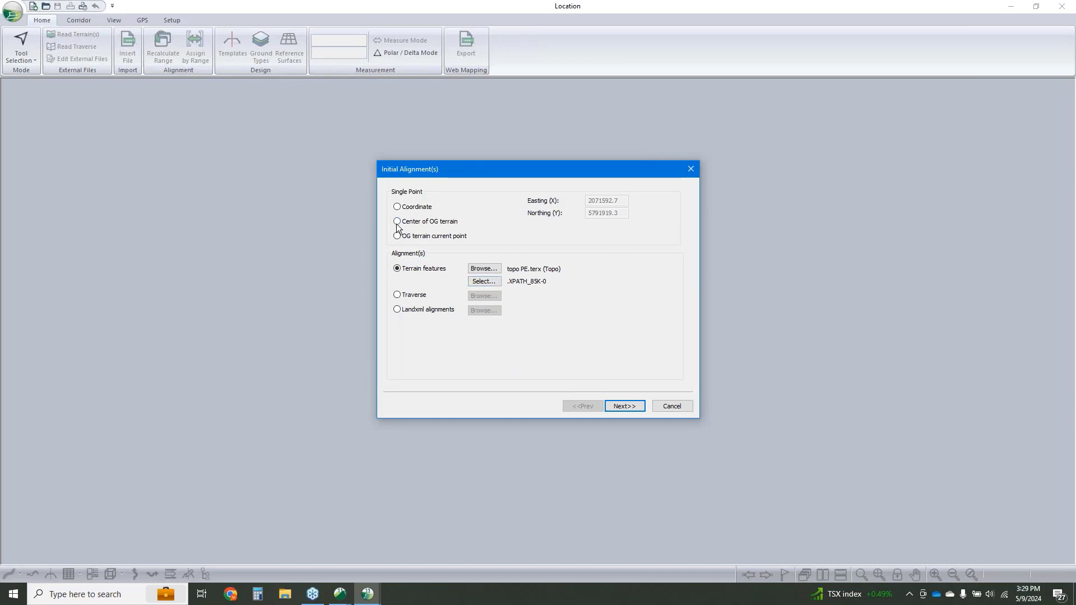
pyautogui.moveTo(398, 228)
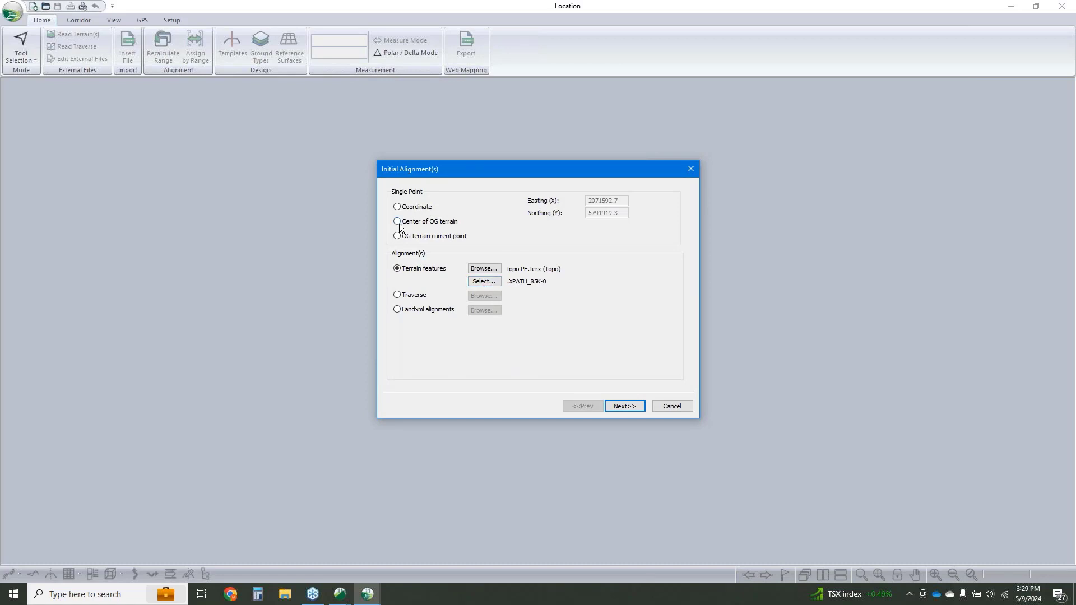
# - Choose the XPATH_85K-0 terrain path feature as the initial alignment
pyautogui.click(483, 281)
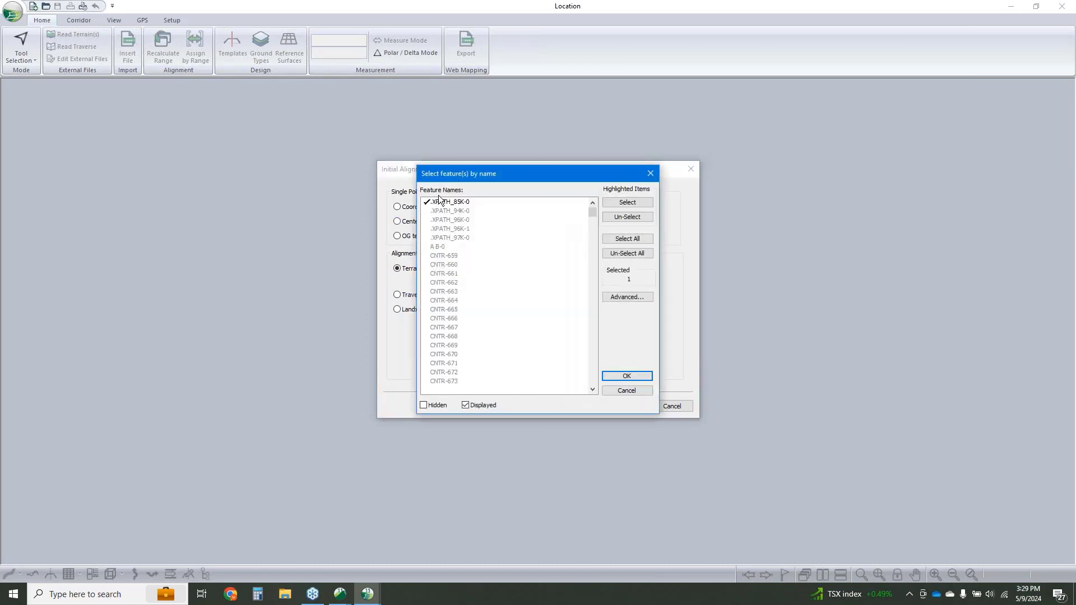
pyautogui.click(625, 375)
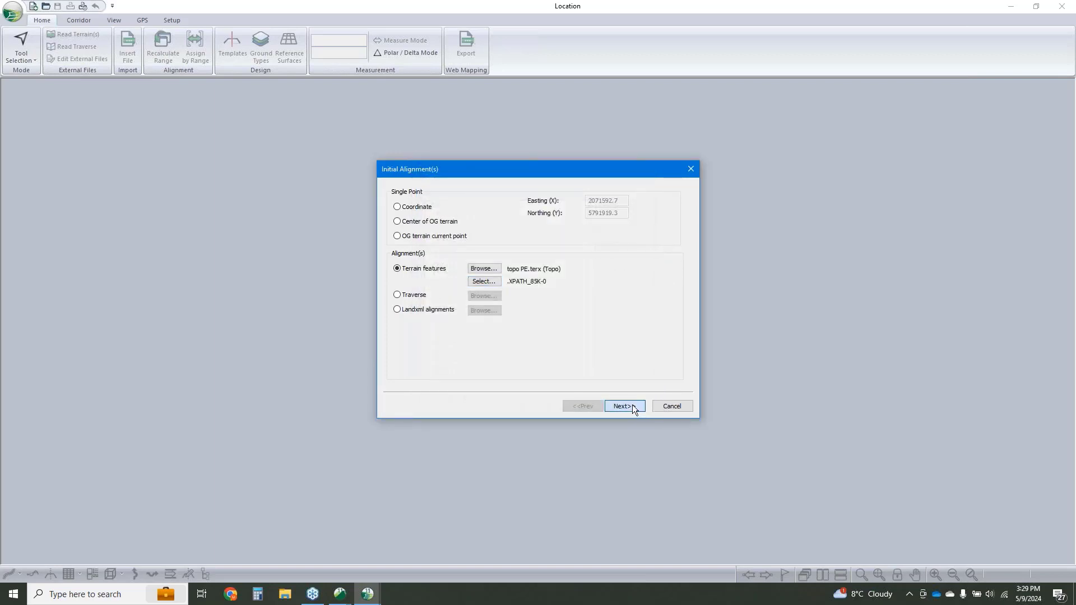
# - Finish the alignment setup and add image.terx as a plan view background display file
pyautogui.click(624, 406)
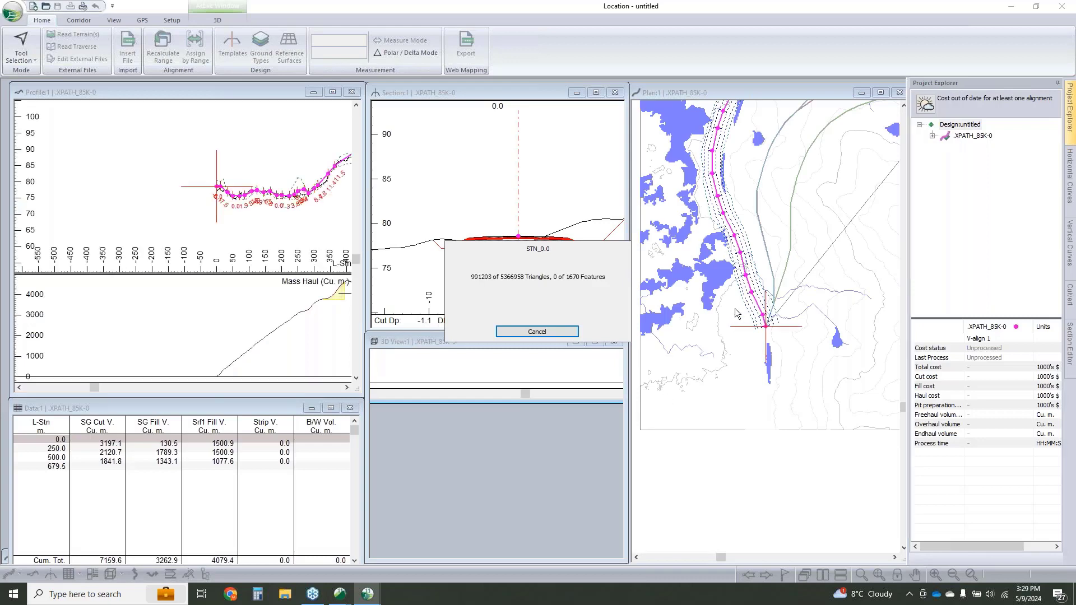
pyautogui.click(536, 332)
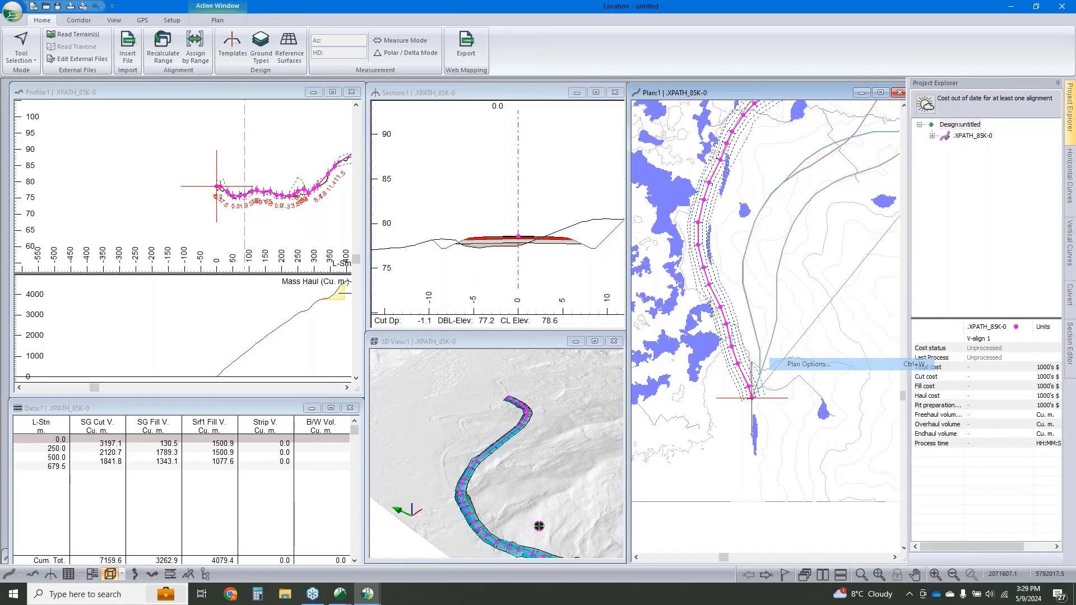
pyautogui.click(808, 365)
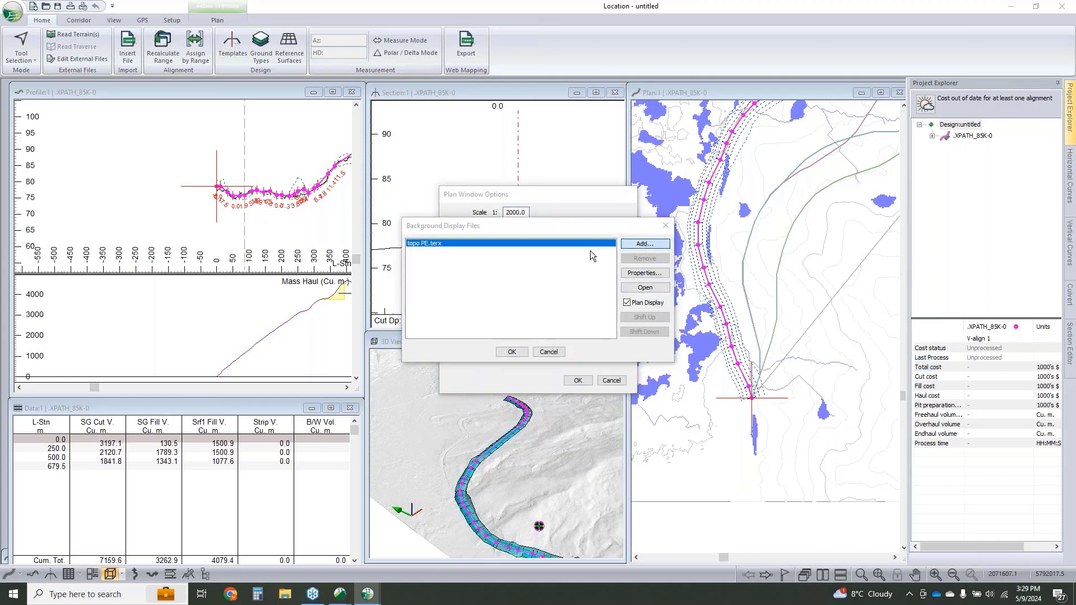
pyautogui.click(643, 243)
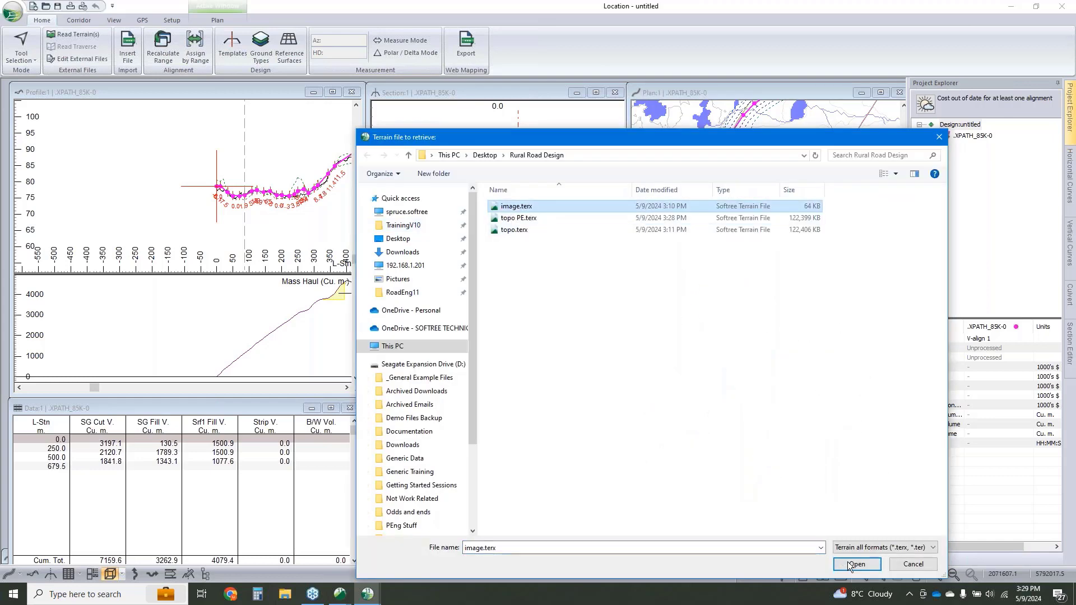
pyautogui.click(855, 564)
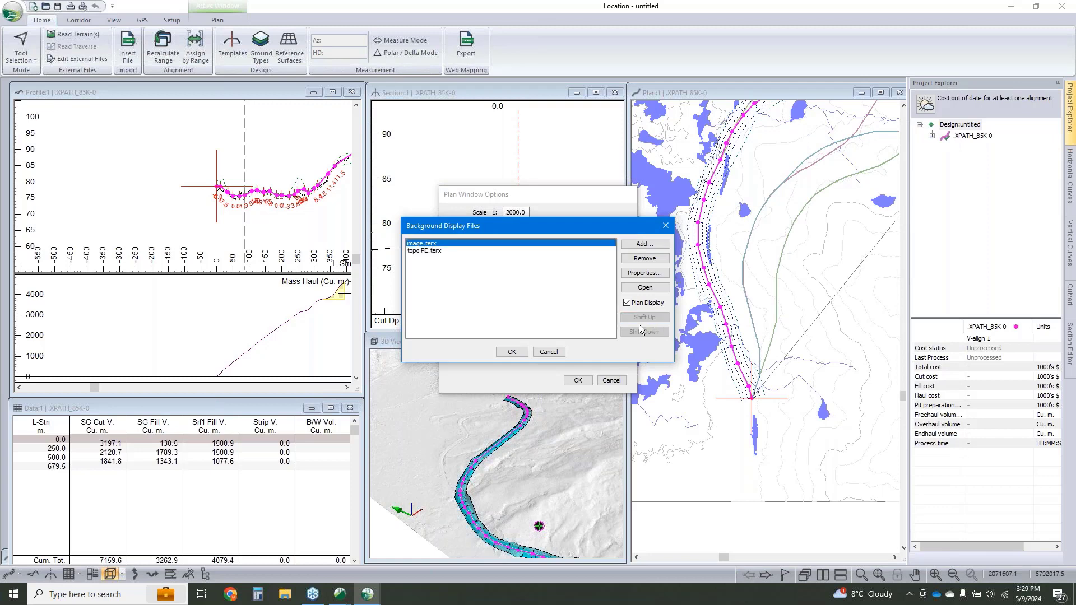
pyautogui.click(512, 351)
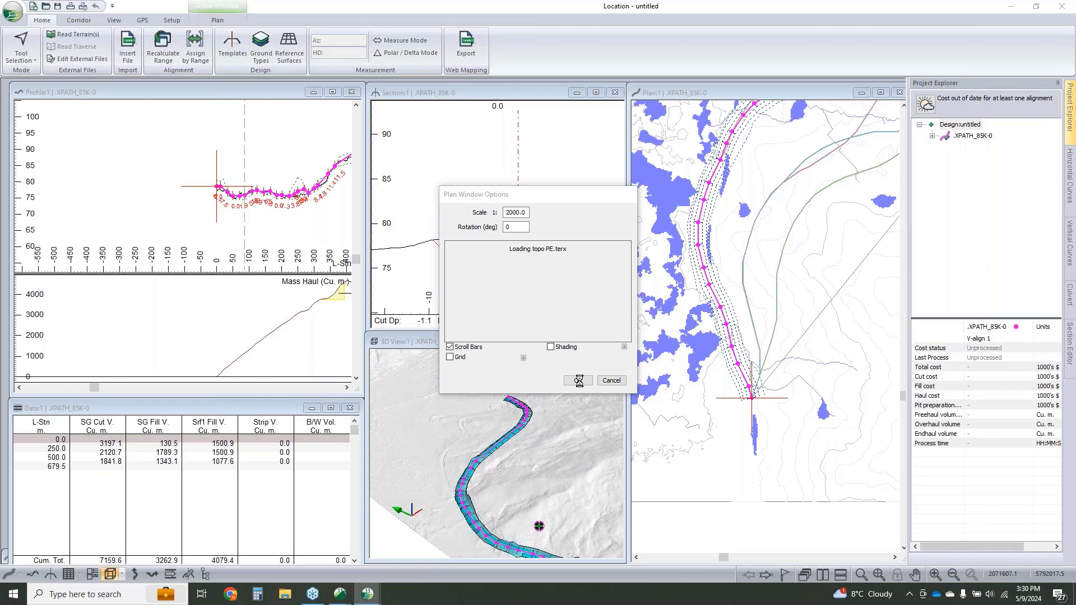
# - Assign the RES Resource Low Volume template over the full range and recalculate the cross sections
pyautogui.click(577, 380)
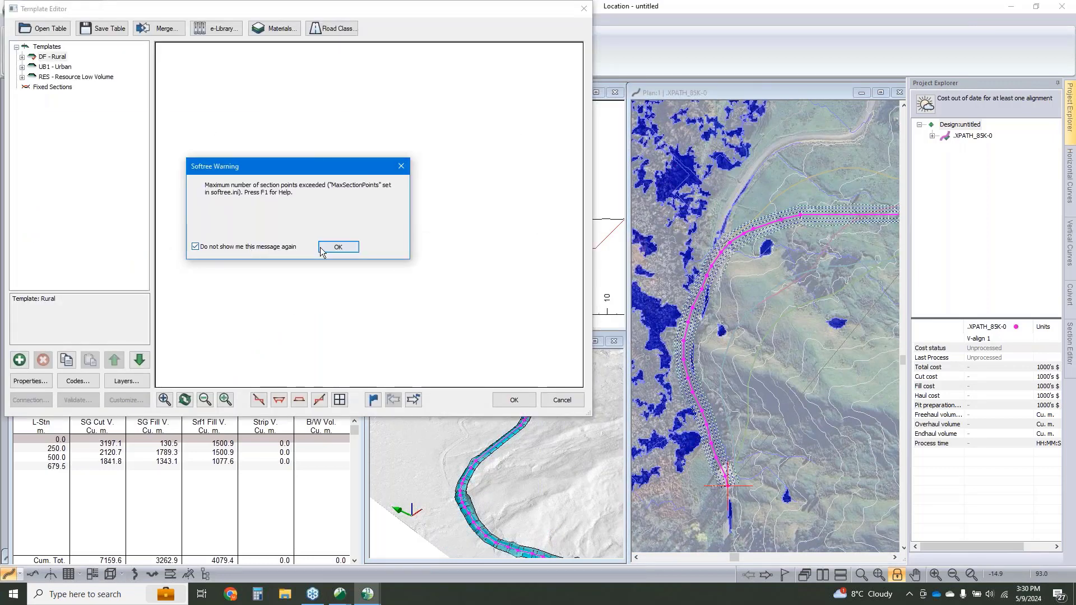
pyautogui.click(337, 247)
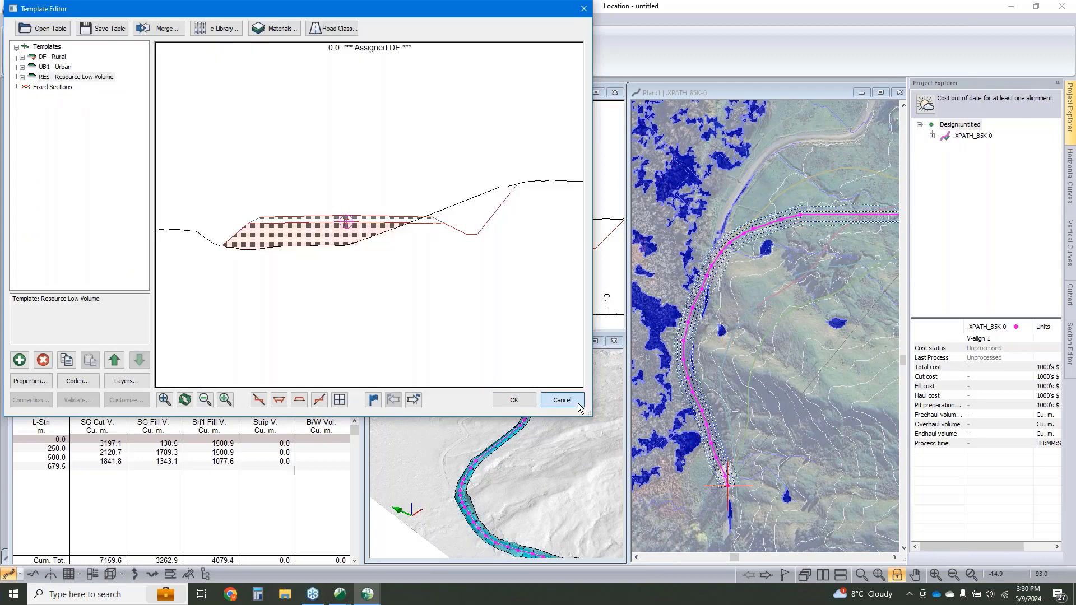
pyautogui.click(561, 401)
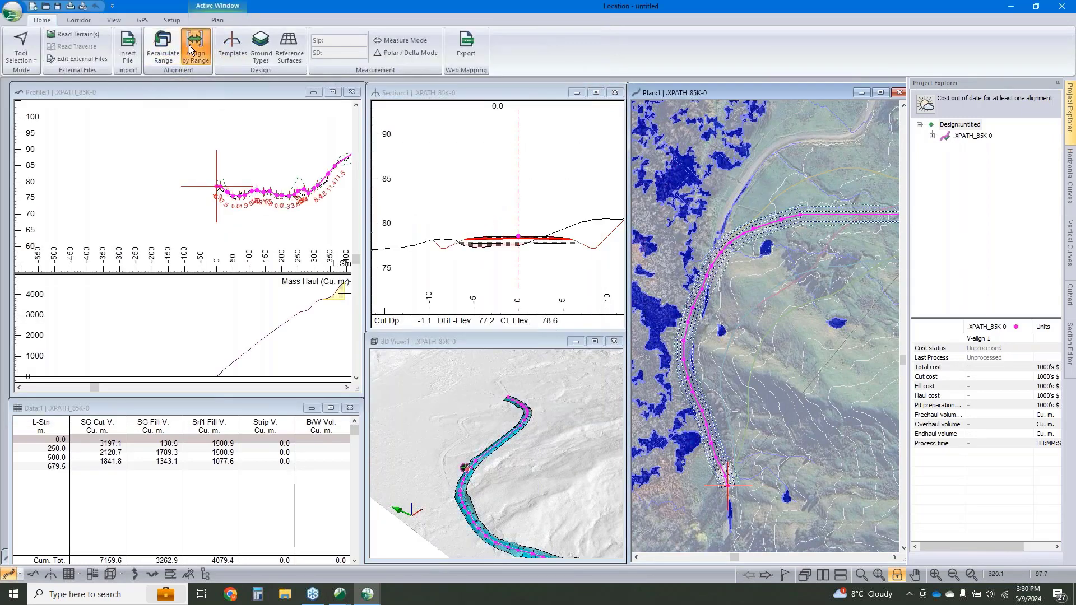
pyautogui.click(195, 47)
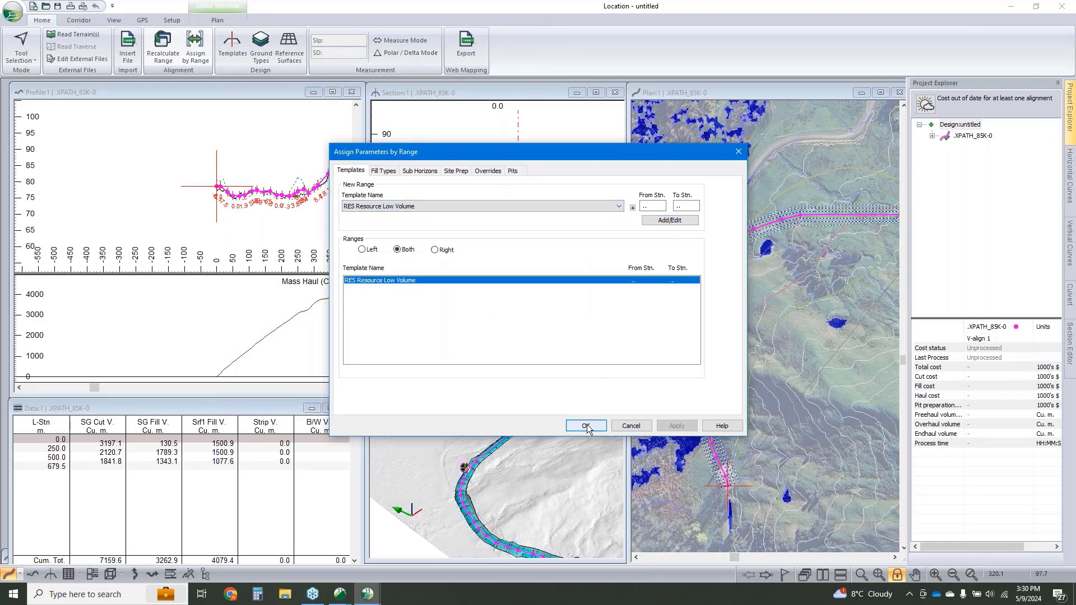
pyautogui.click(585, 426)
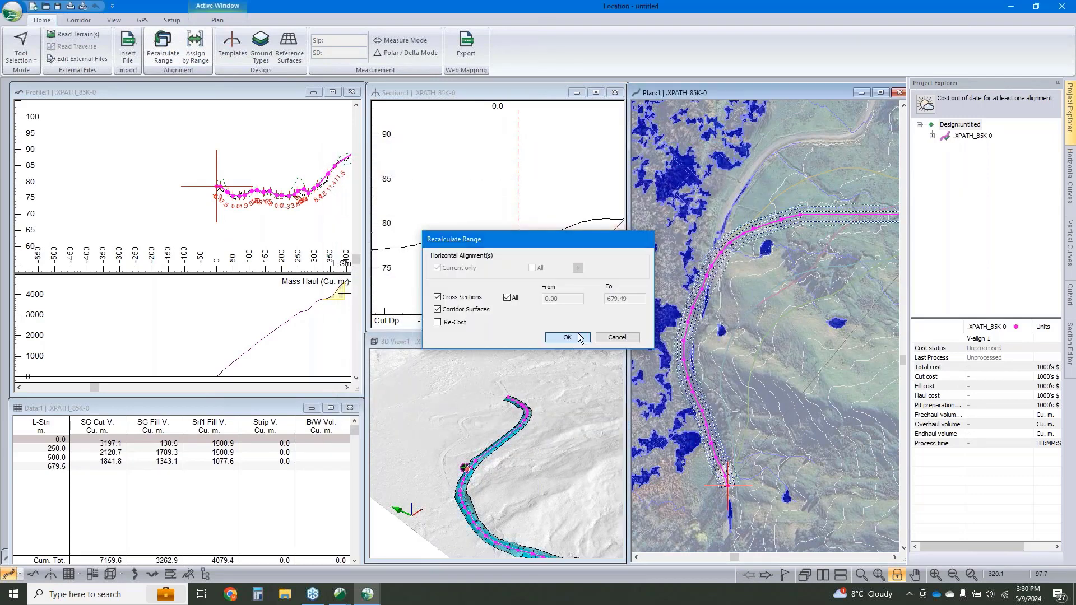
pyautogui.click(565, 337)
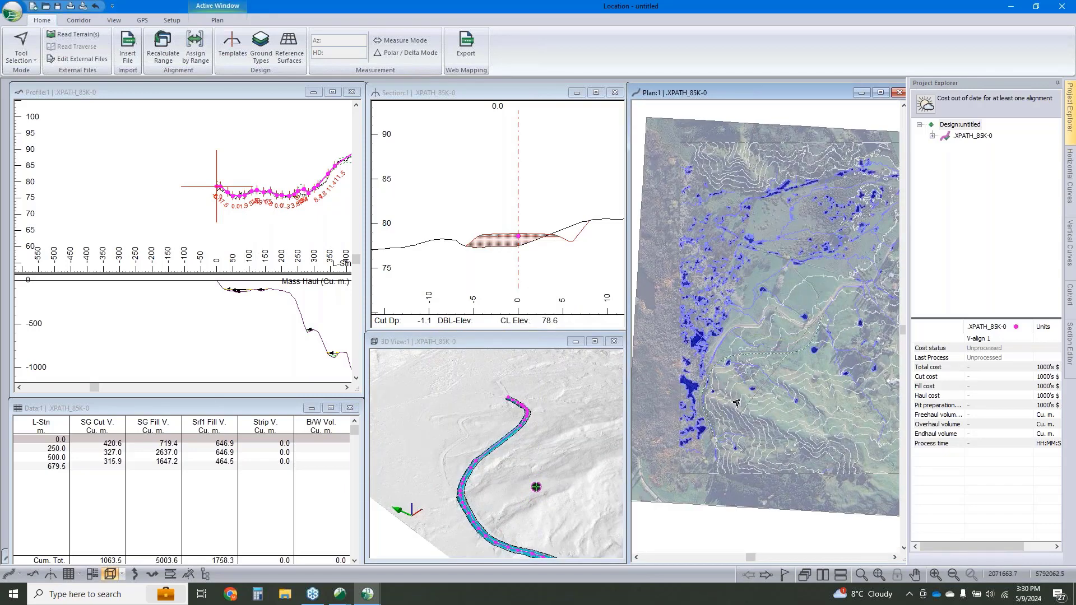
# - Convert the polyline to a horizontal alignment with 100 m radius curves, accepting the profile removal
pyautogui.click(78, 20)
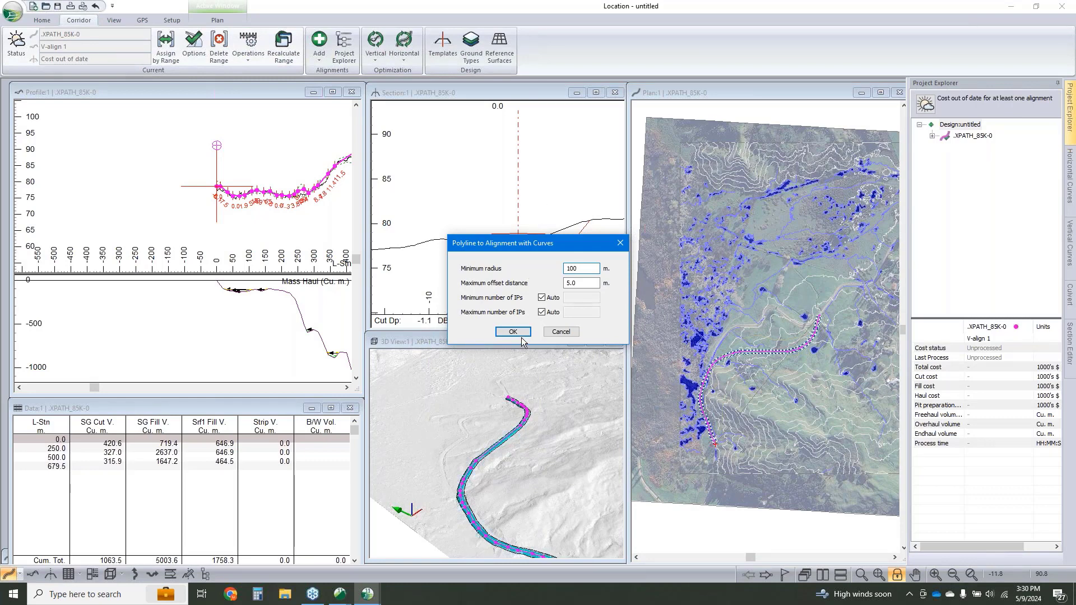
pyautogui.click(512, 332)
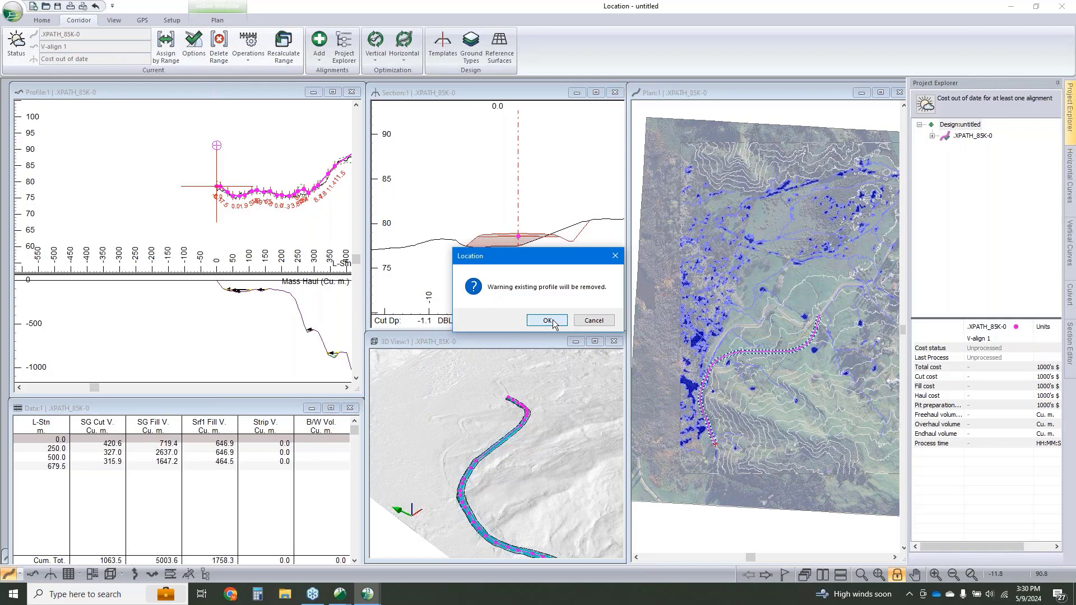
pyautogui.click(546, 321)
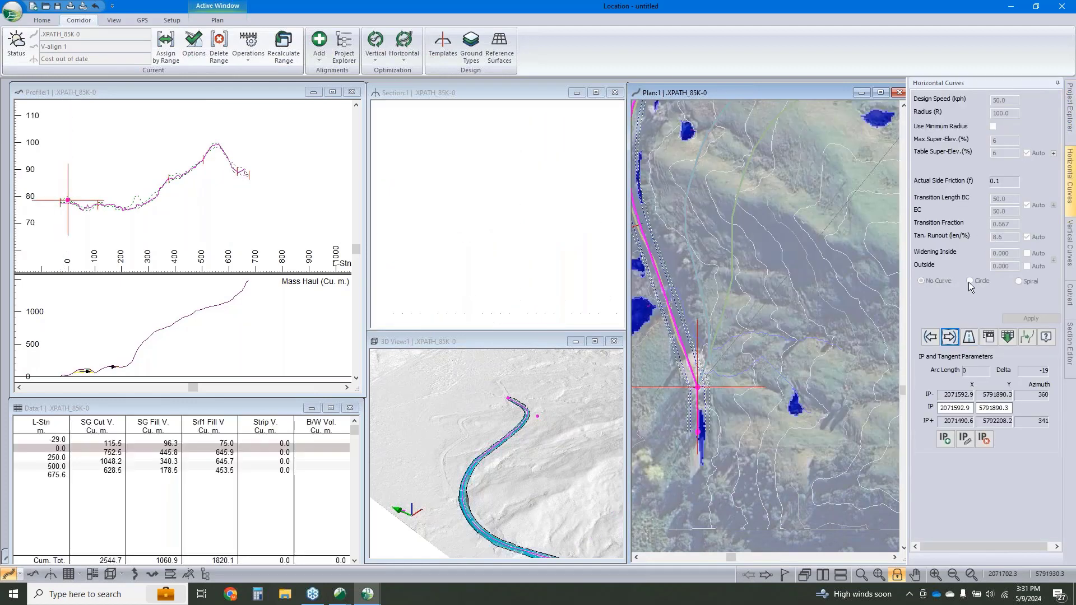
pyautogui.click(972, 282)
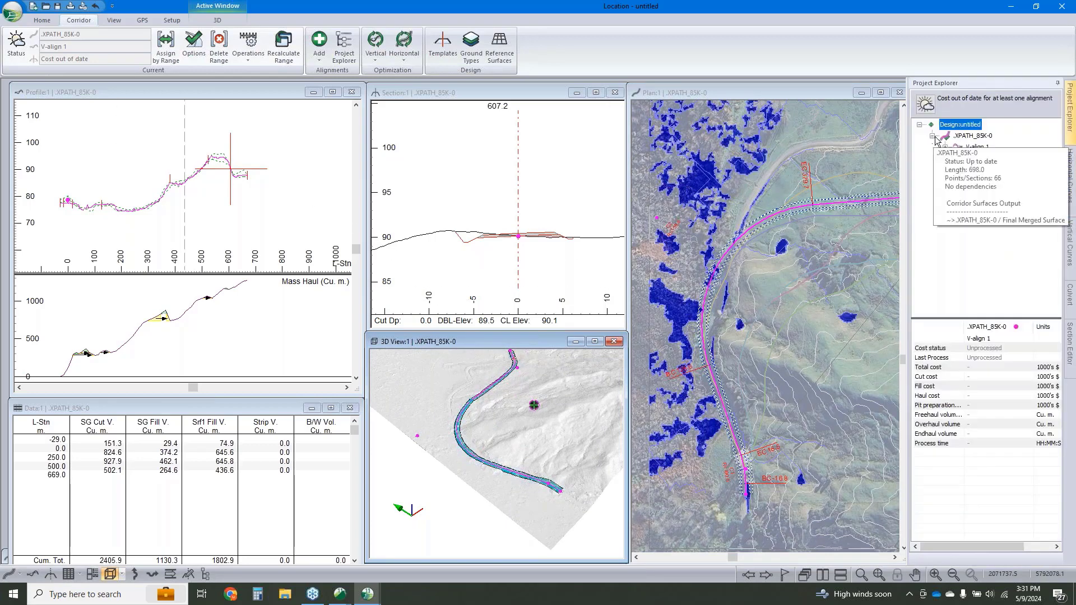
# - Bring up Vertical Optimization Options and review the design standards and control points settings
pyautogui.rightClick(967, 146)
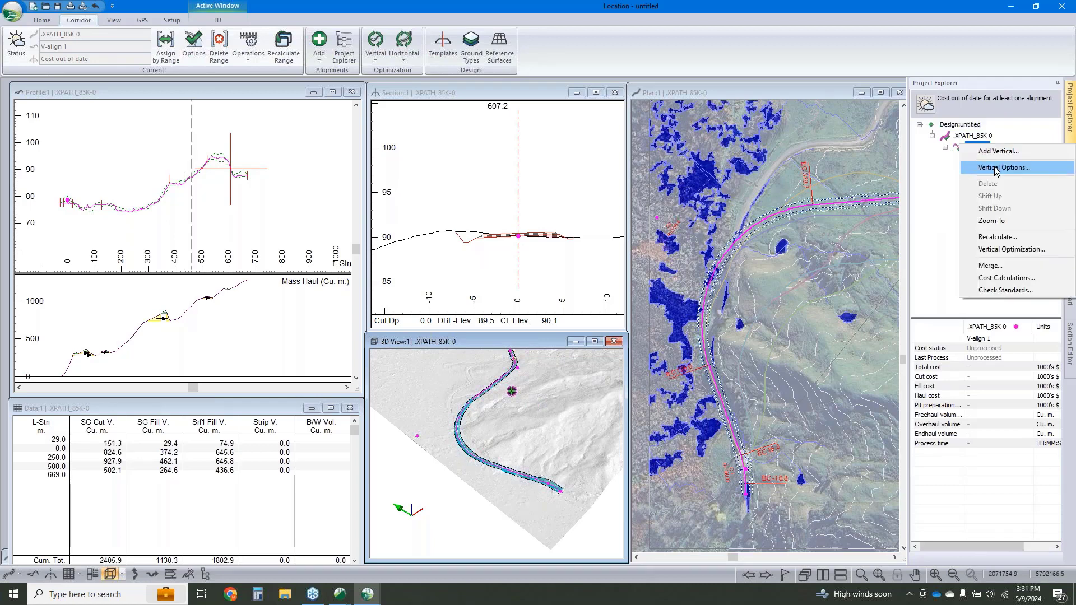
pyautogui.click(1002, 167)
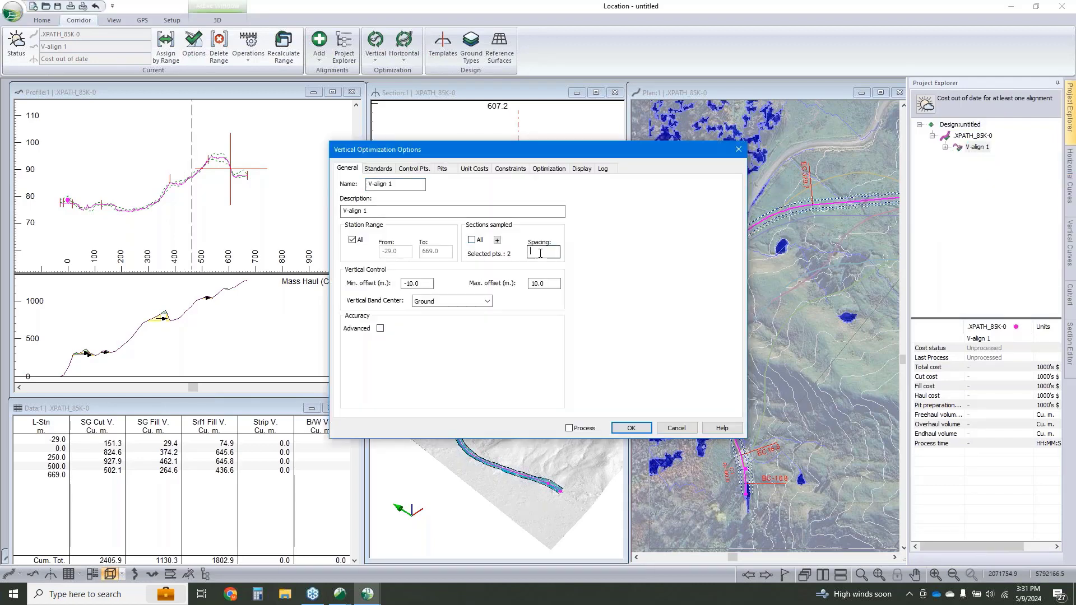
pyautogui.write('10')
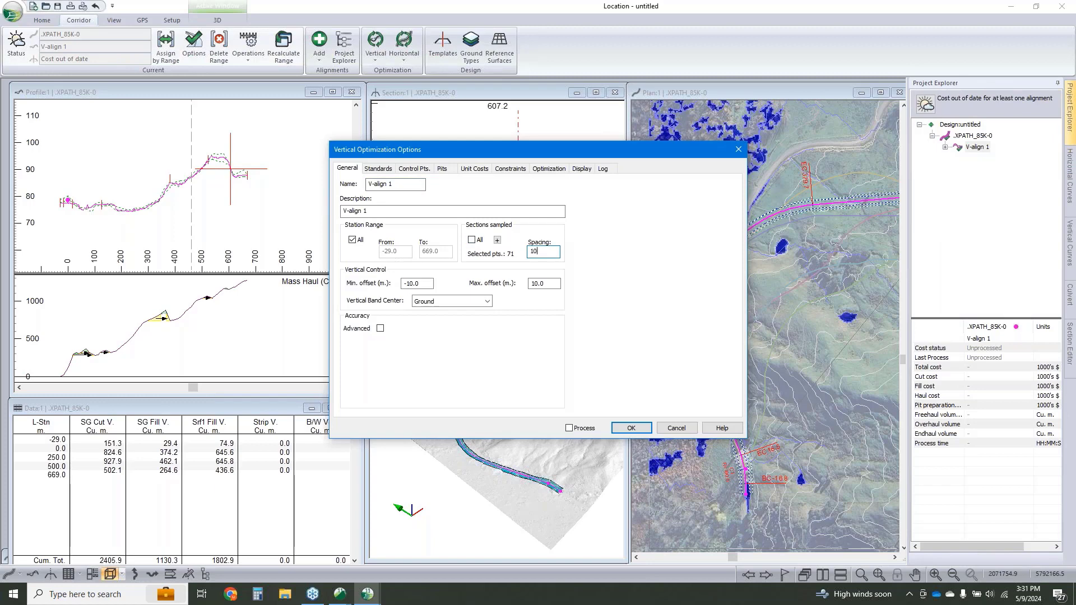
pyautogui.click(377, 169)
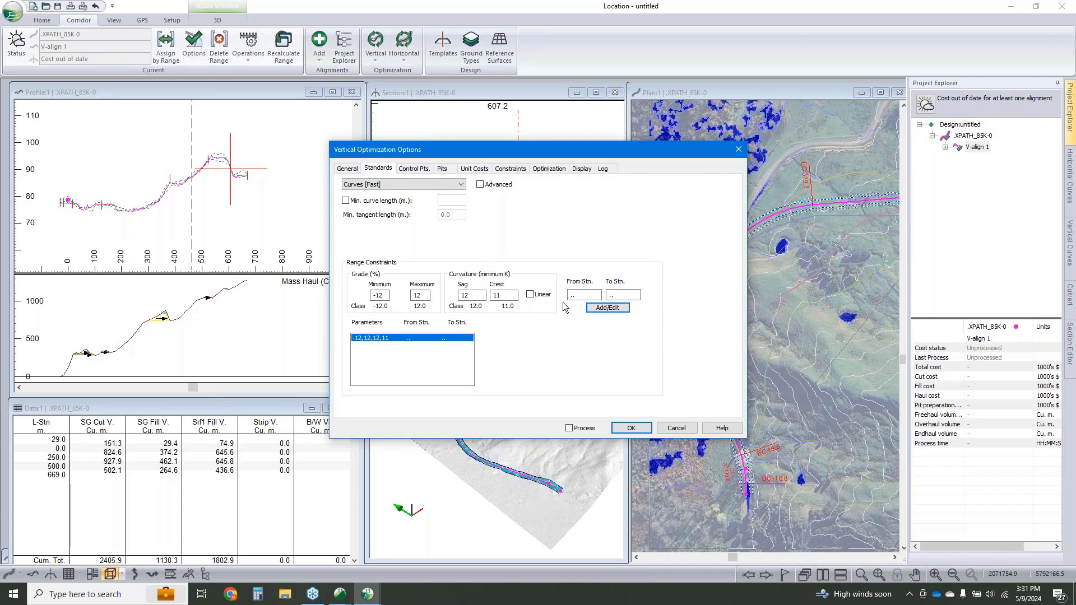
pyautogui.click(413, 168)
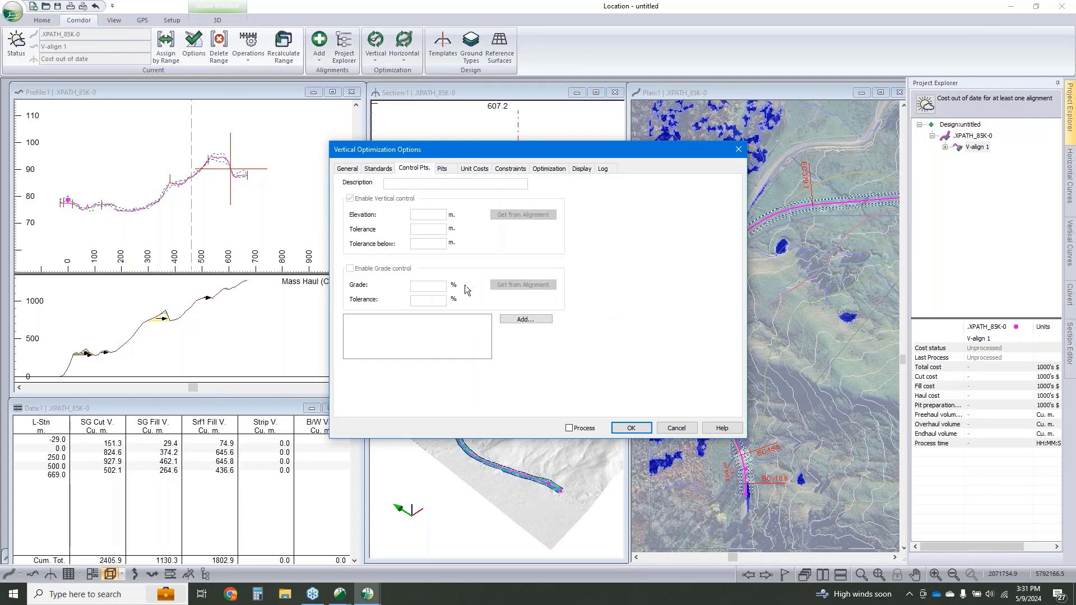
# - Add vertical control points at the alignment start (-29.0) and end (669.0)
pyautogui.click(525, 319)
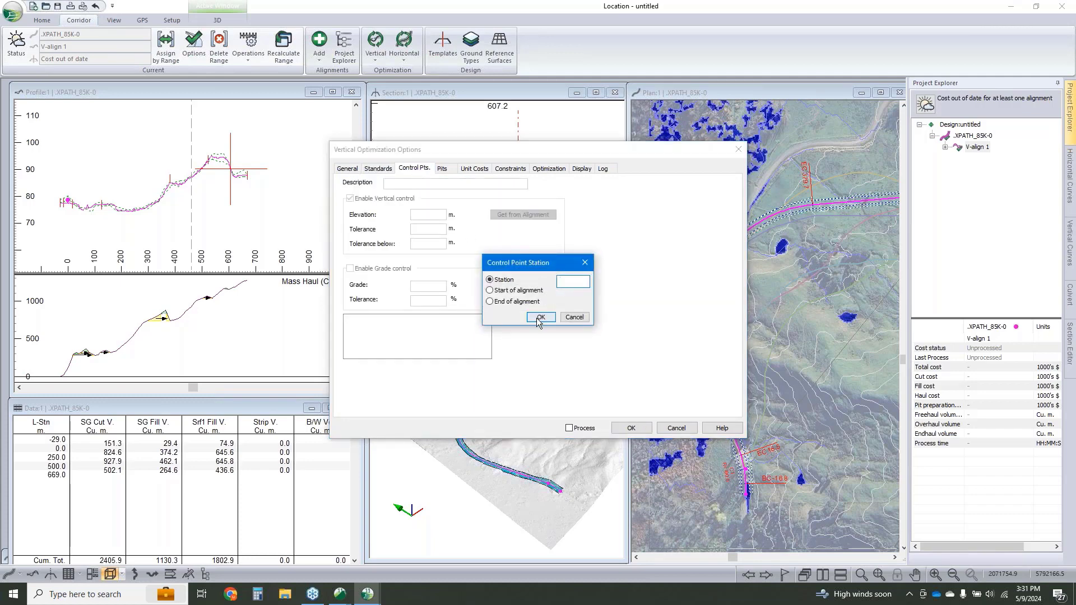
pyautogui.click(540, 318)
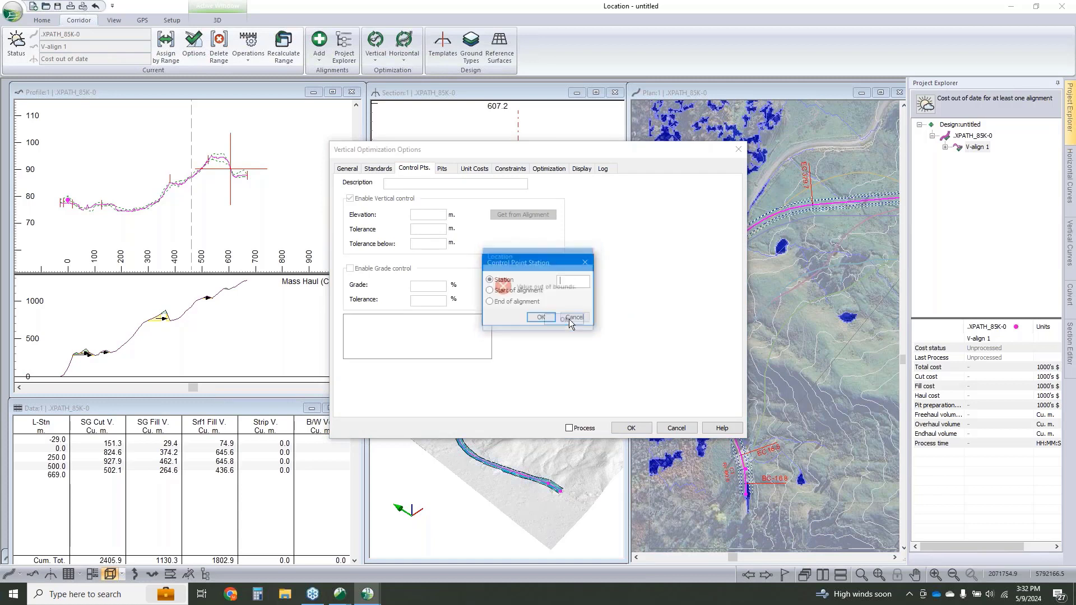
pyautogui.click(541, 317)
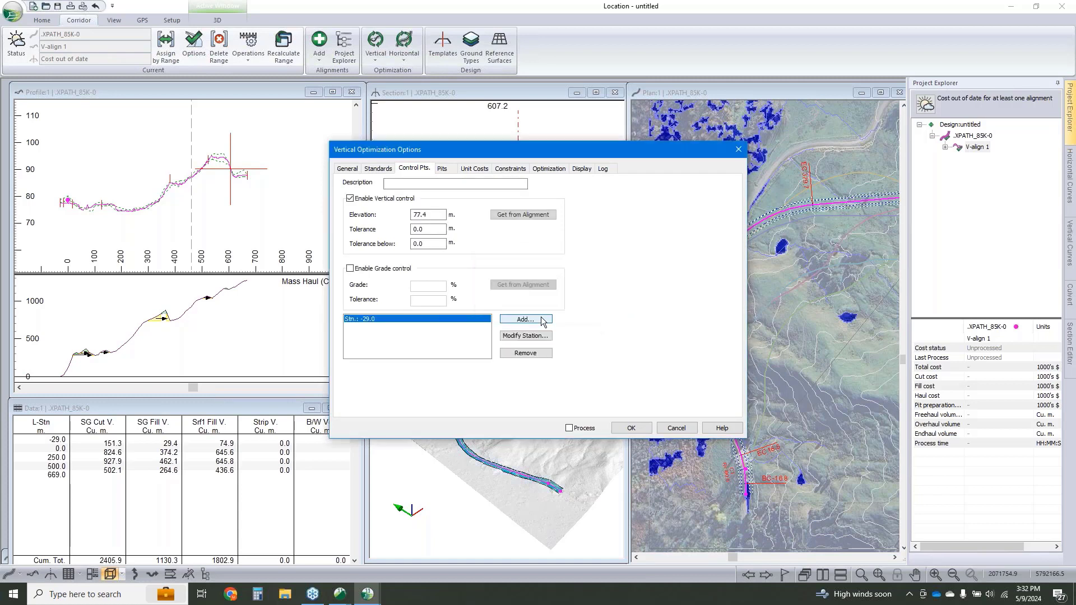
pyautogui.click(524, 319)
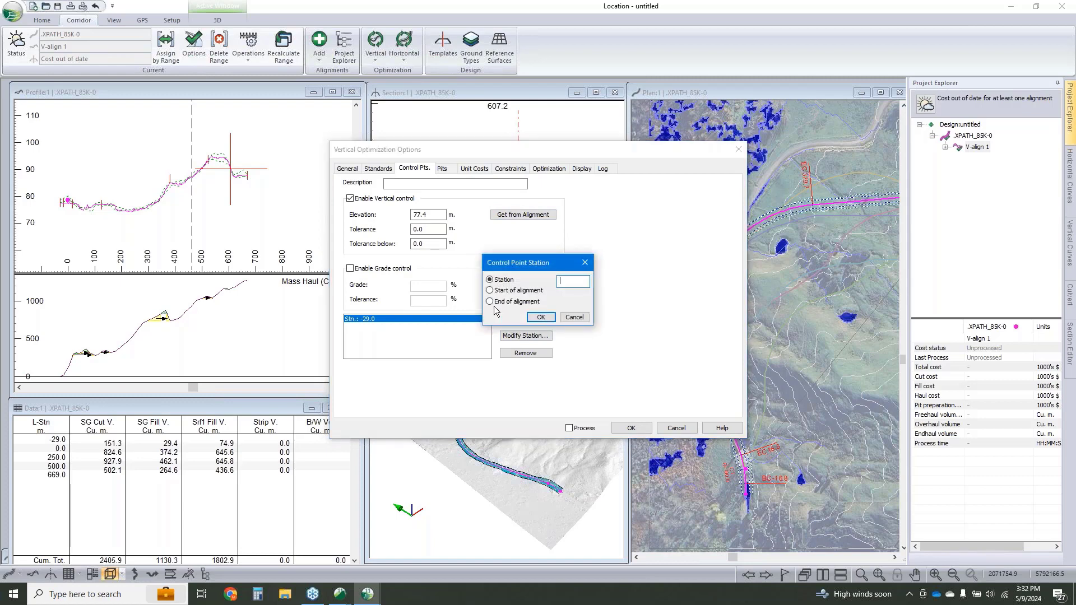
pyautogui.click(540, 317)
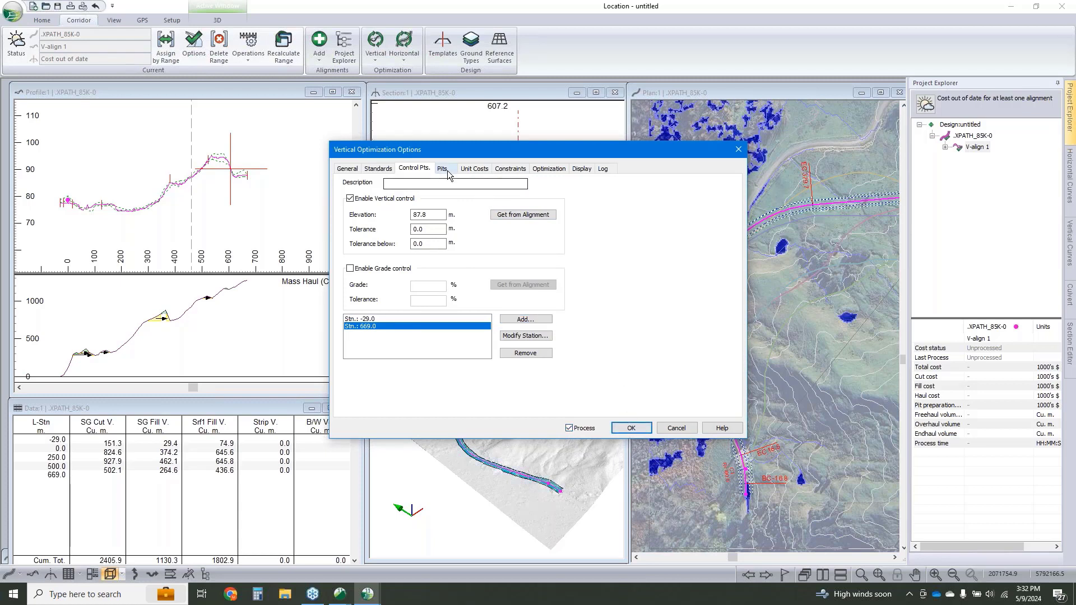
pyautogui.moveTo(510, 171)
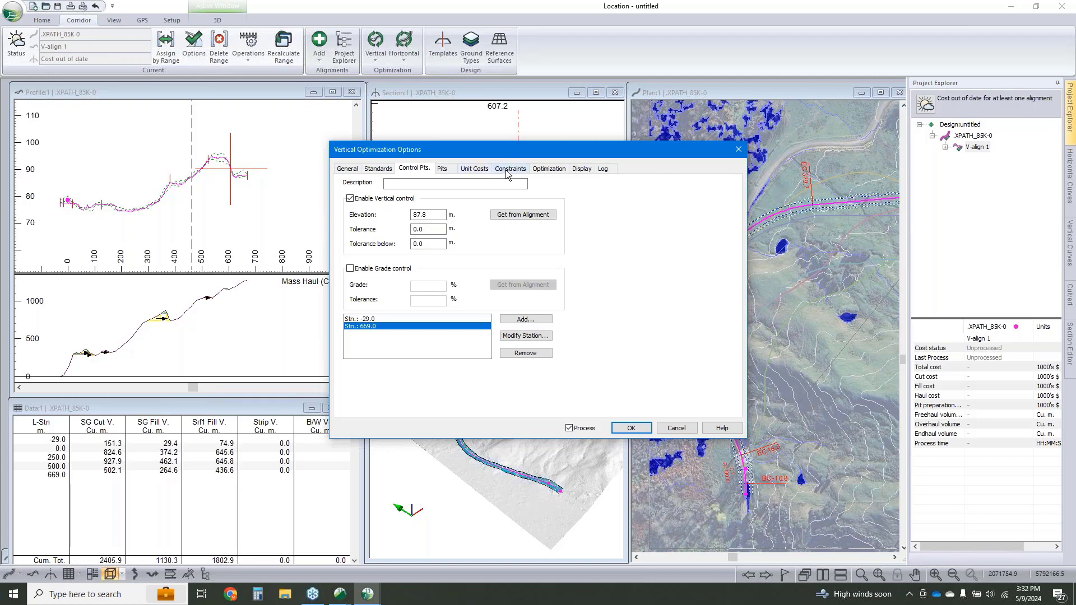
# - Review the borrow/waste pit settings and the material-movement constraints
pyautogui.click(510, 168)
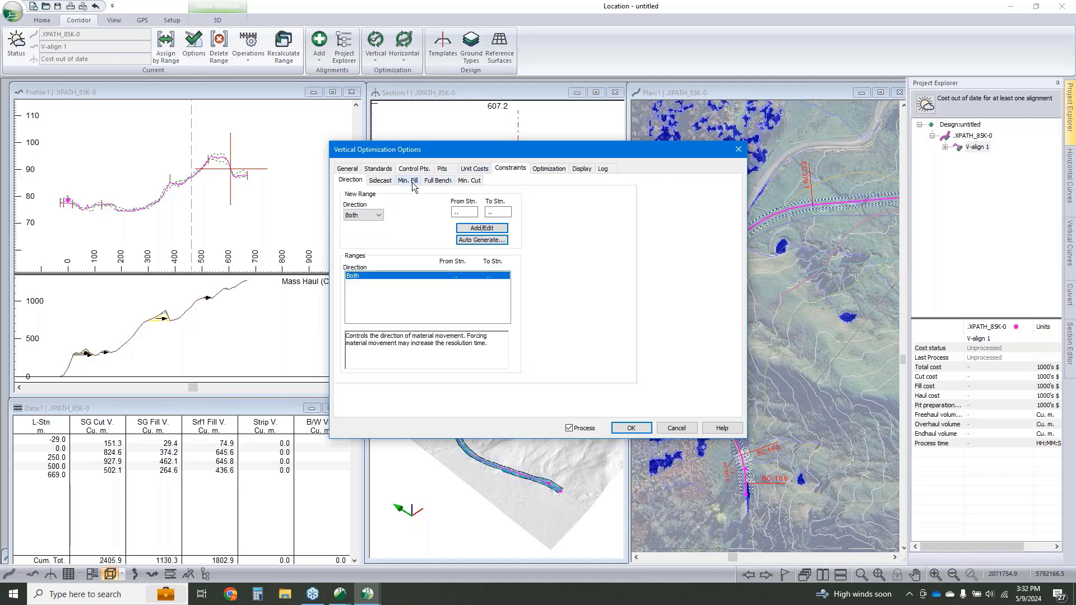
pyautogui.click(443, 168)
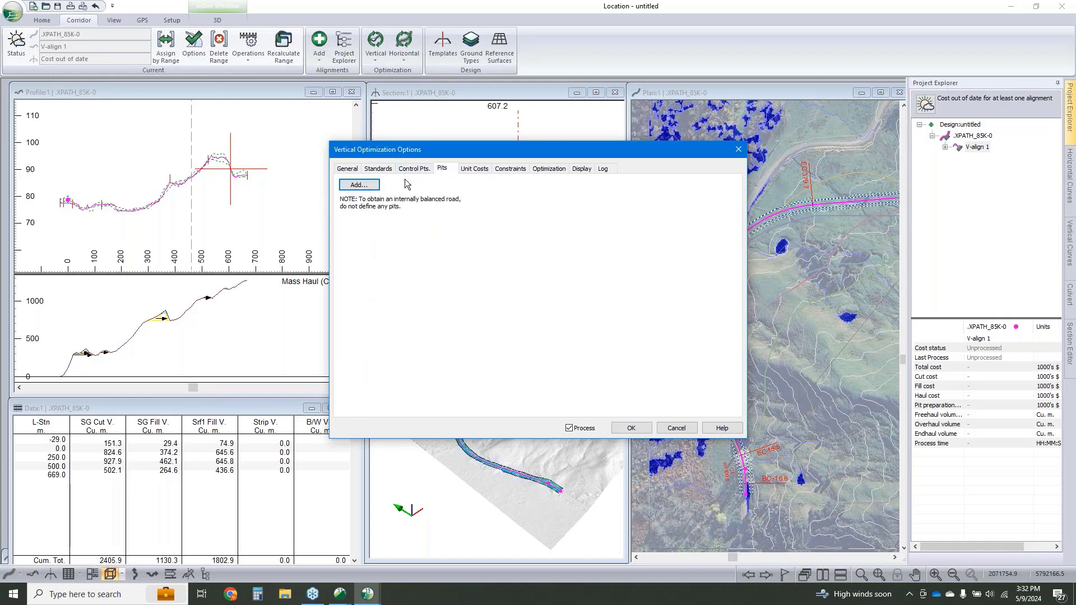
pyautogui.moveTo(510, 169)
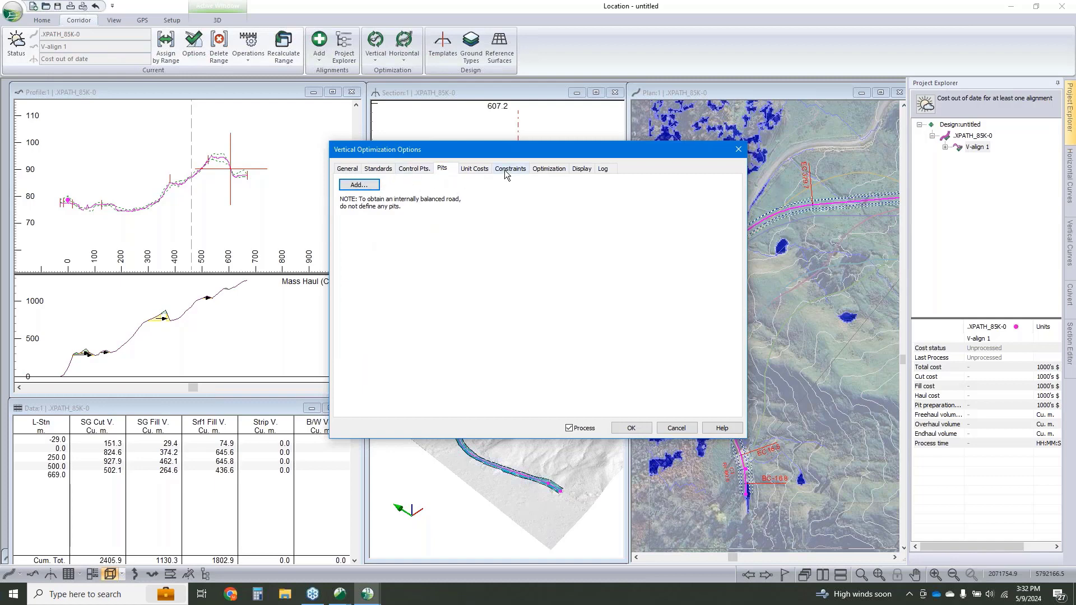
pyautogui.click(510, 168)
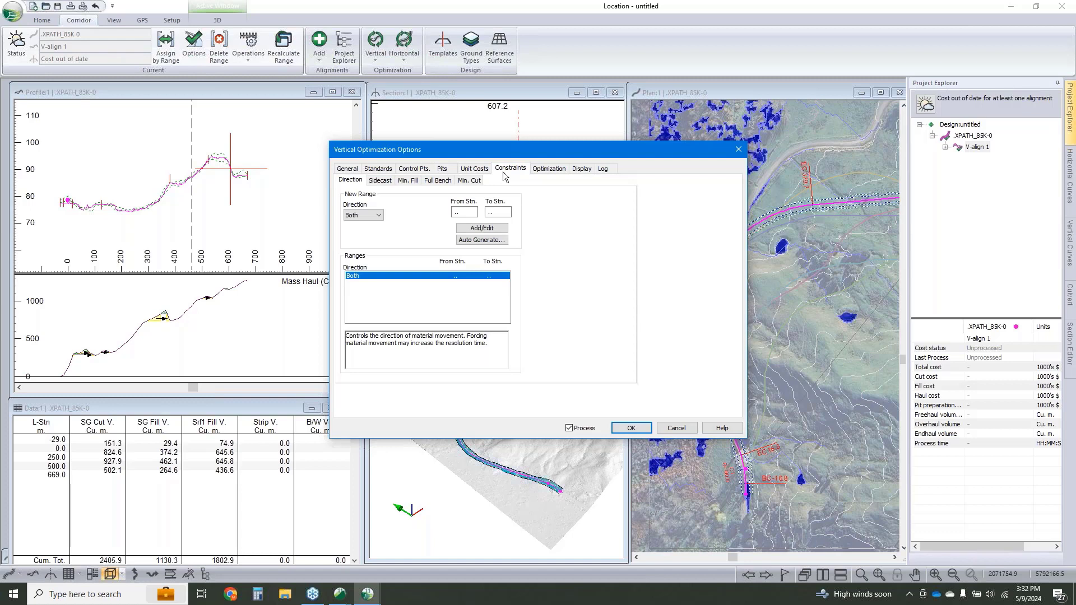
pyautogui.moveTo(456, 204)
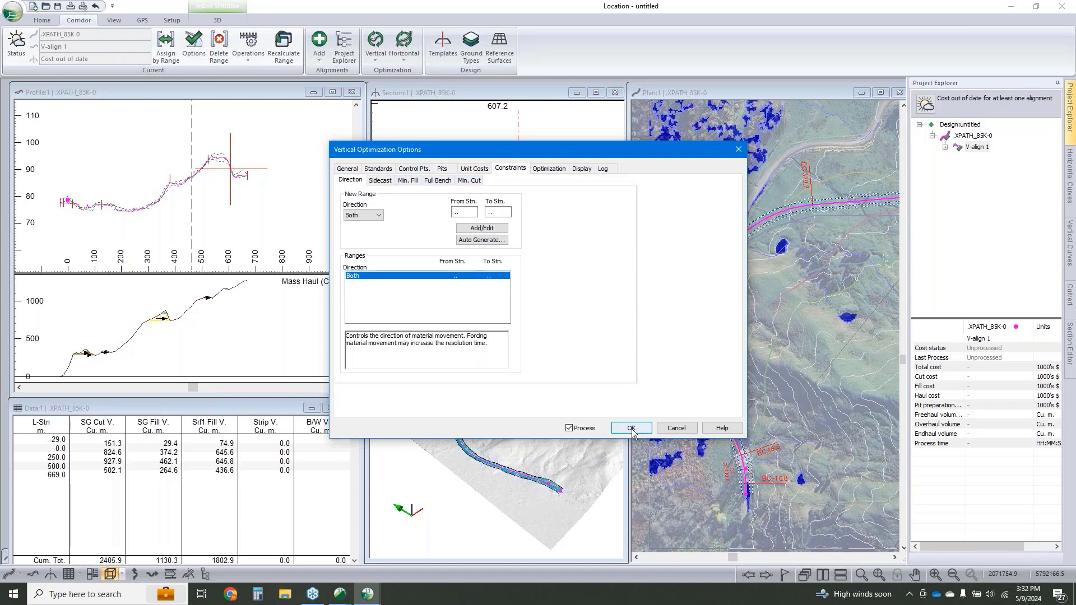
# - Run the vertical optimization, producing a balanced grade line with vertical curves and a total cost
pyautogui.click(630, 427)
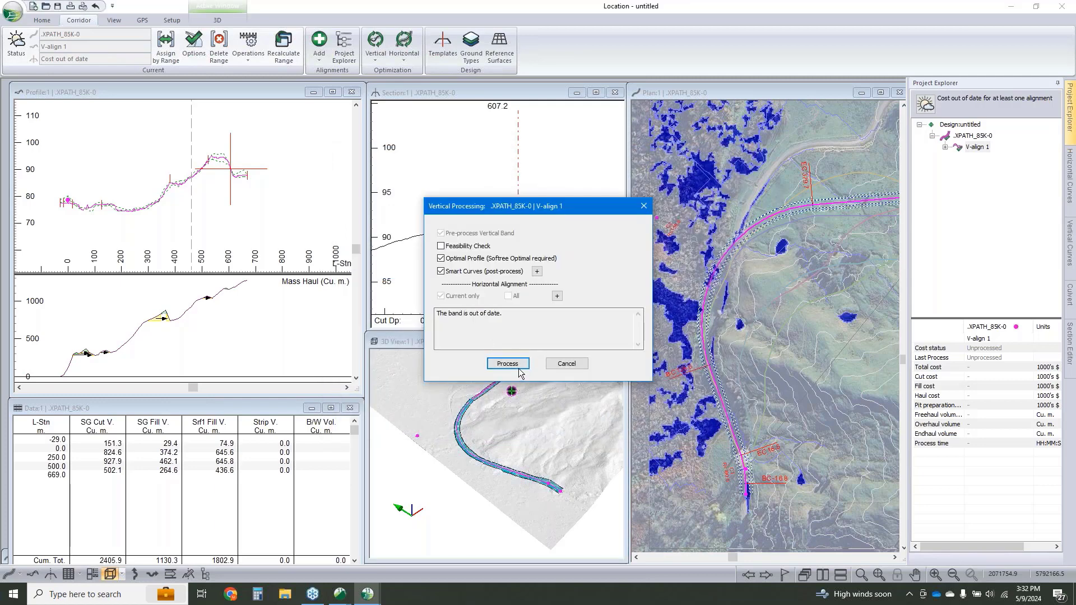
pyautogui.click(506, 363)
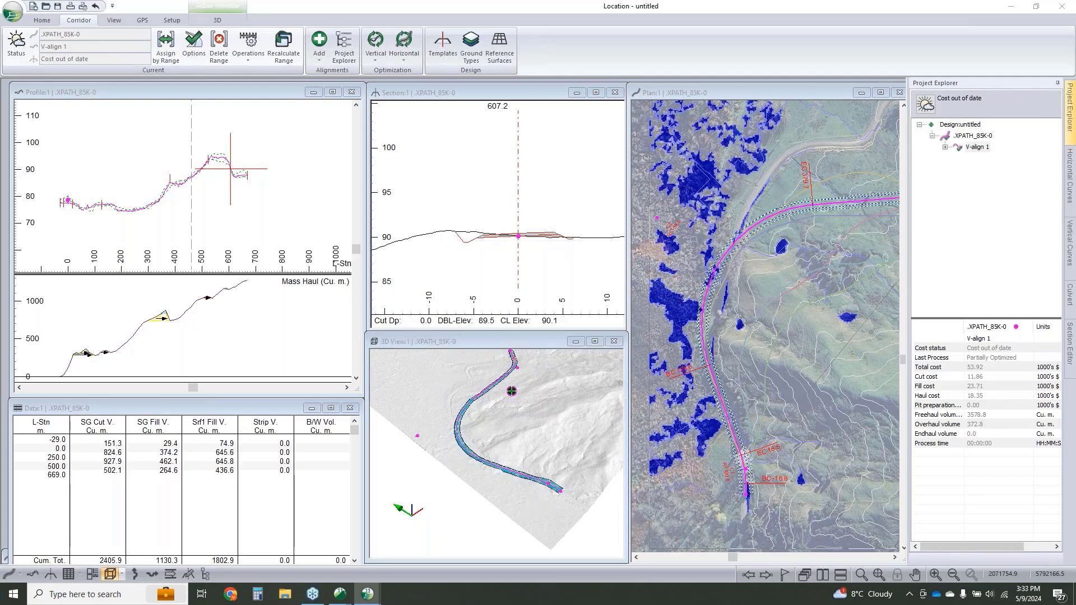
pyautogui.click(284, 48)
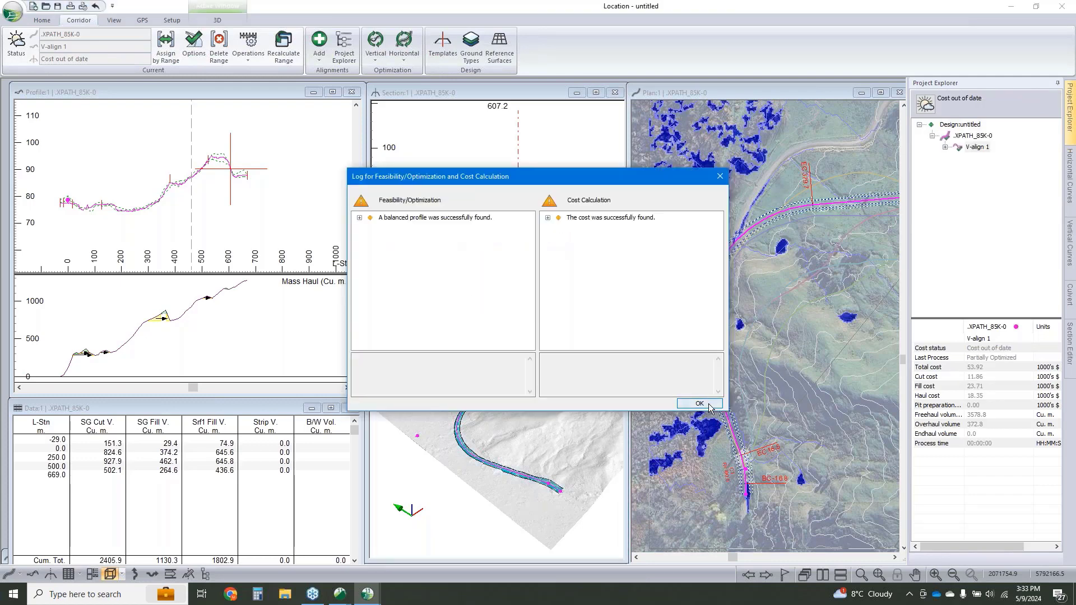
pyautogui.click(699, 403)
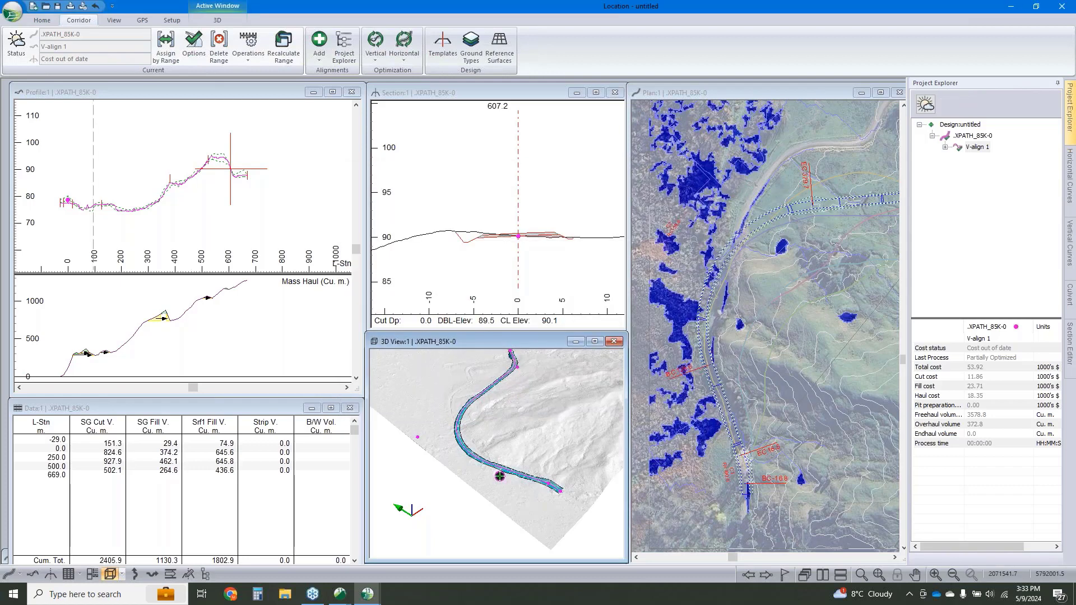
pyautogui.click(284, 48)
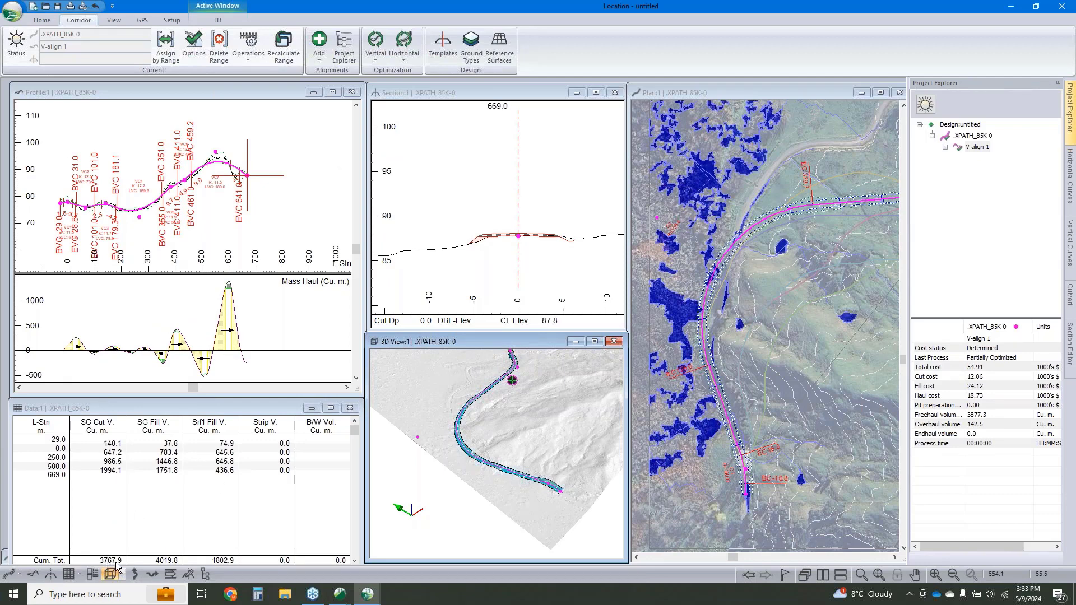
pyautogui.moveTo(133, 561)
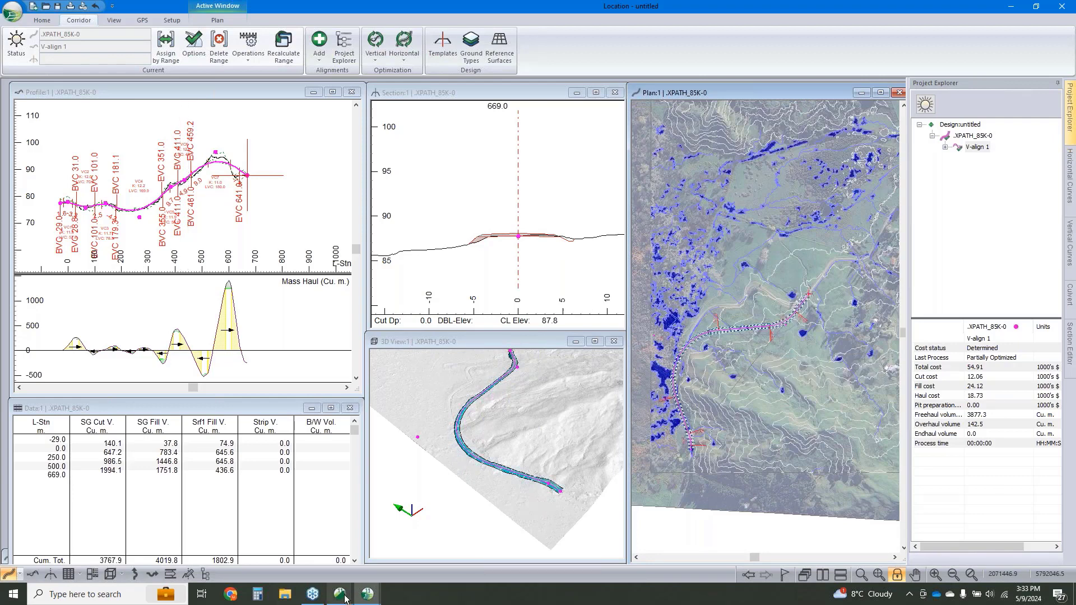
pyautogui.moveTo(368, 594)
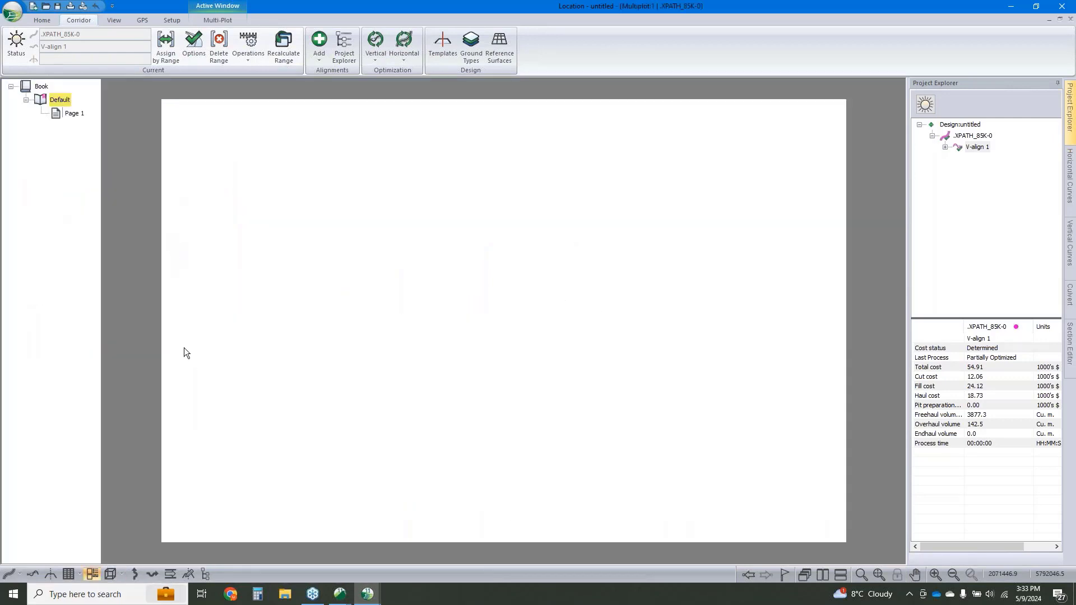
pyautogui.moveTo(216, 21)
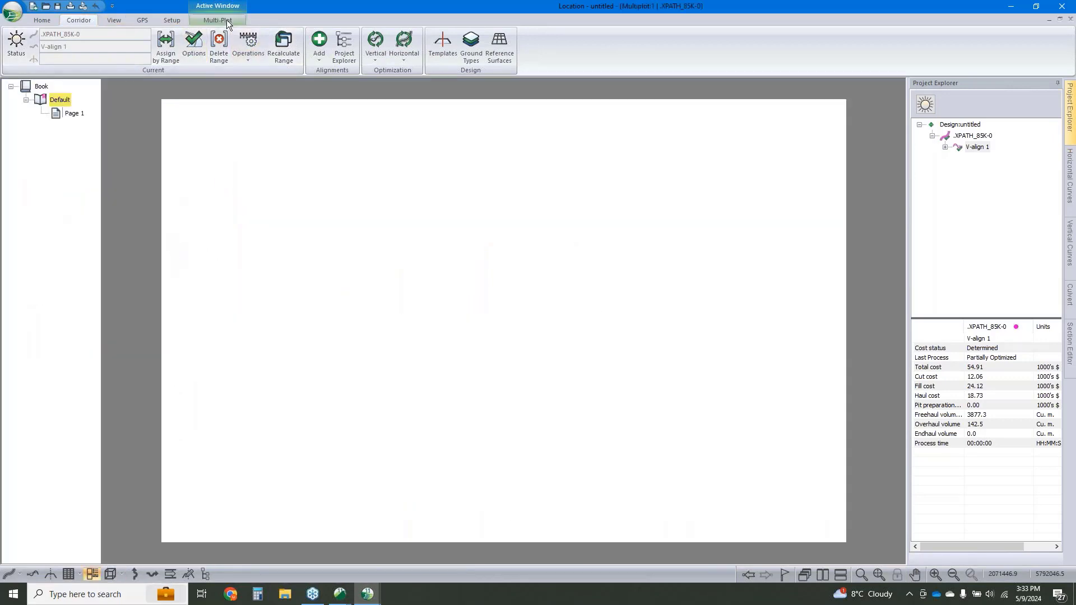
# - In Multi-Plot, add a D_Size_Plan_Profile sheet and a D_Size_Cross_Section-2 chapter from the web library
pyautogui.click(216, 20)
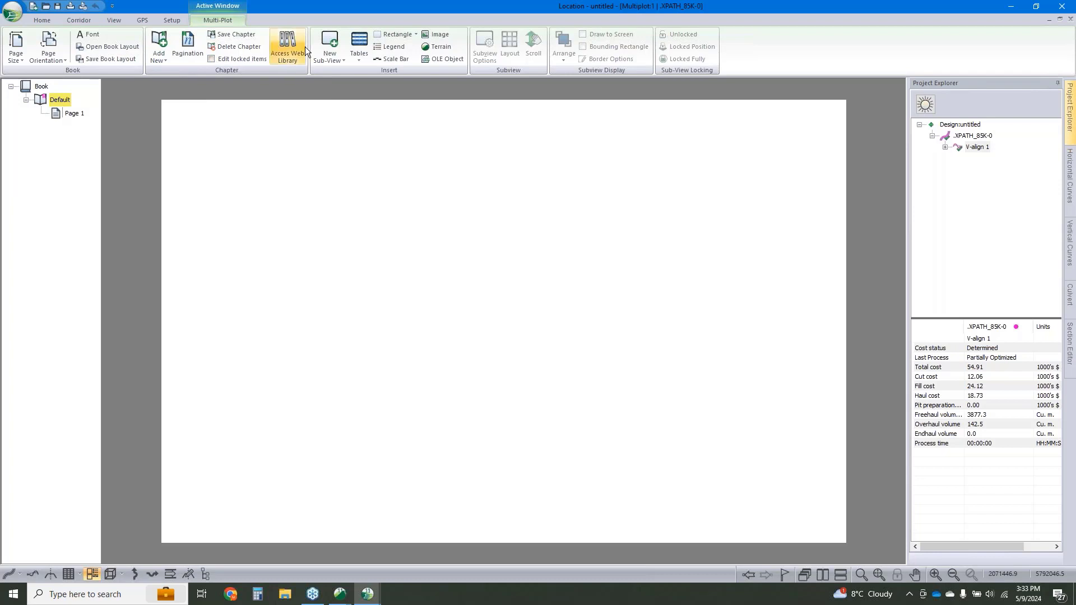
pyautogui.click(287, 48)
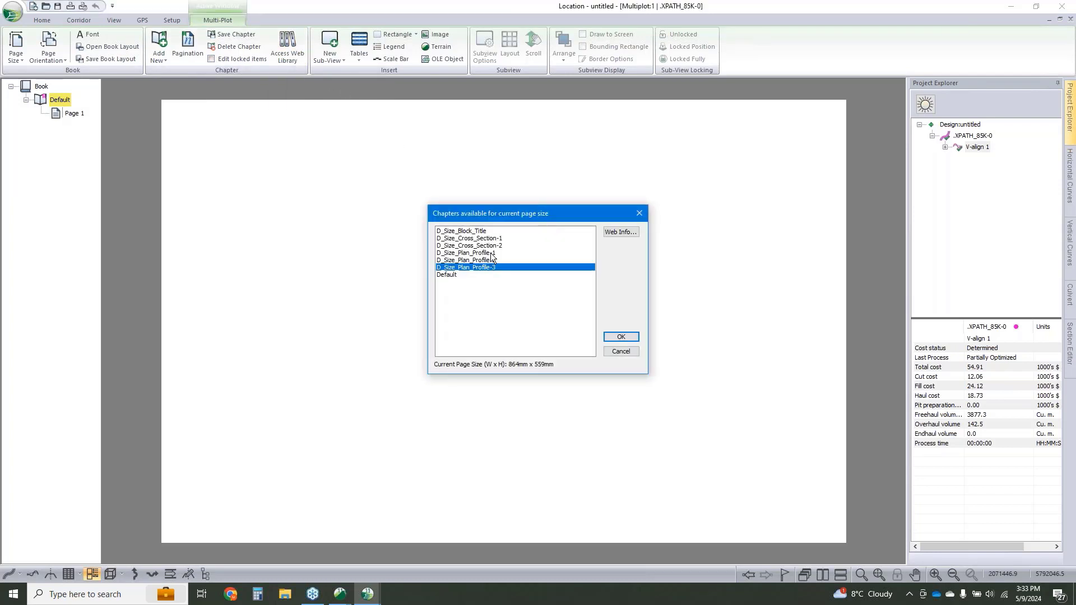
pyautogui.click(620, 336)
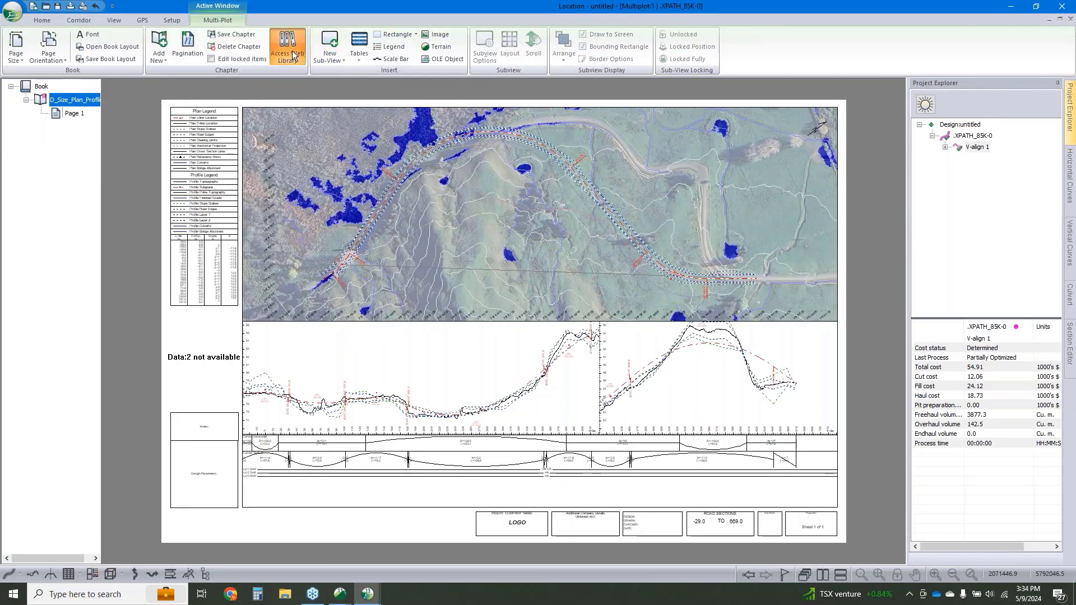
pyautogui.click(288, 47)
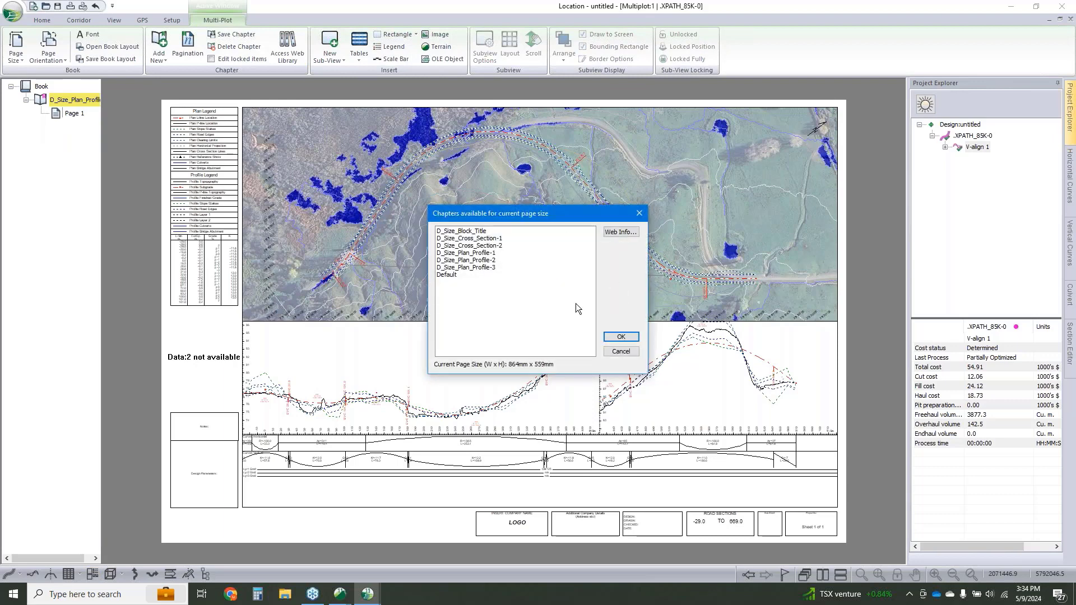
pyautogui.click(470, 245)
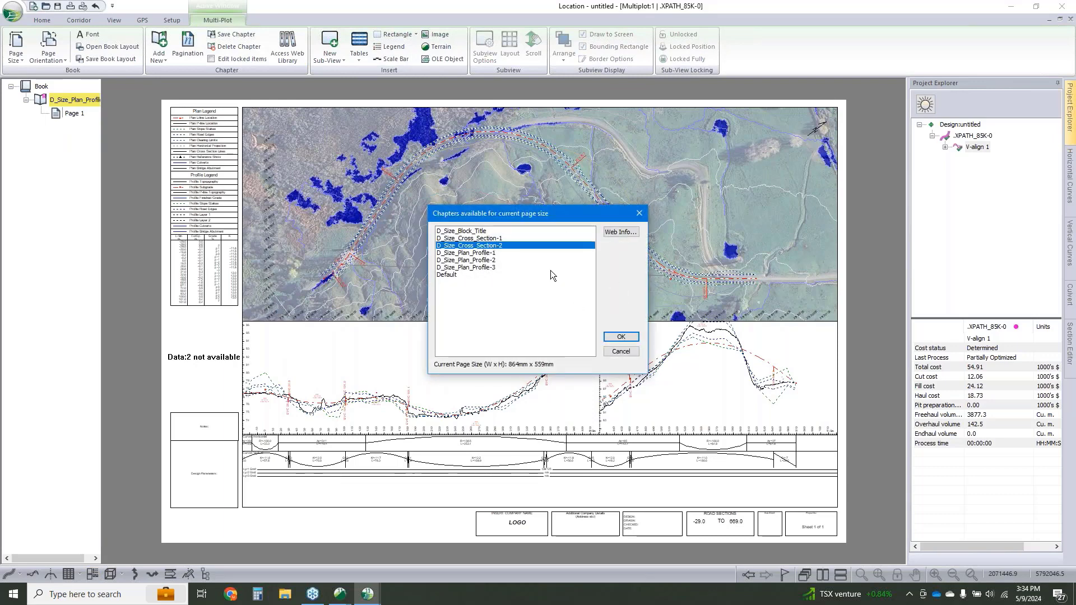
pyautogui.click(620, 336)
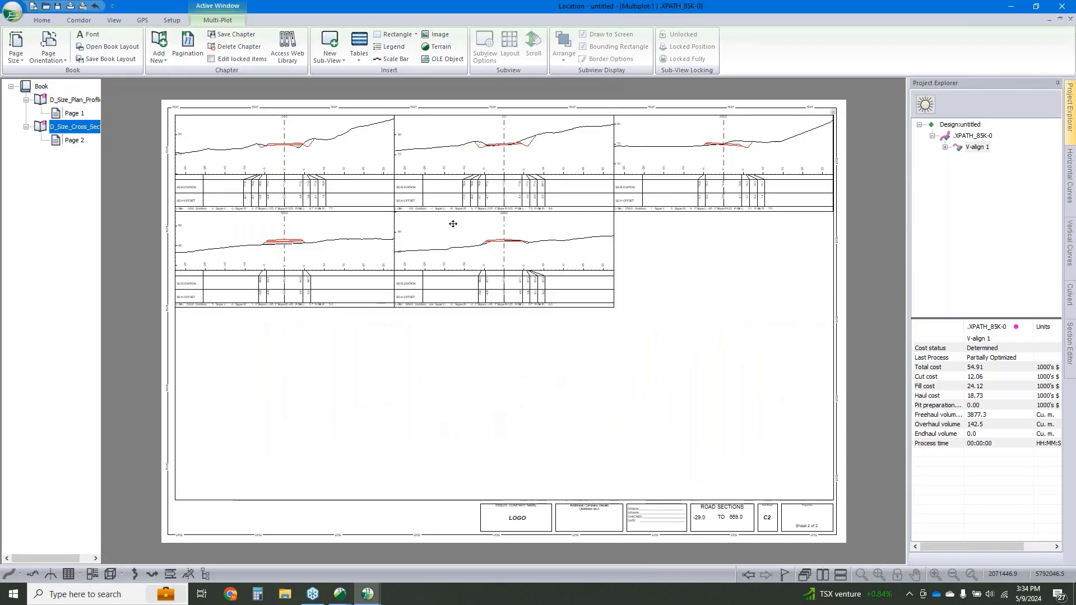
# - Lay out the cross-section subview as 4 rows by 3 columns of station sections
pyautogui.click(484, 45)
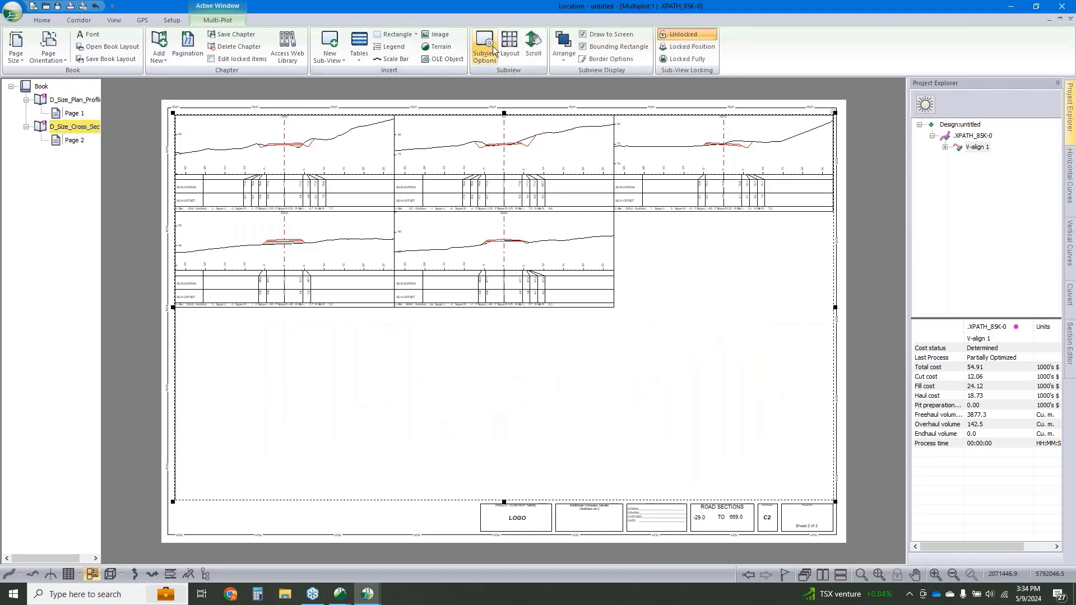
pyautogui.click(484, 45)
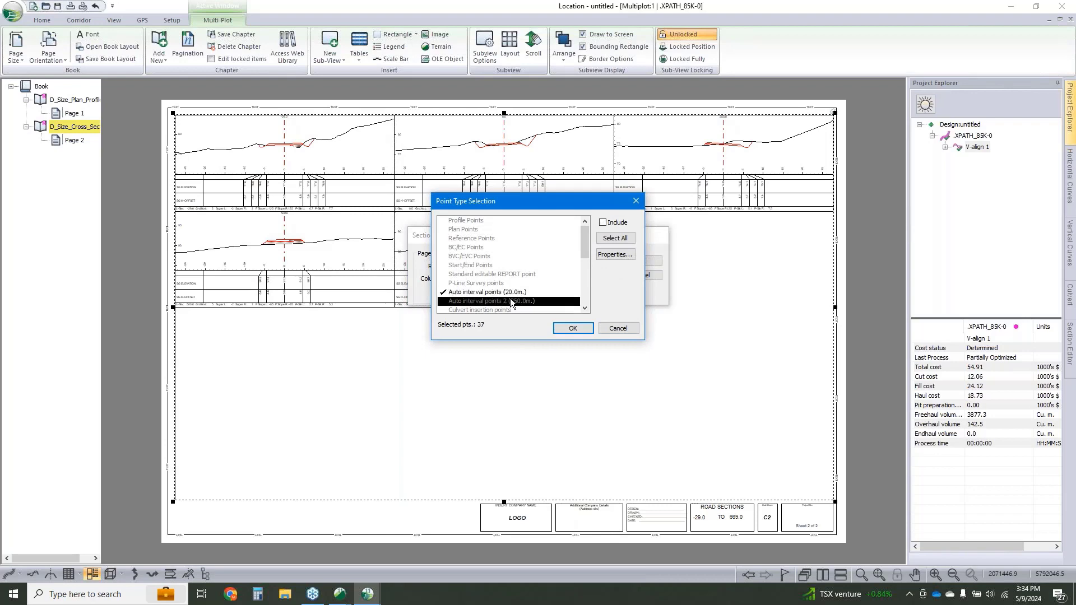
pyautogui.click(573, 328)
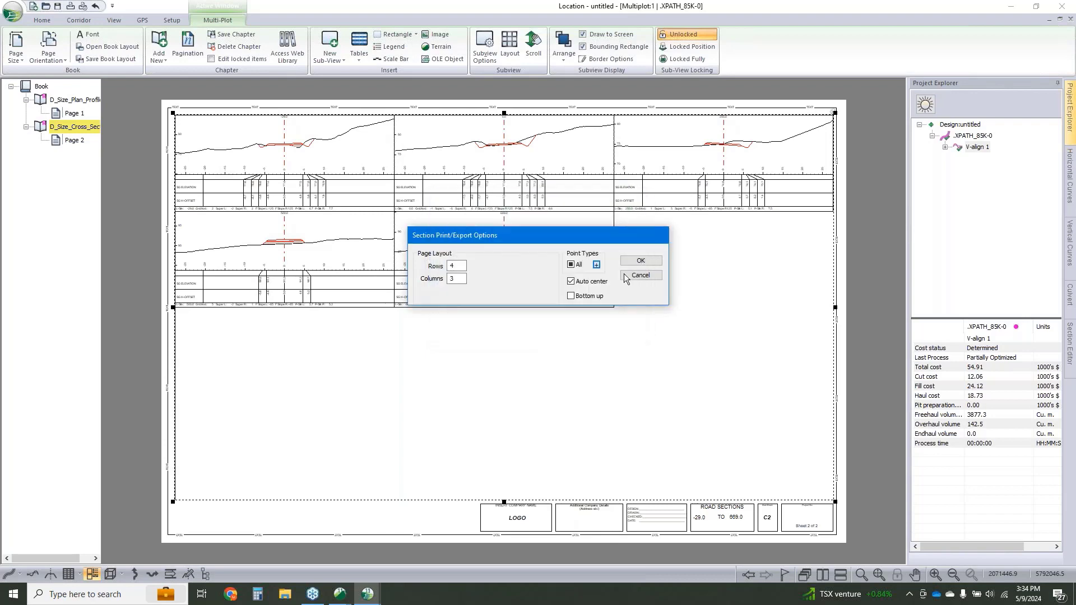
pyautogui.click(639, 261)
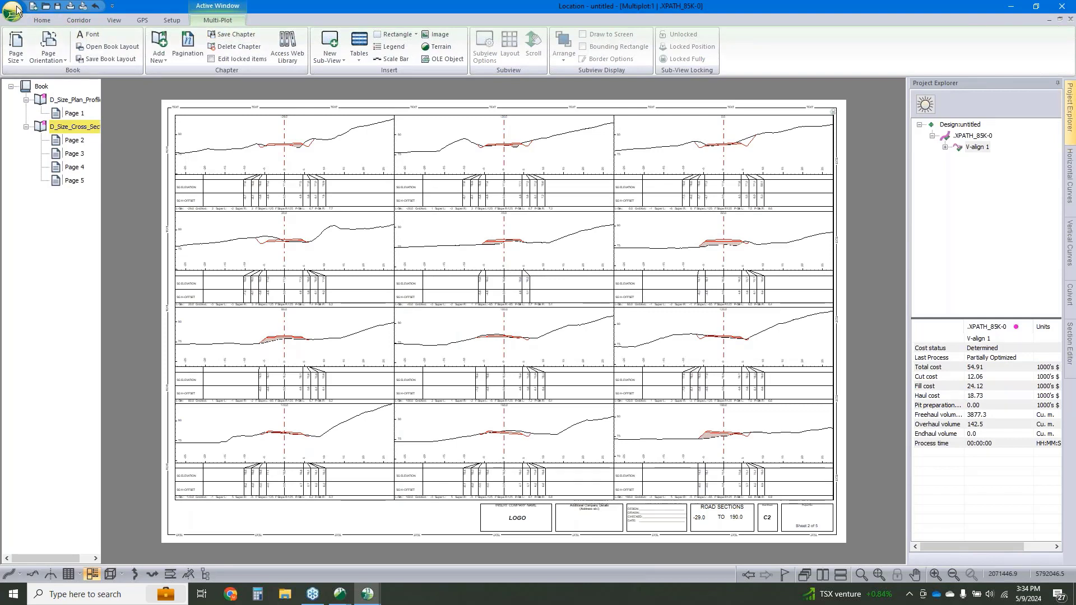
# - Close Multi-Plot and recalculate the road alignment, refreshing mass haul and volumes
pyautogui.click(12, 9)
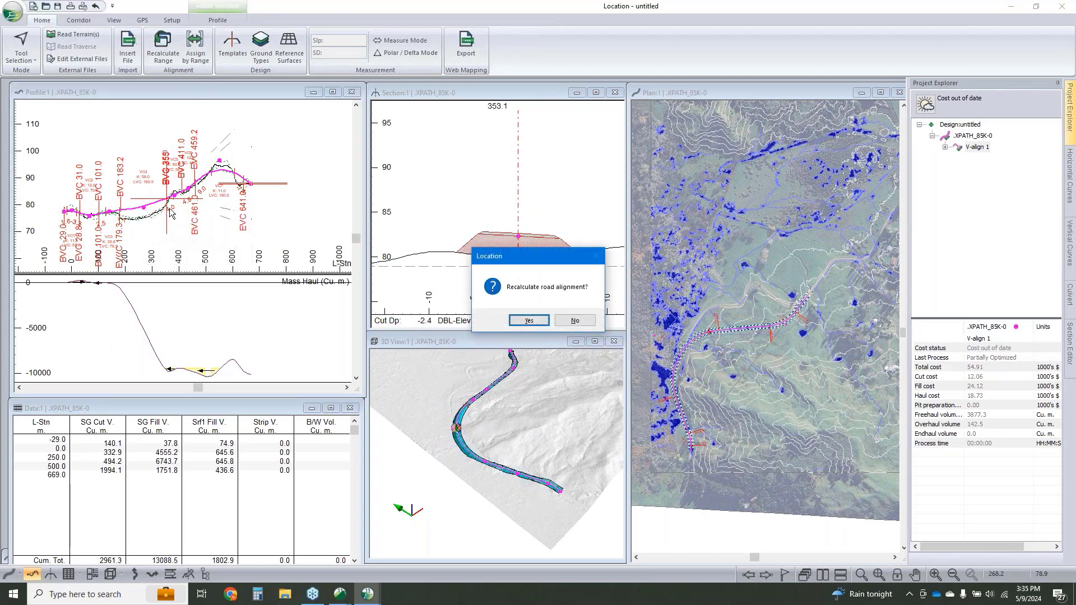
pyautogui.click(528, 320)
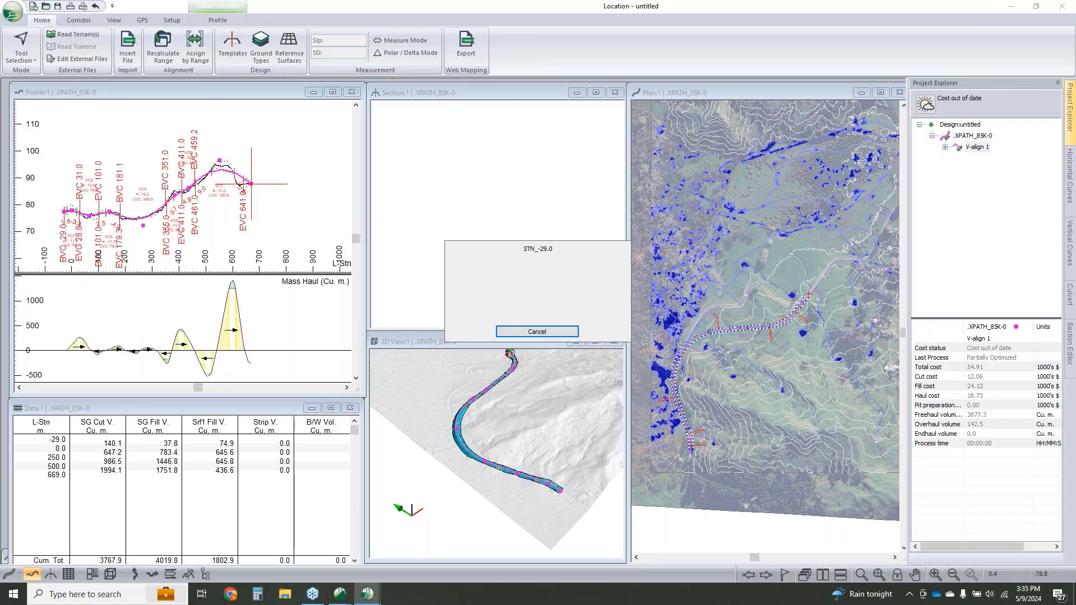
pyautogui.click(536, 332)
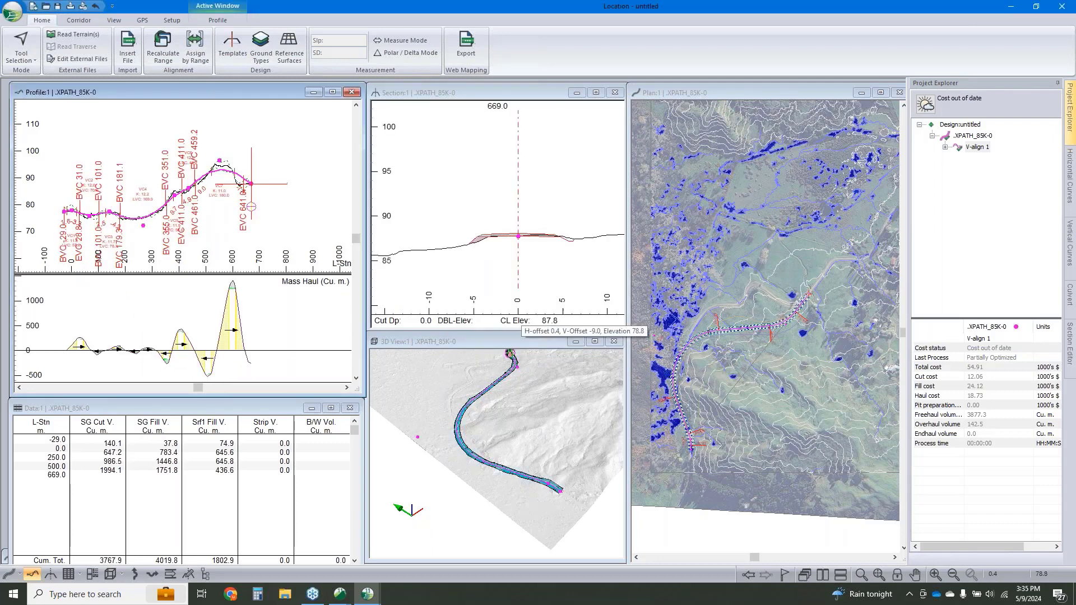